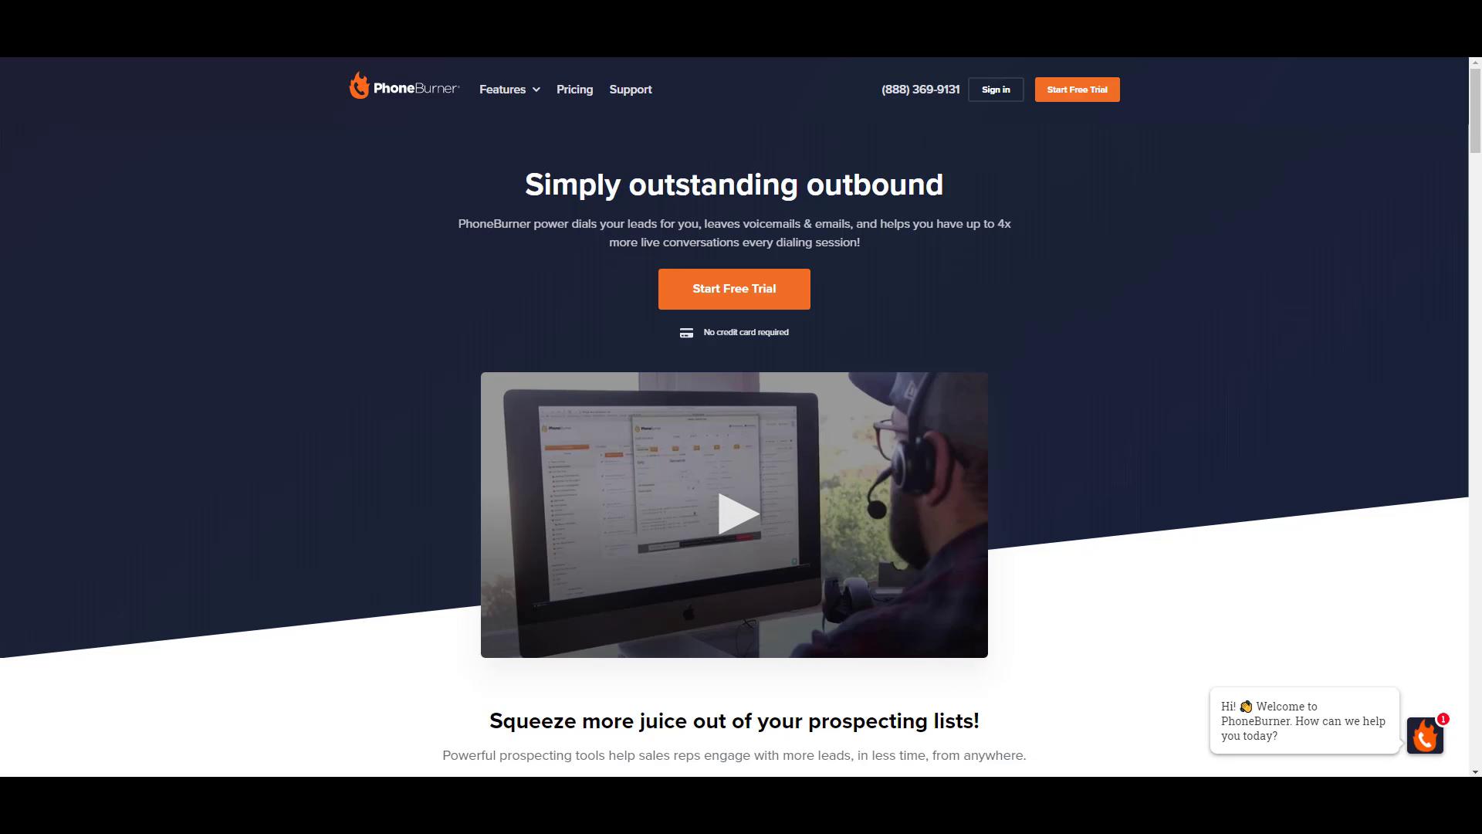
pyautogui.moveTo(995, 89)
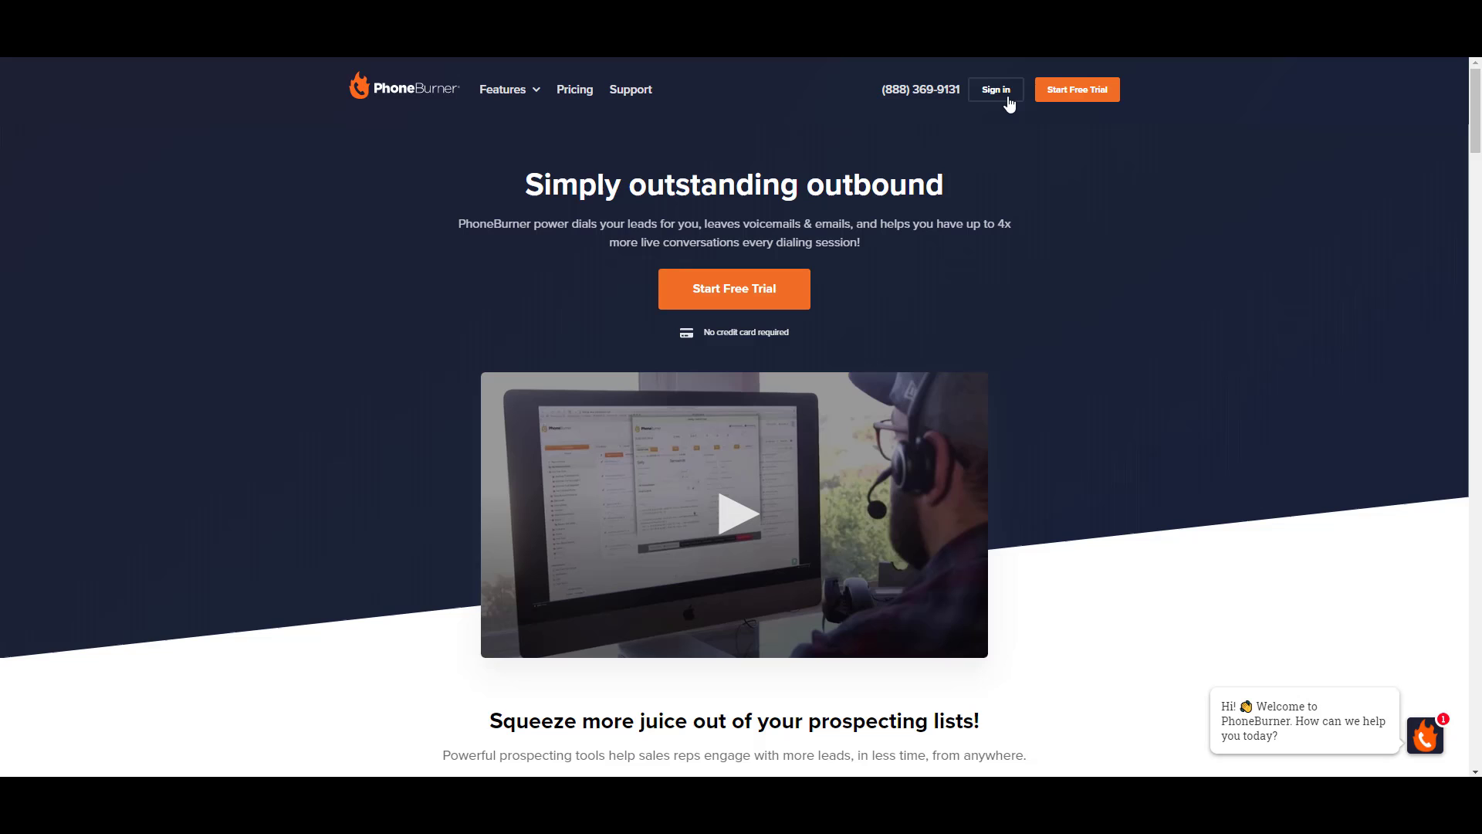
pyautogui.click(993, 89)
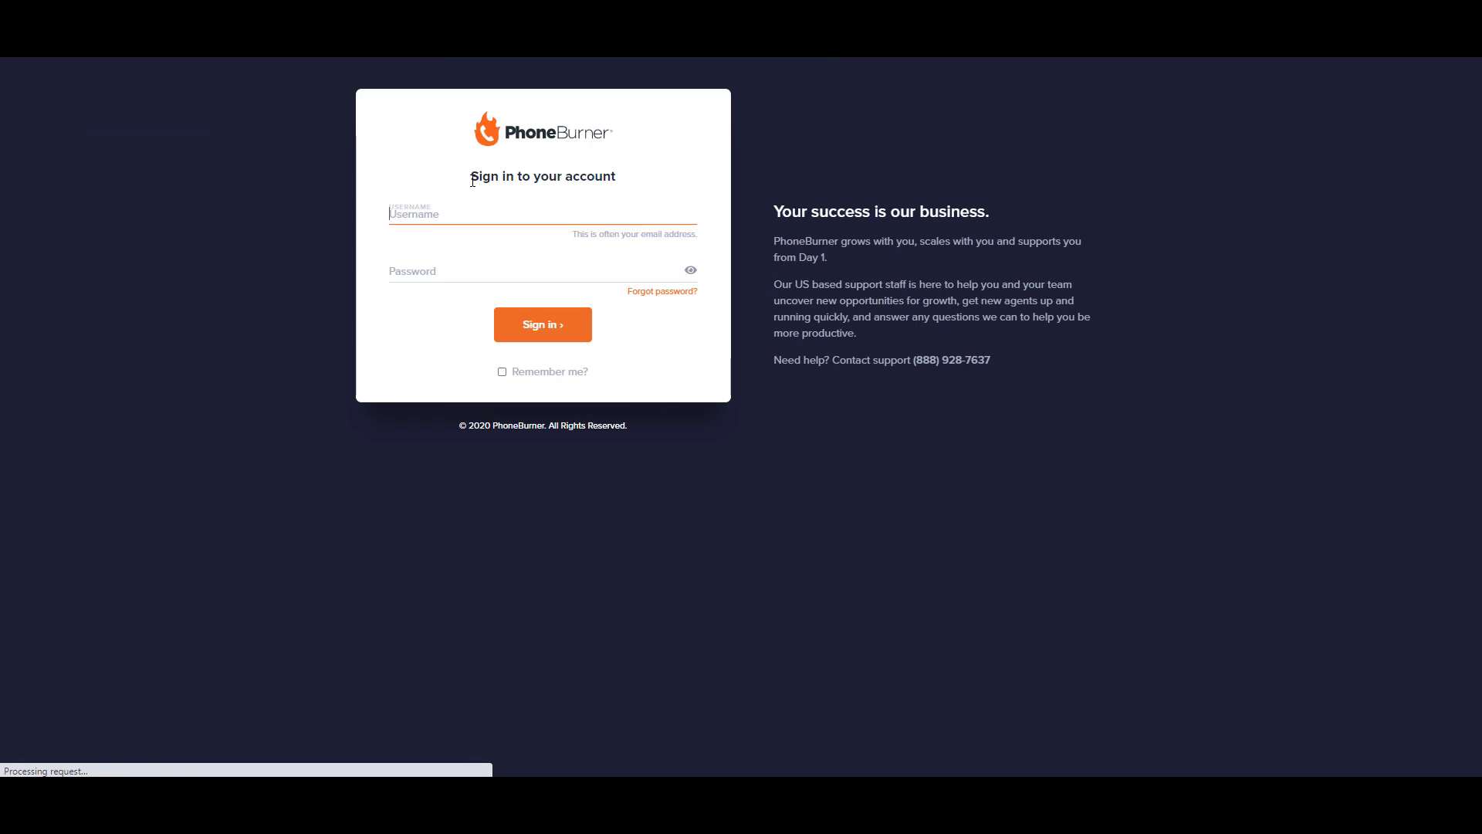
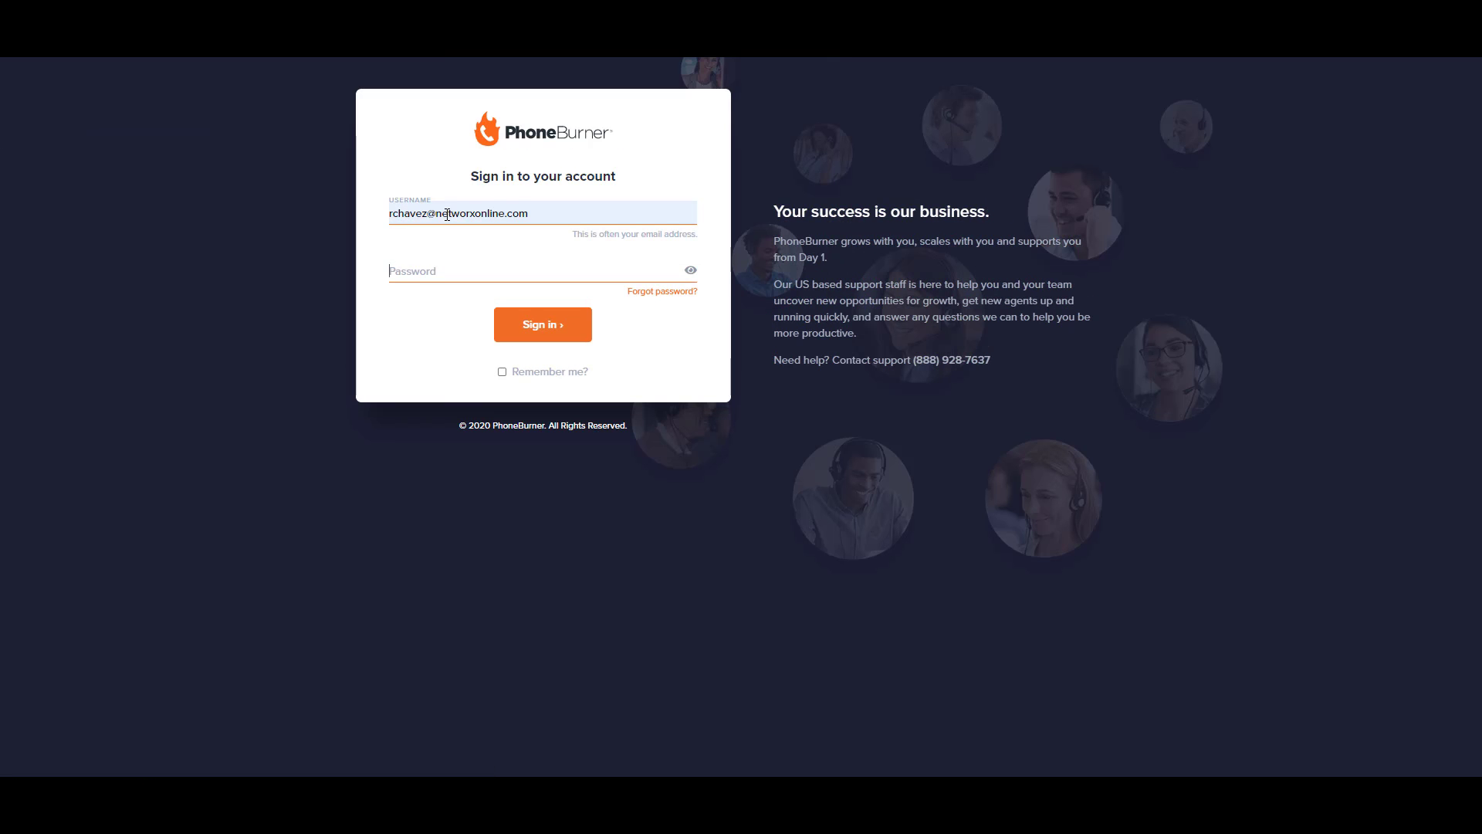
pyautogui.click(542, 324)
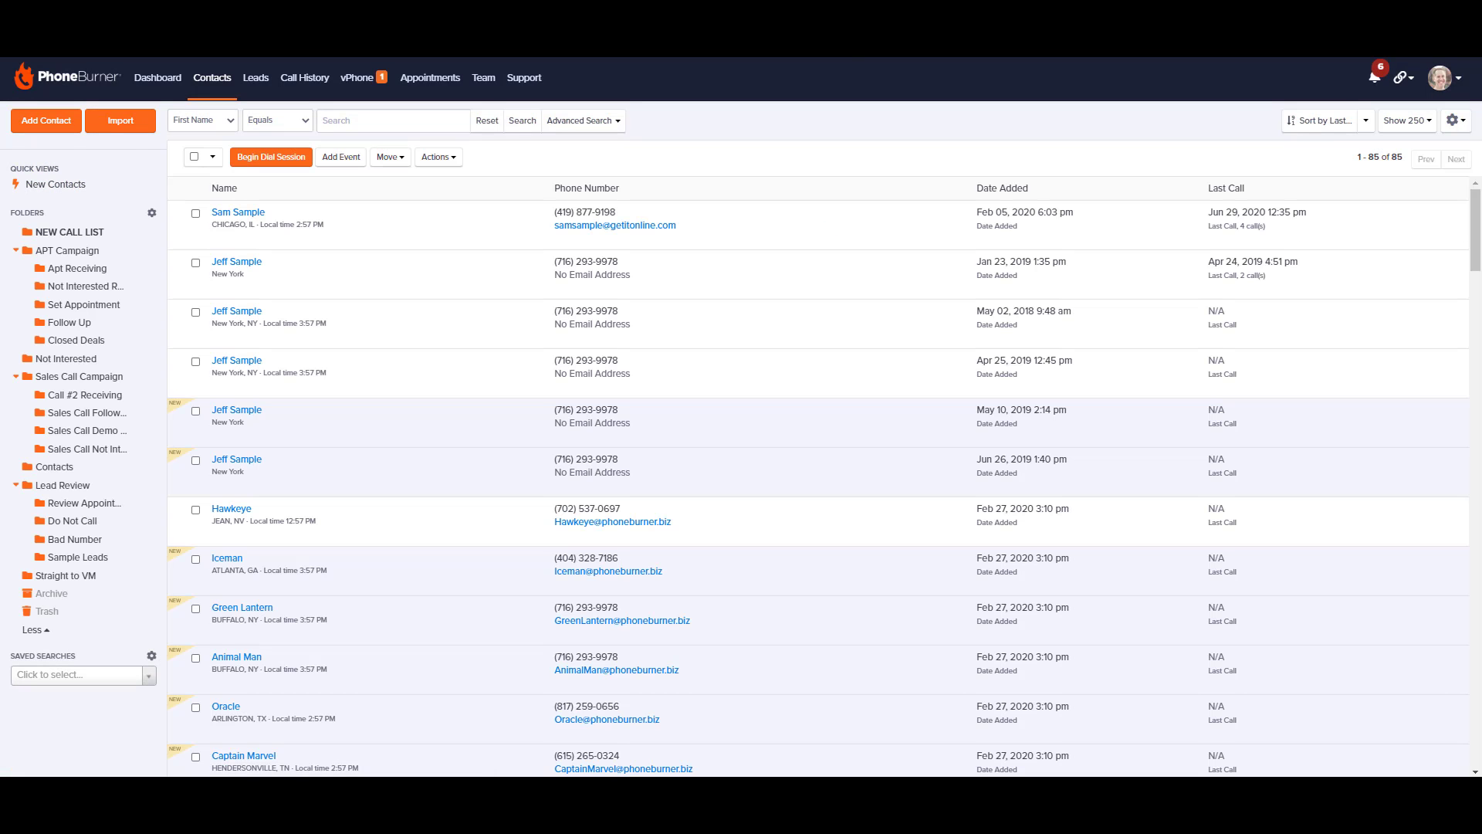
pyautogui.moveTo(55, 184)
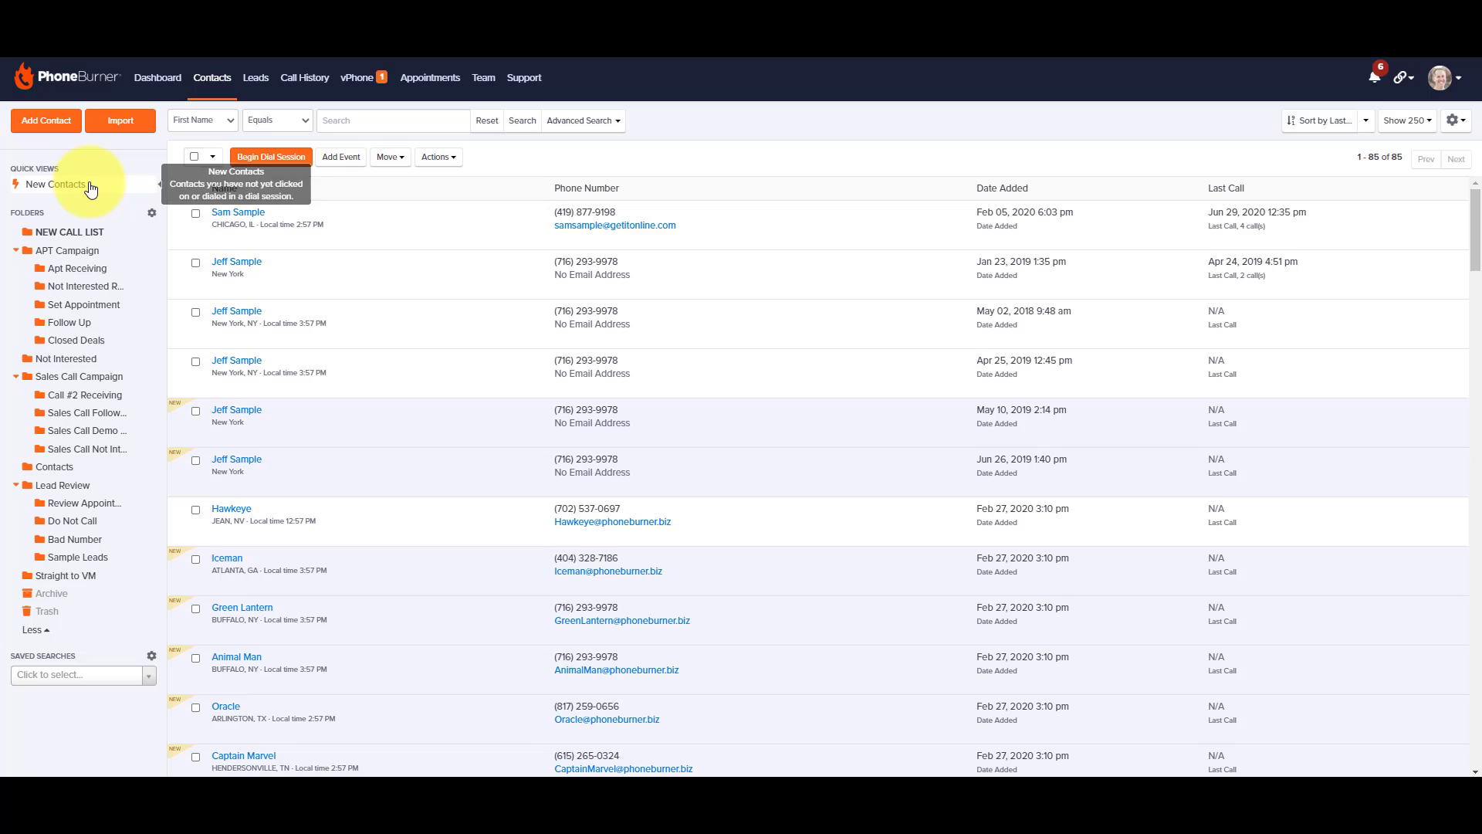
pyautogui.moveTo(91, 259)
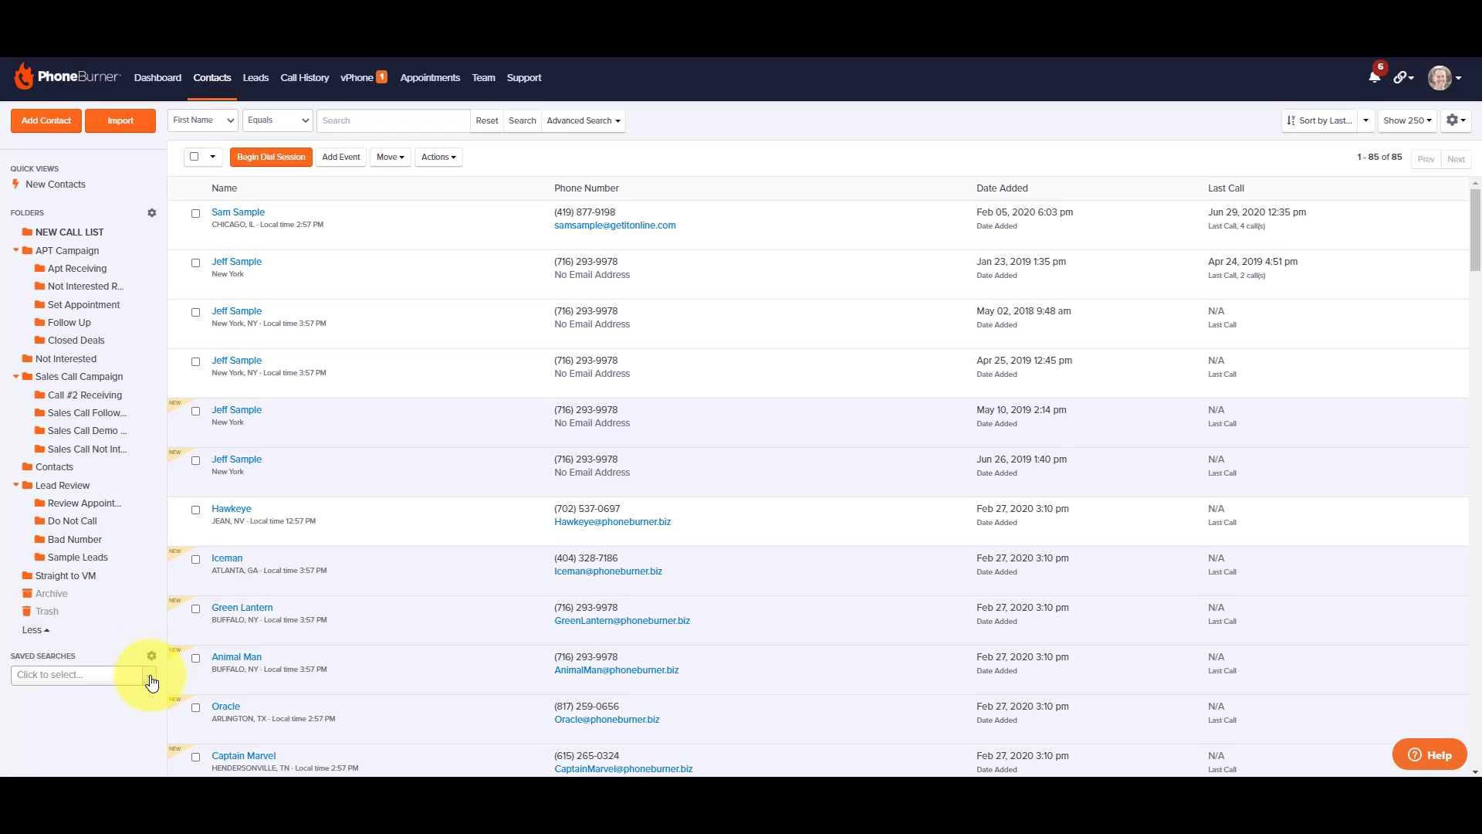
# Review saved searches and filter operators, show all 482 contacts, and check the Sort by fields
pyautogui.click(76, 675)
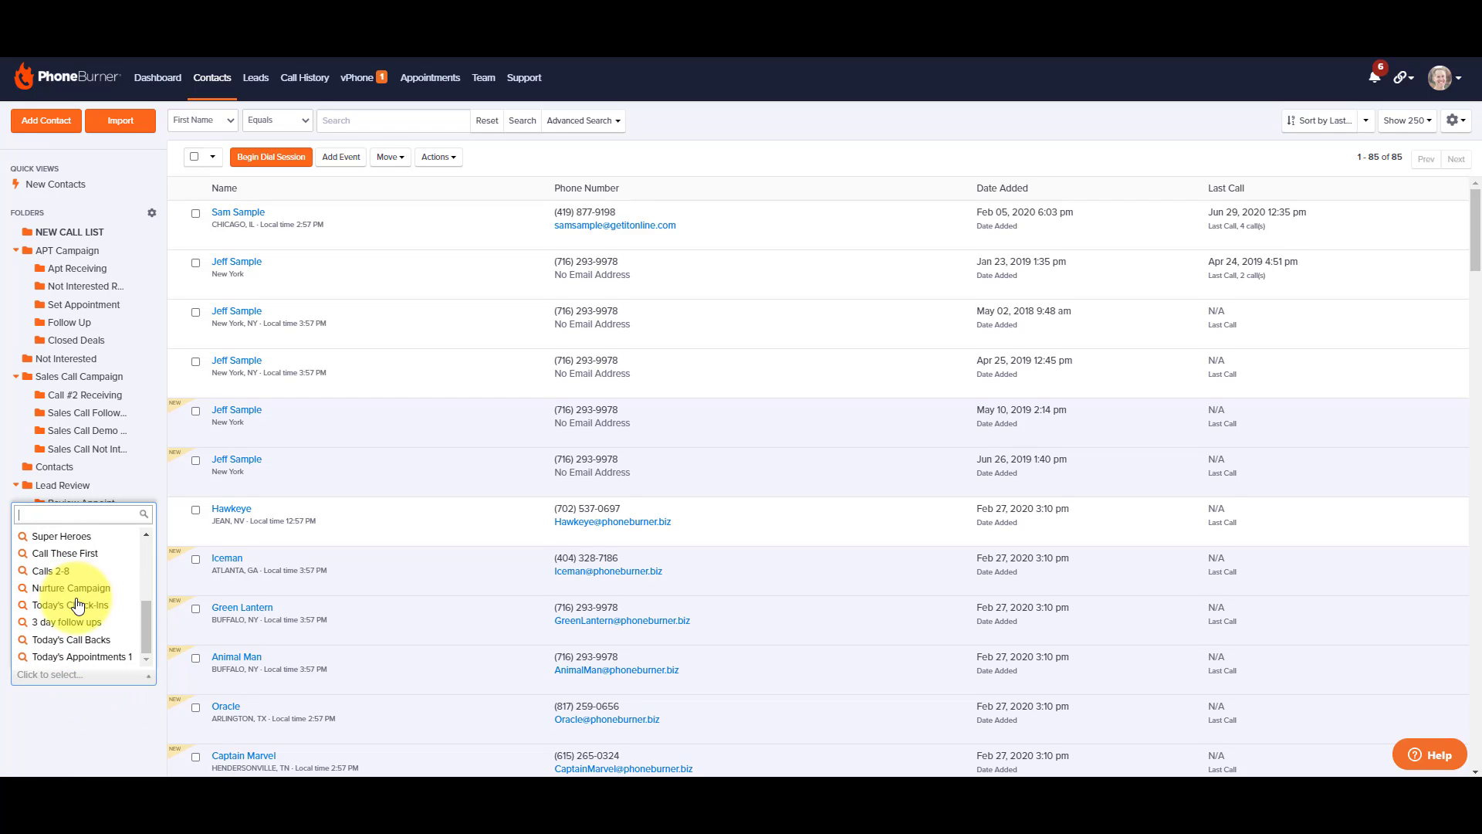
pyautogui.click(275, 119)
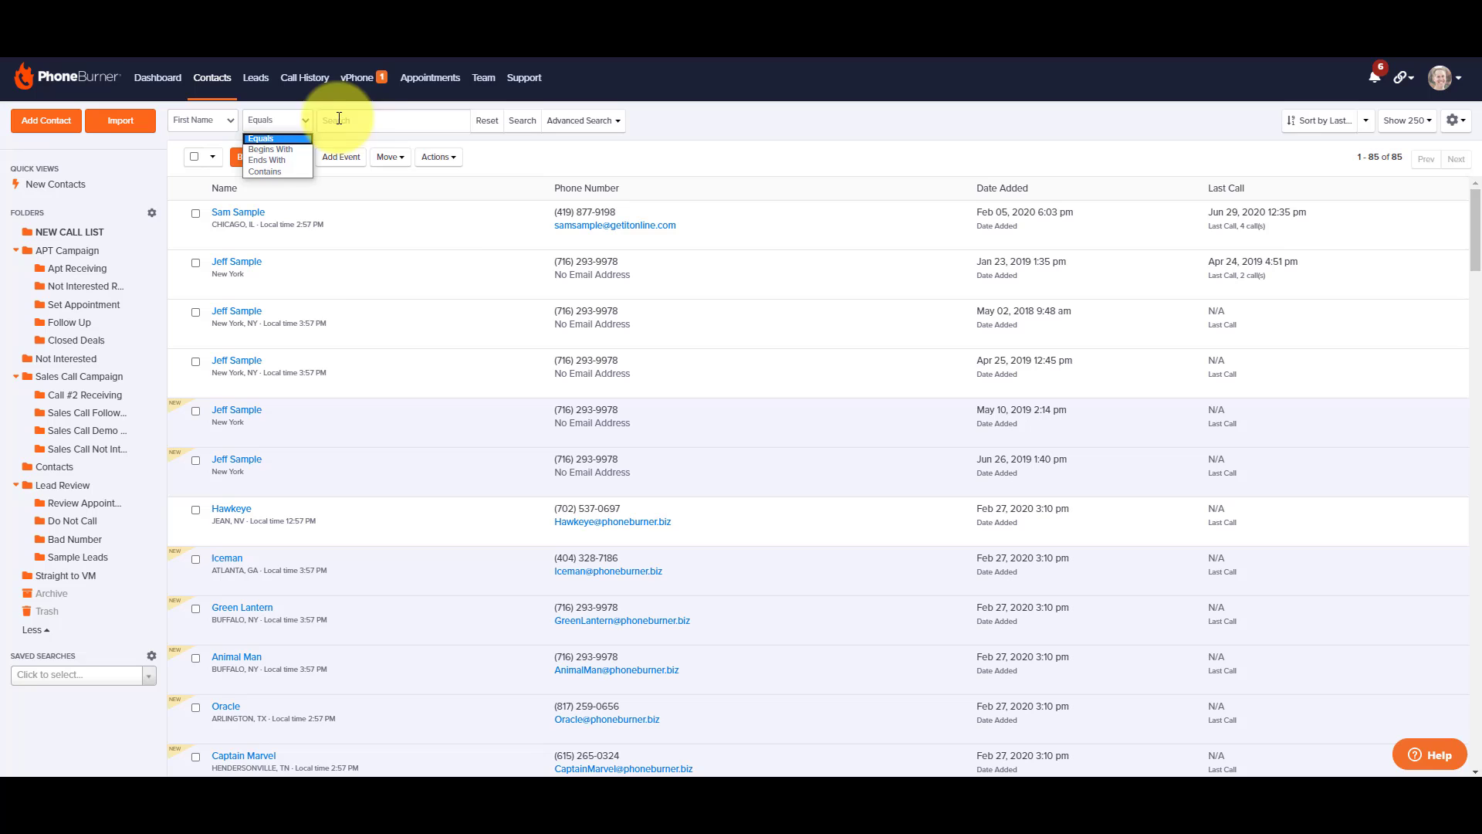
pyautogui.click(579, 120)
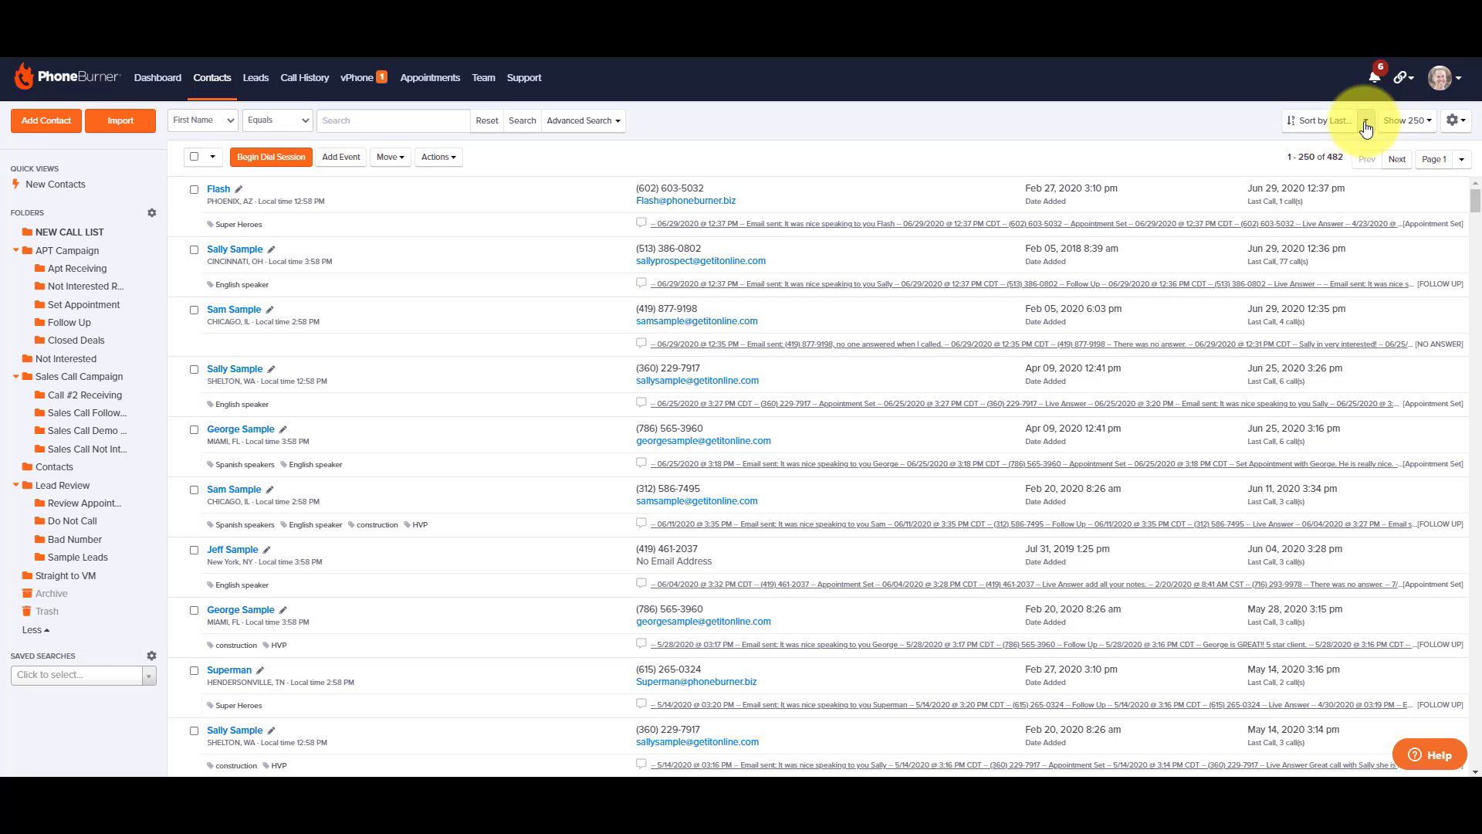
pyautogui.click(1362, 121)
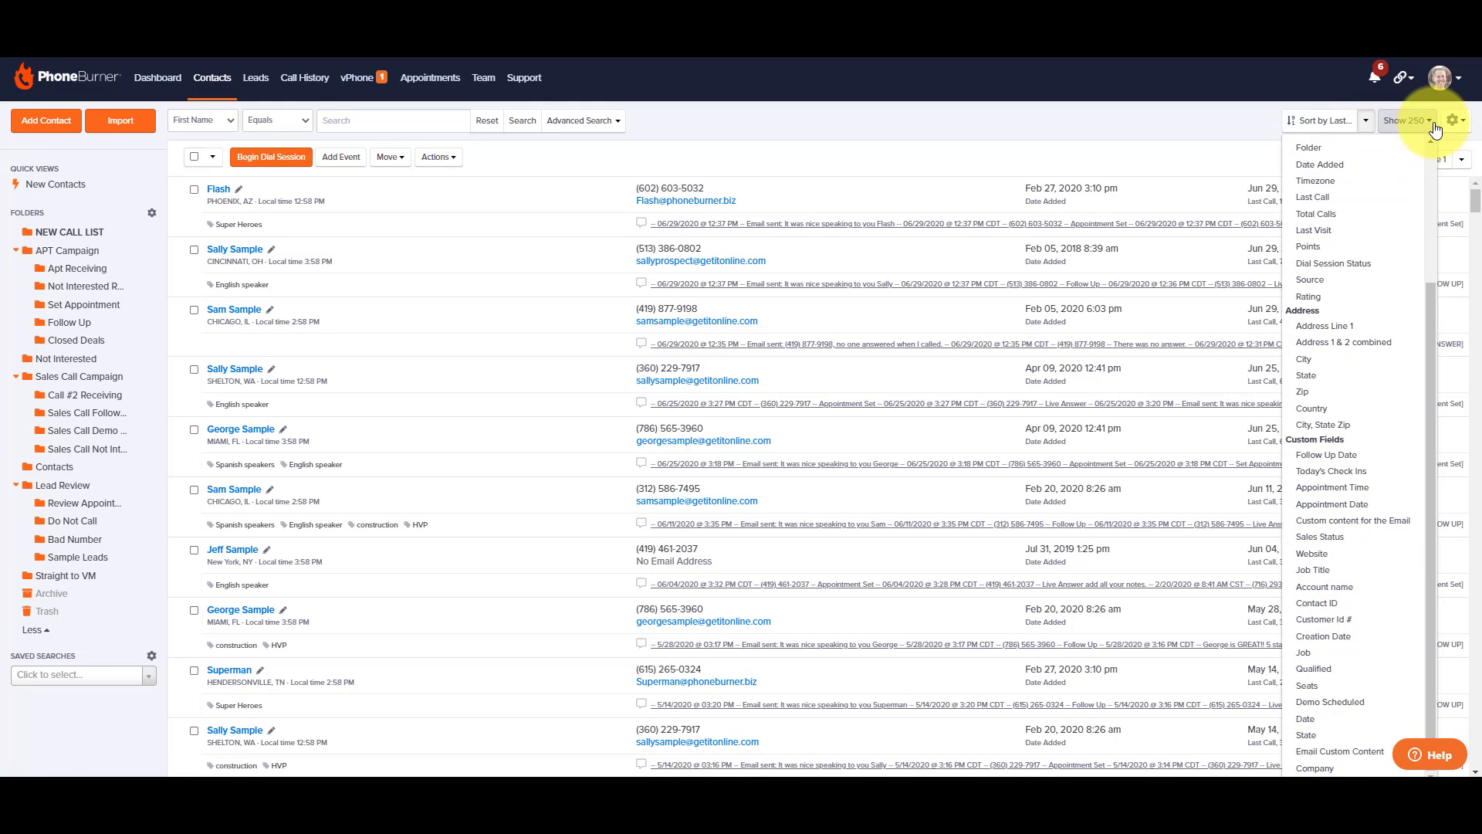
pyautogui.click(1408, 121)
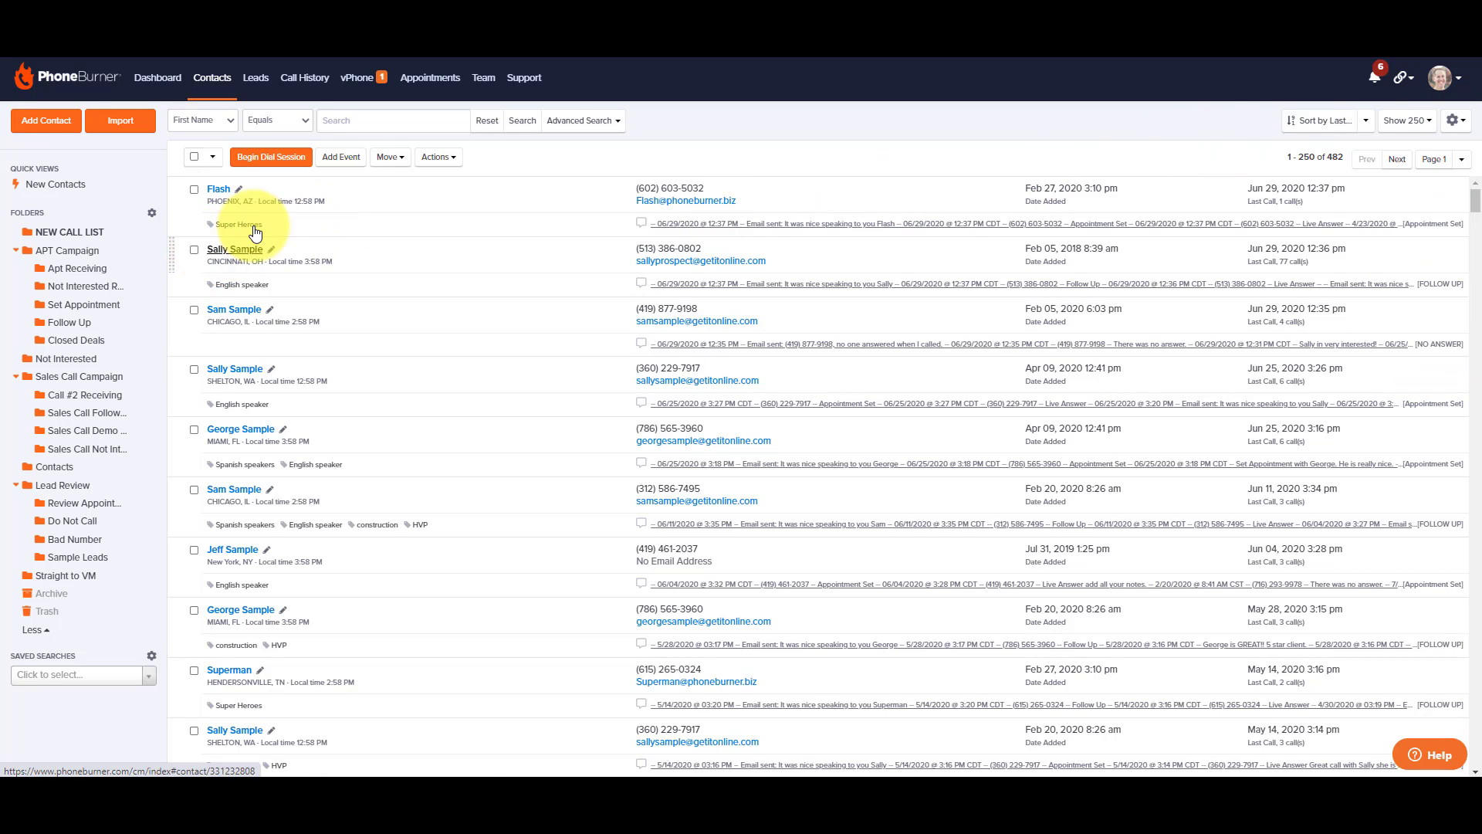
# Add a timestamped note 'Add new note here!' to Sally Sample's record
pyautogui.click(233, 248)
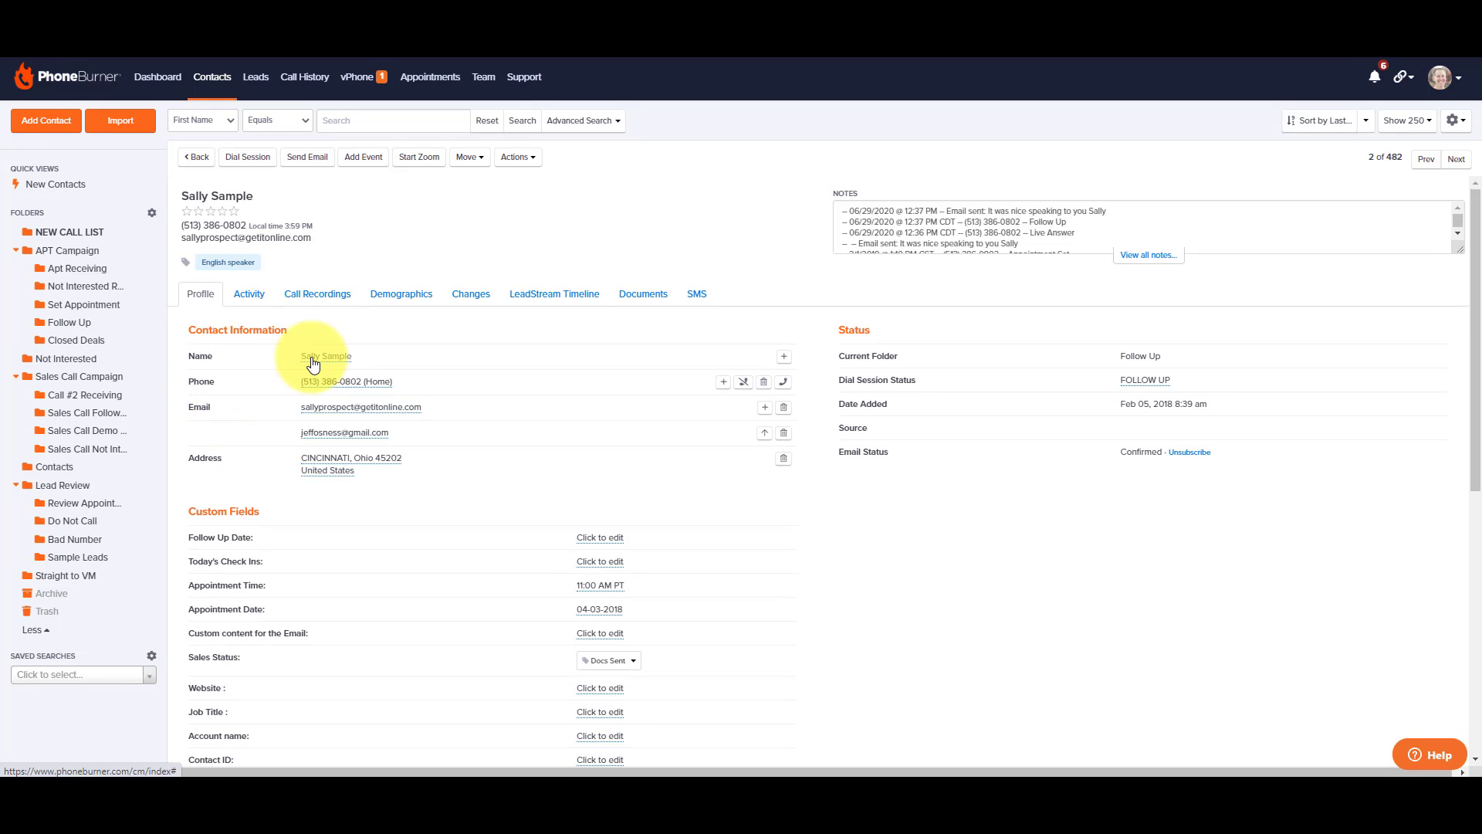
pyautogui.moveTo(319, 389)
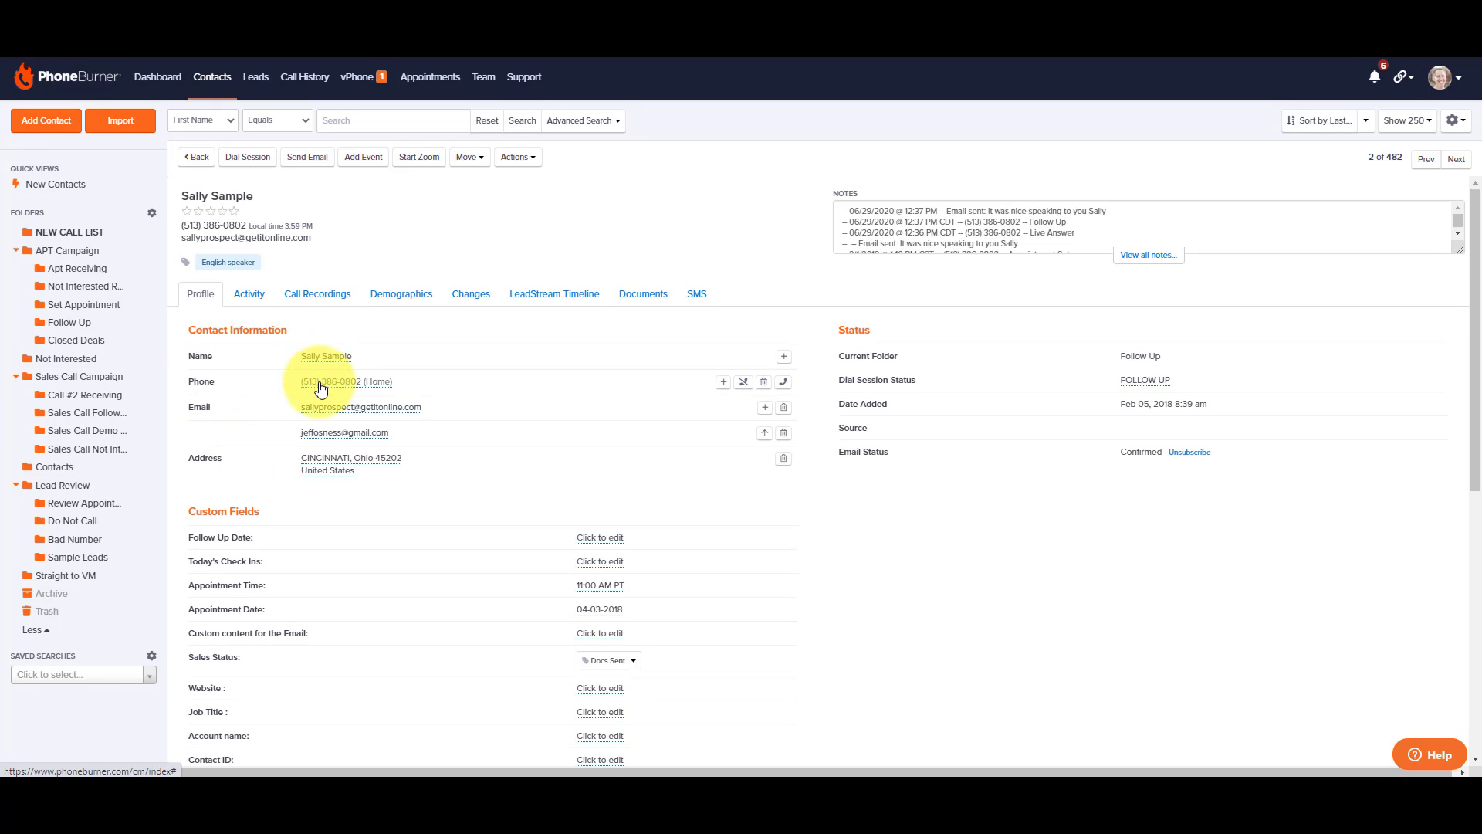
pyautogui.moveTo(323, 467)
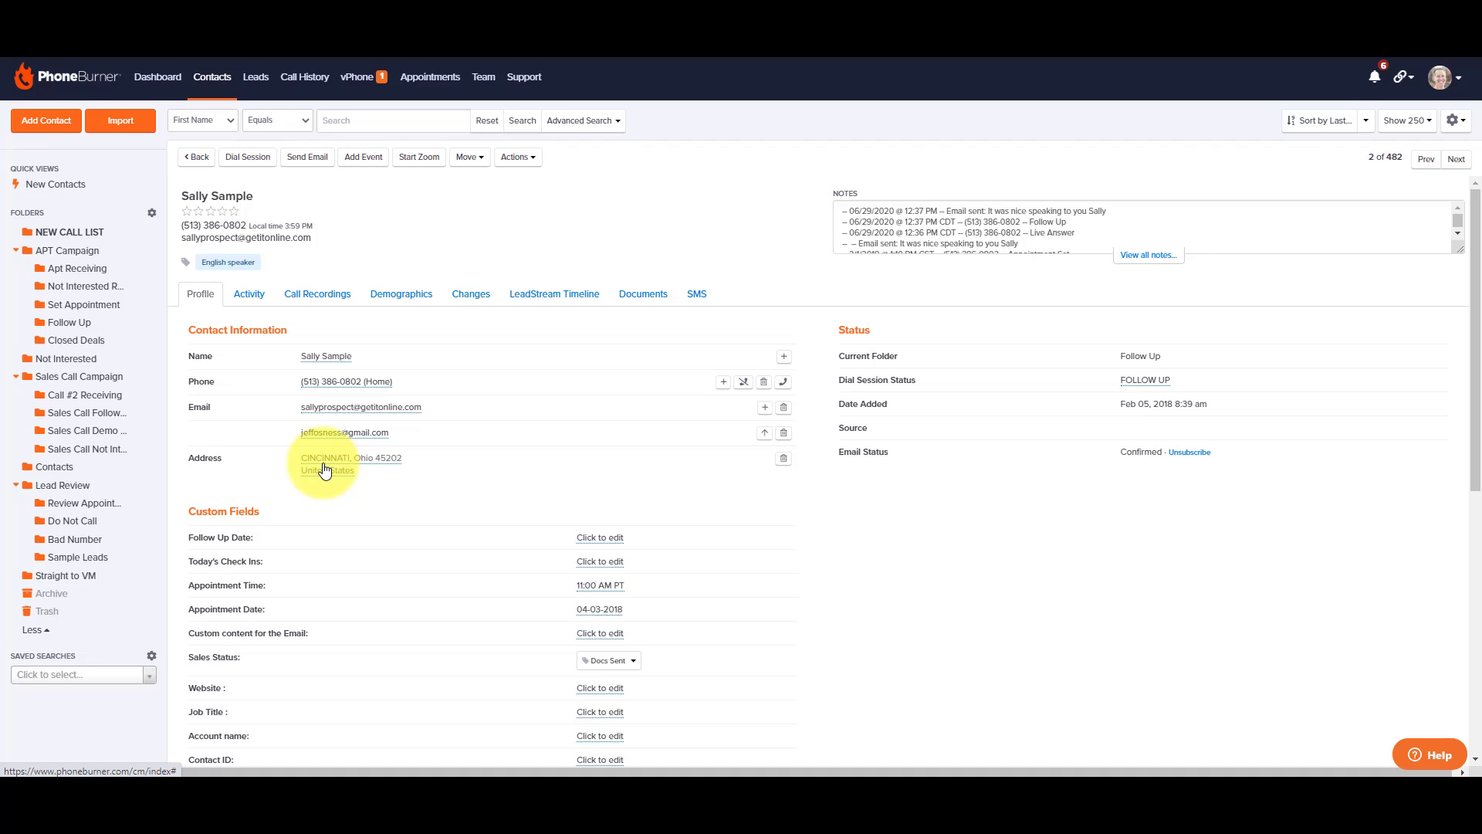
pyautogui.moveTo(562, 503)
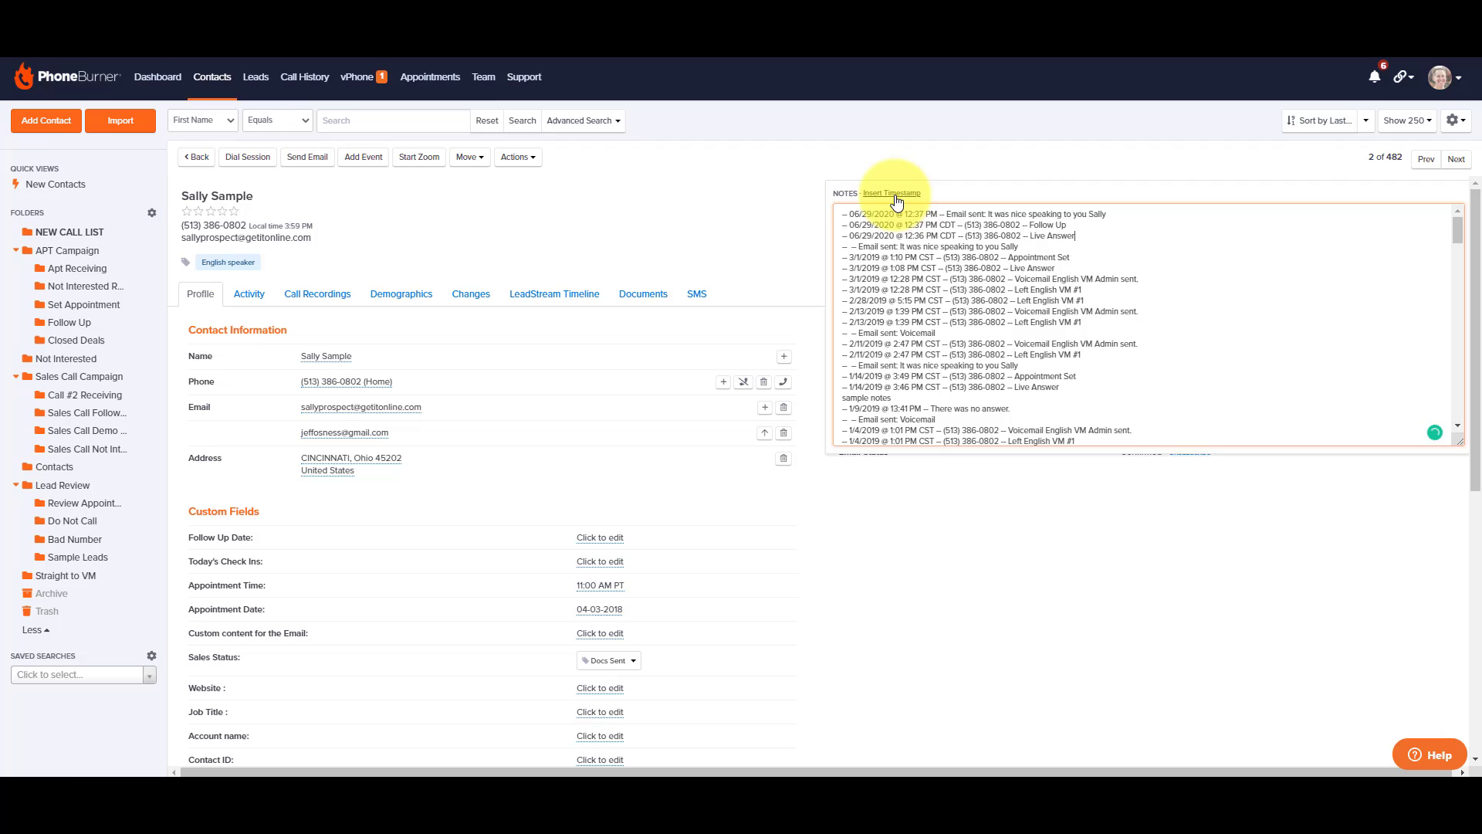
pyautogui.click(893, 193)
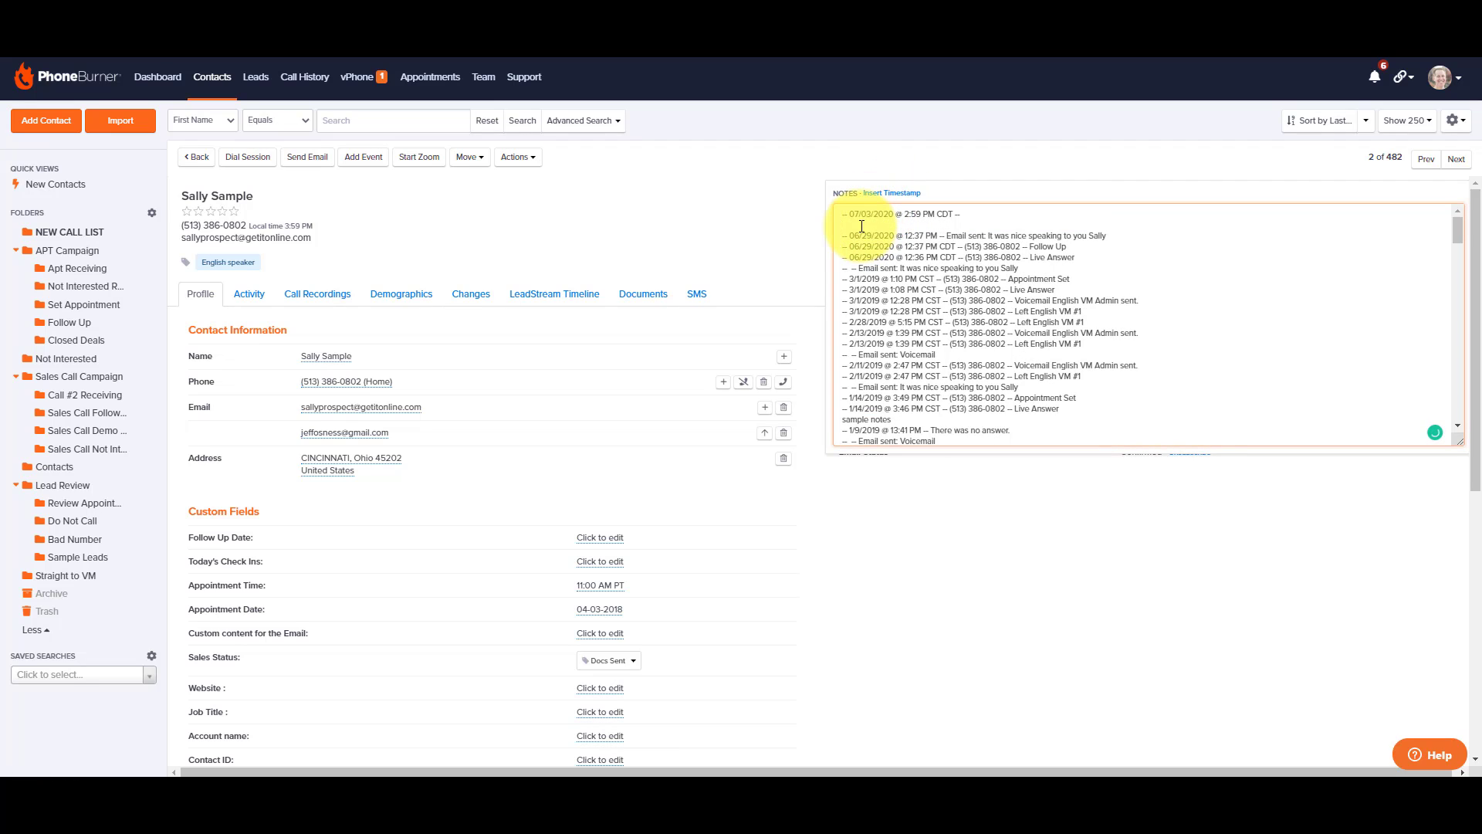
pyautogui.write('Add new note here!')
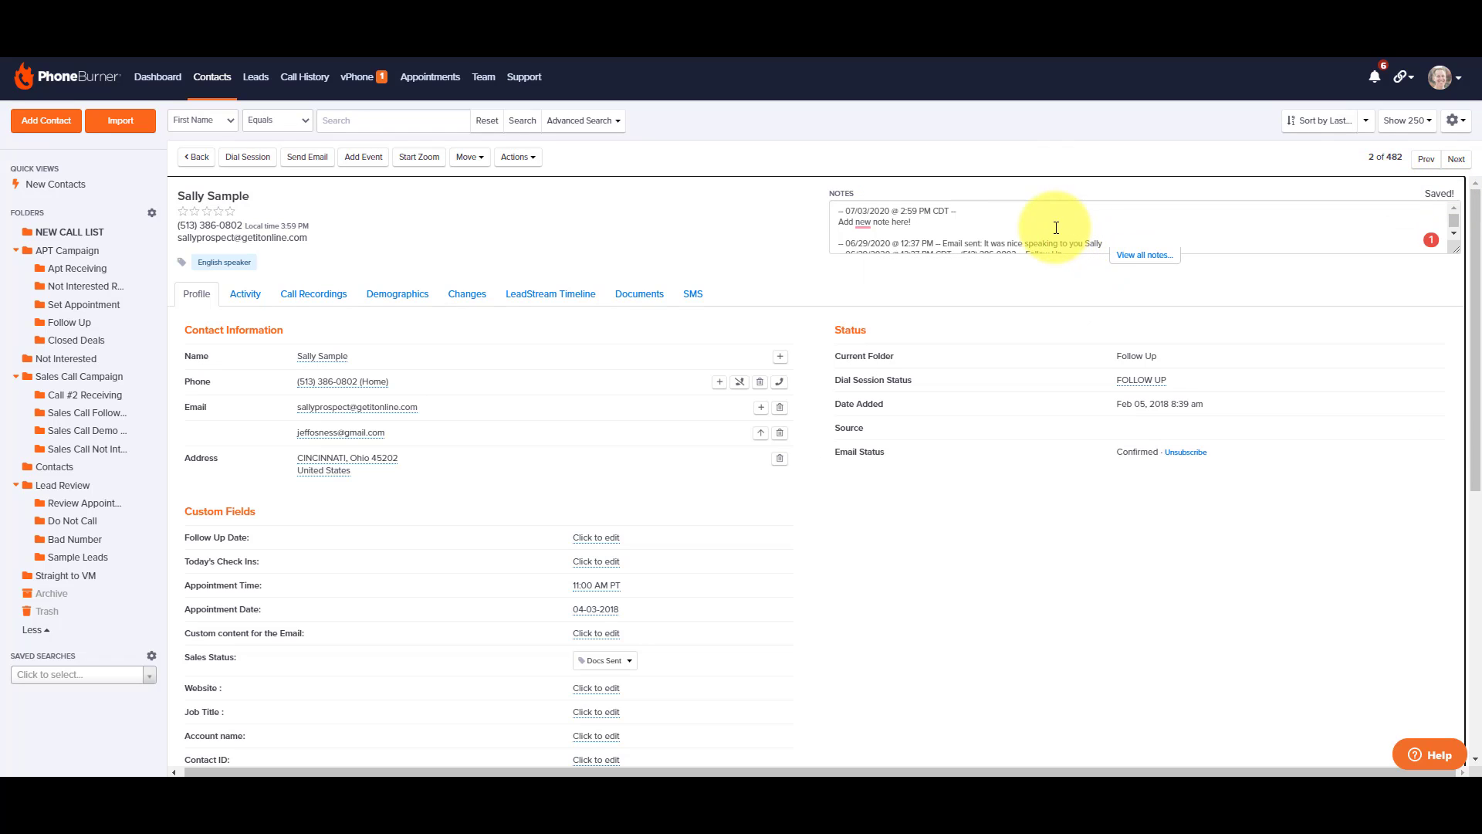
# Review Sally Sample's Activity history of logged calls
pyautogui.click(245, 293)
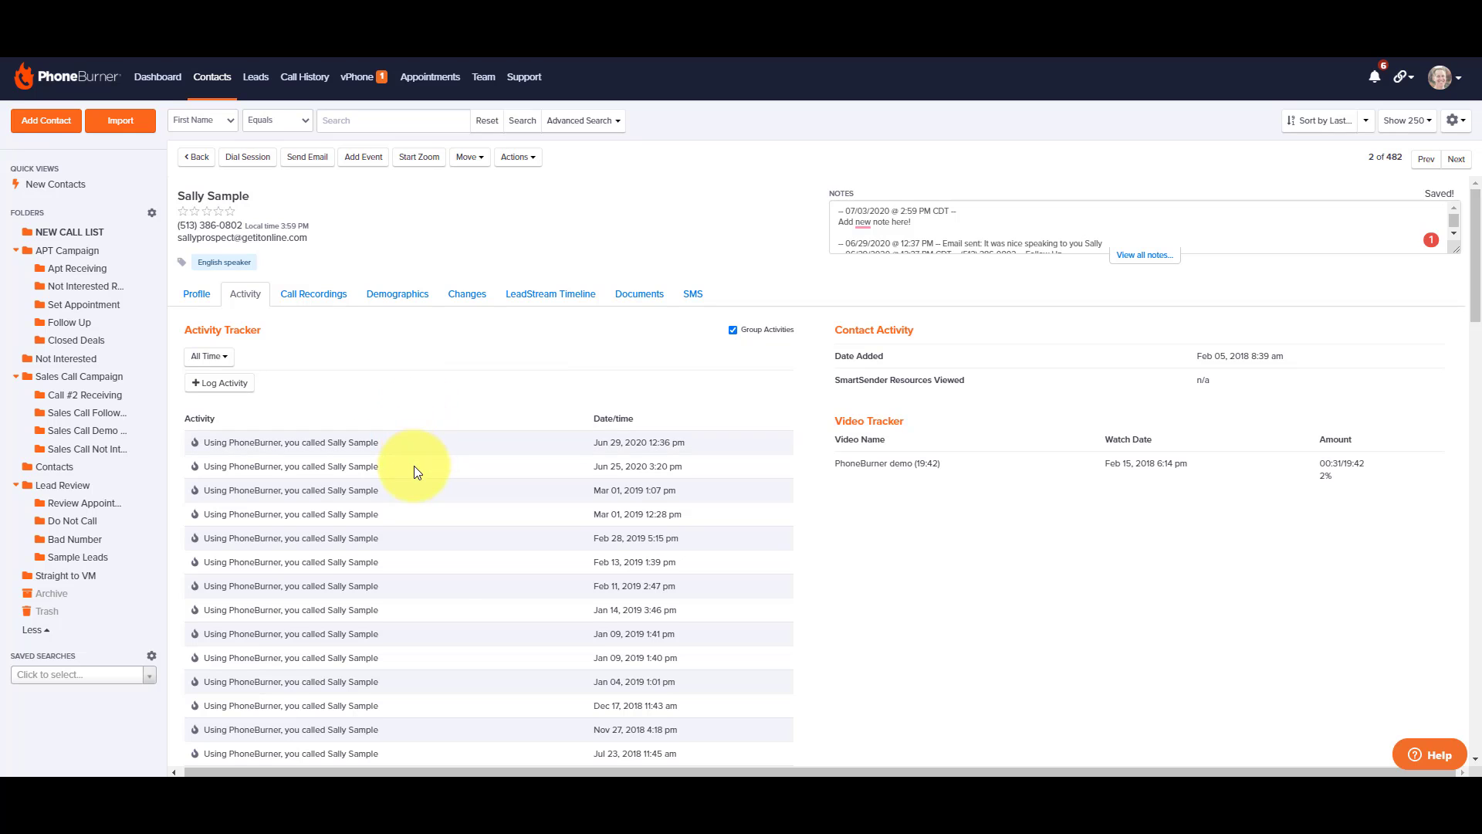
pyautogui.scroll(-3)
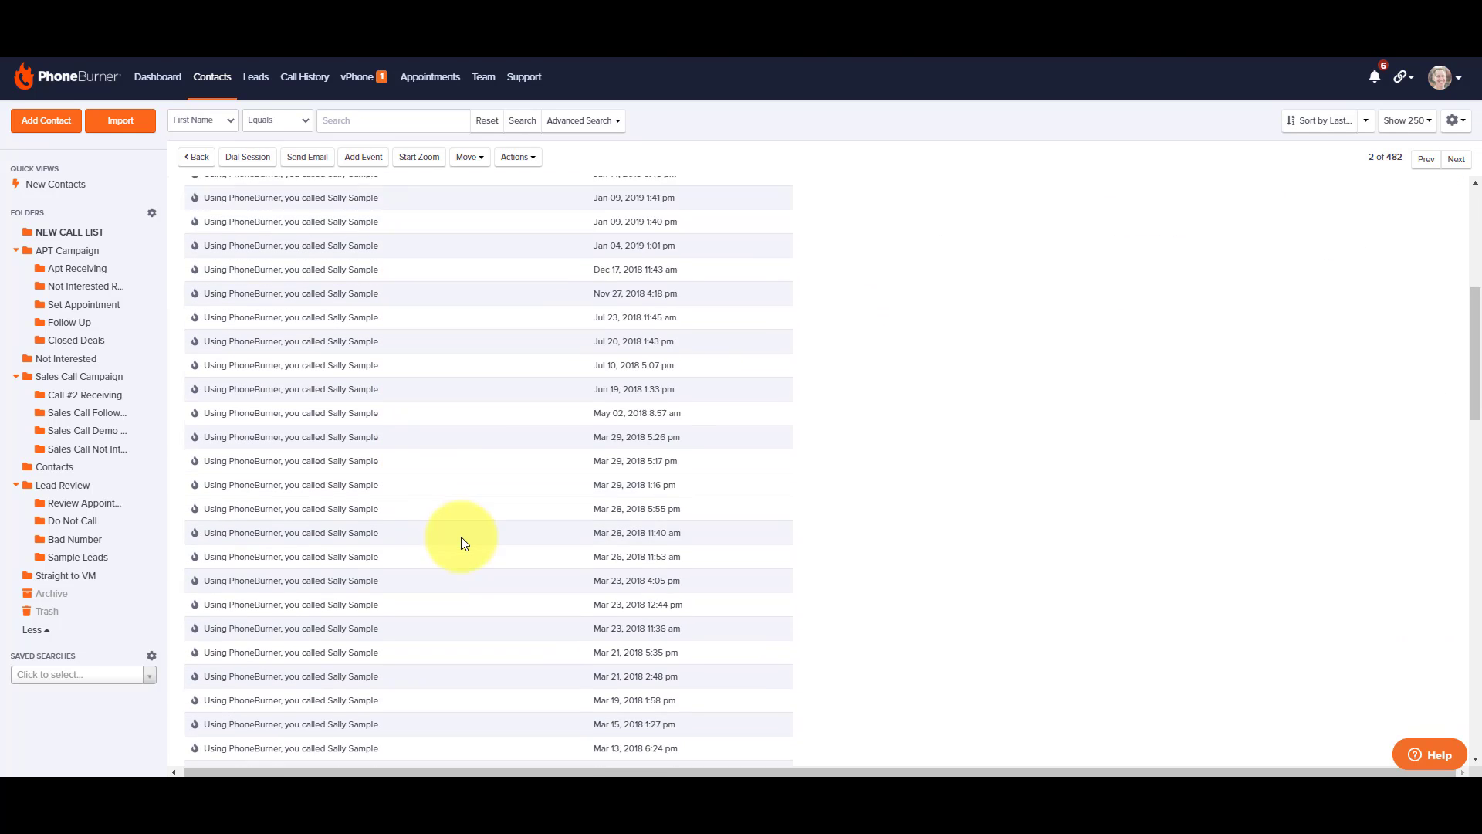
pyautogui.scroll(-3)
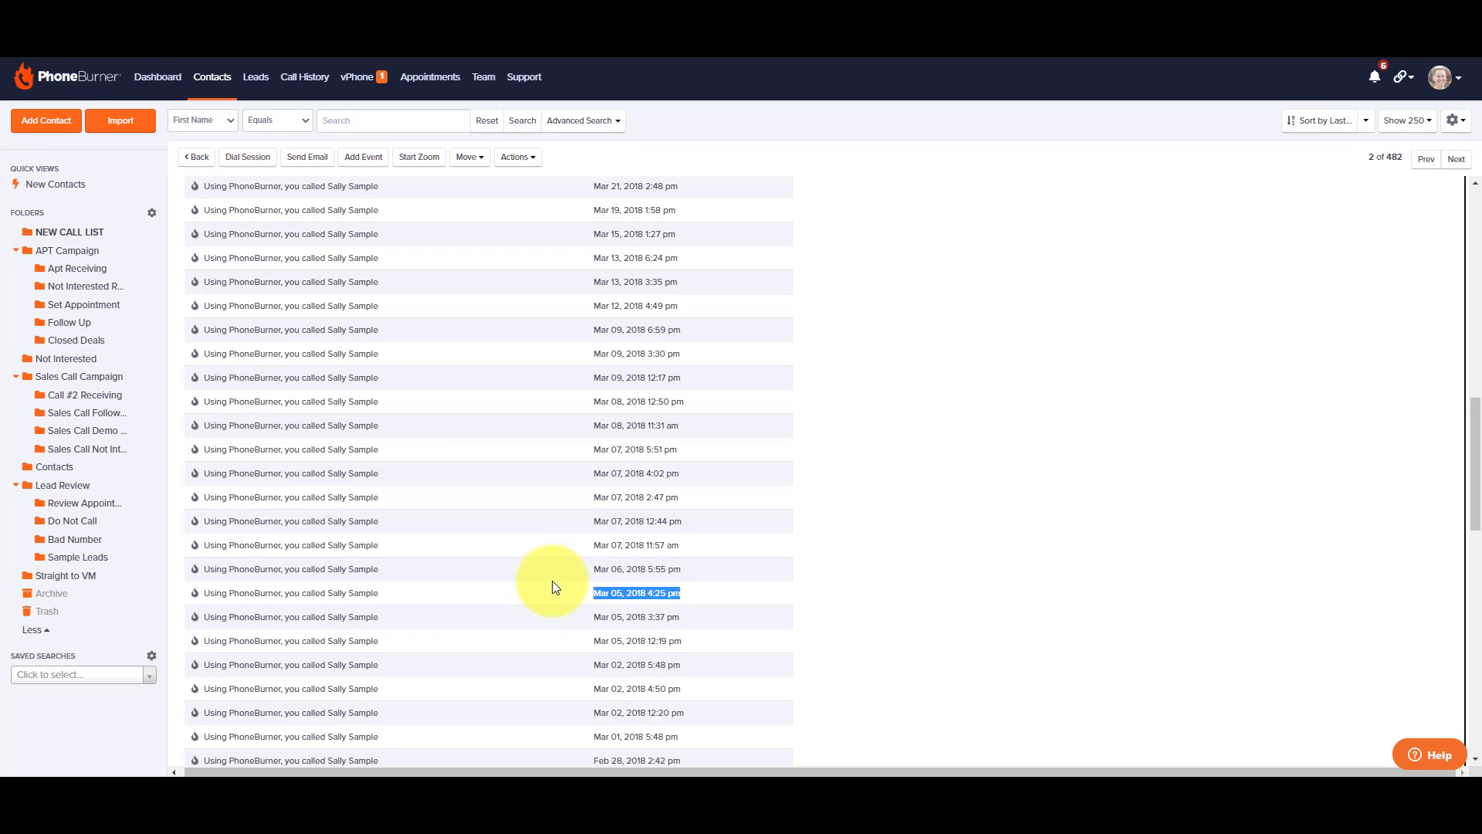
pyautogui.moveTo(501, 537)
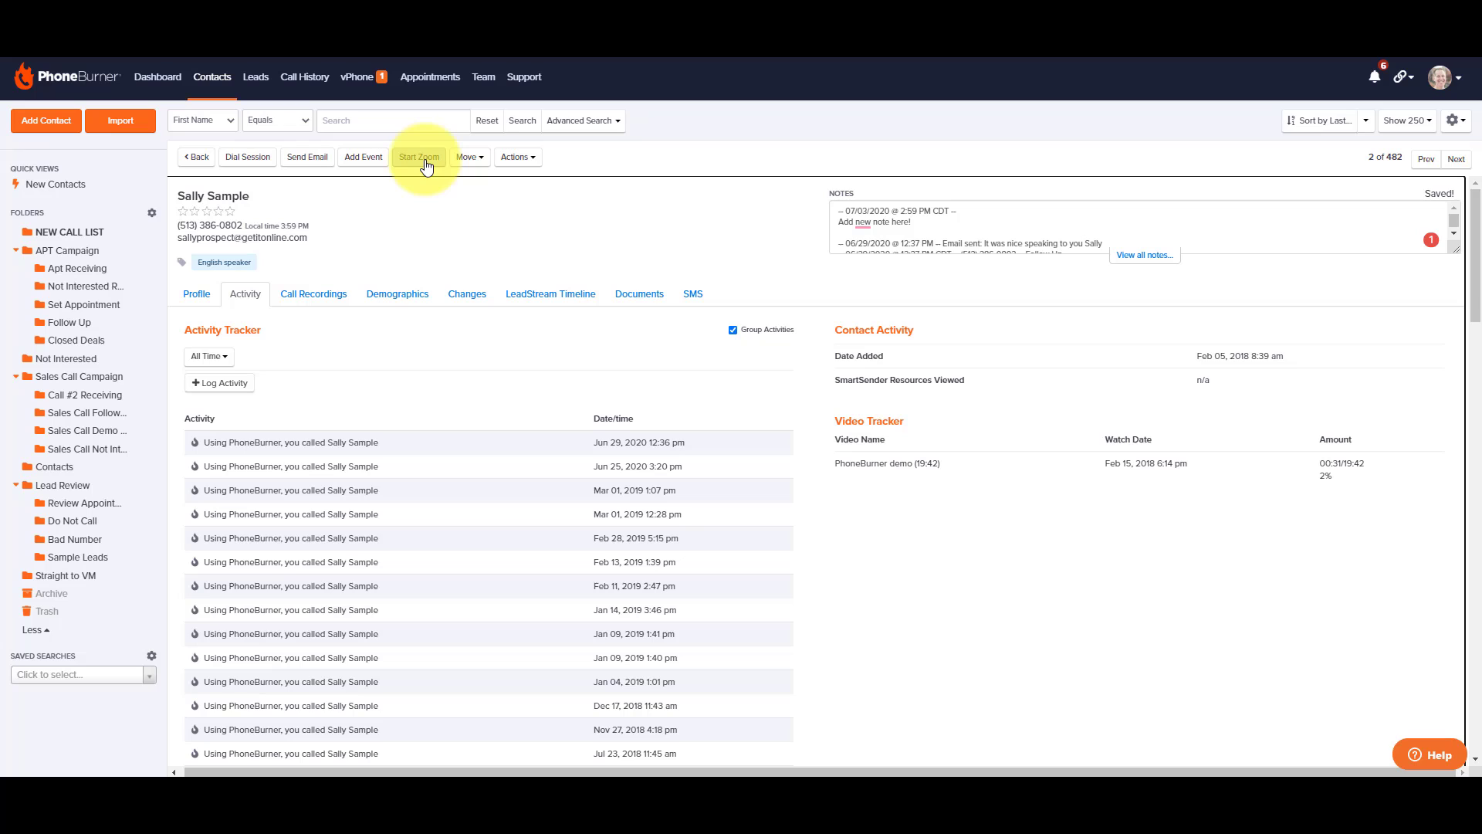
# Look through the Move folders and Actions menus for the contact without choosing anything
pyautogui.click(466, 157)
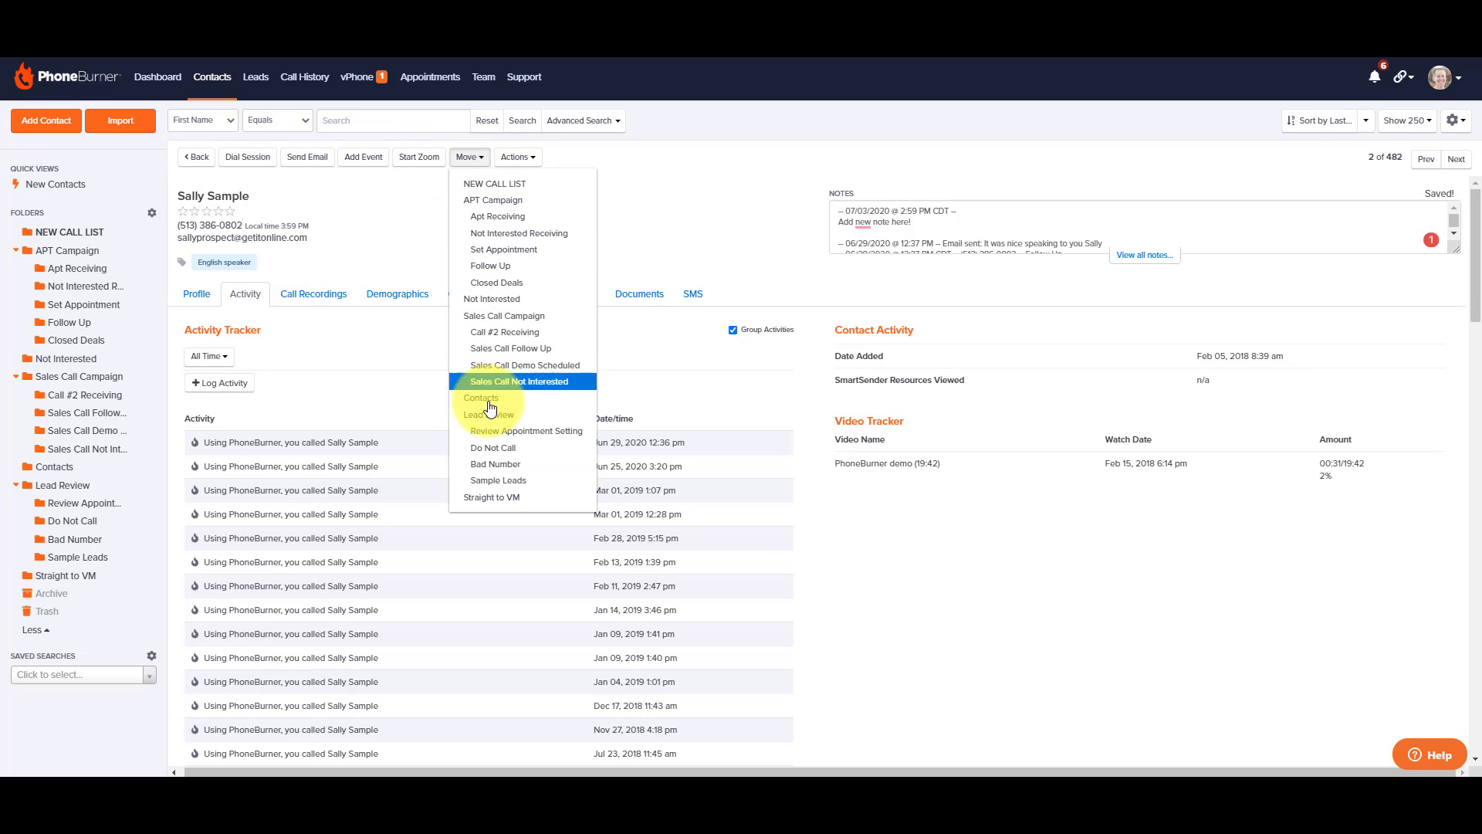
pyautogui.click(516, 157)
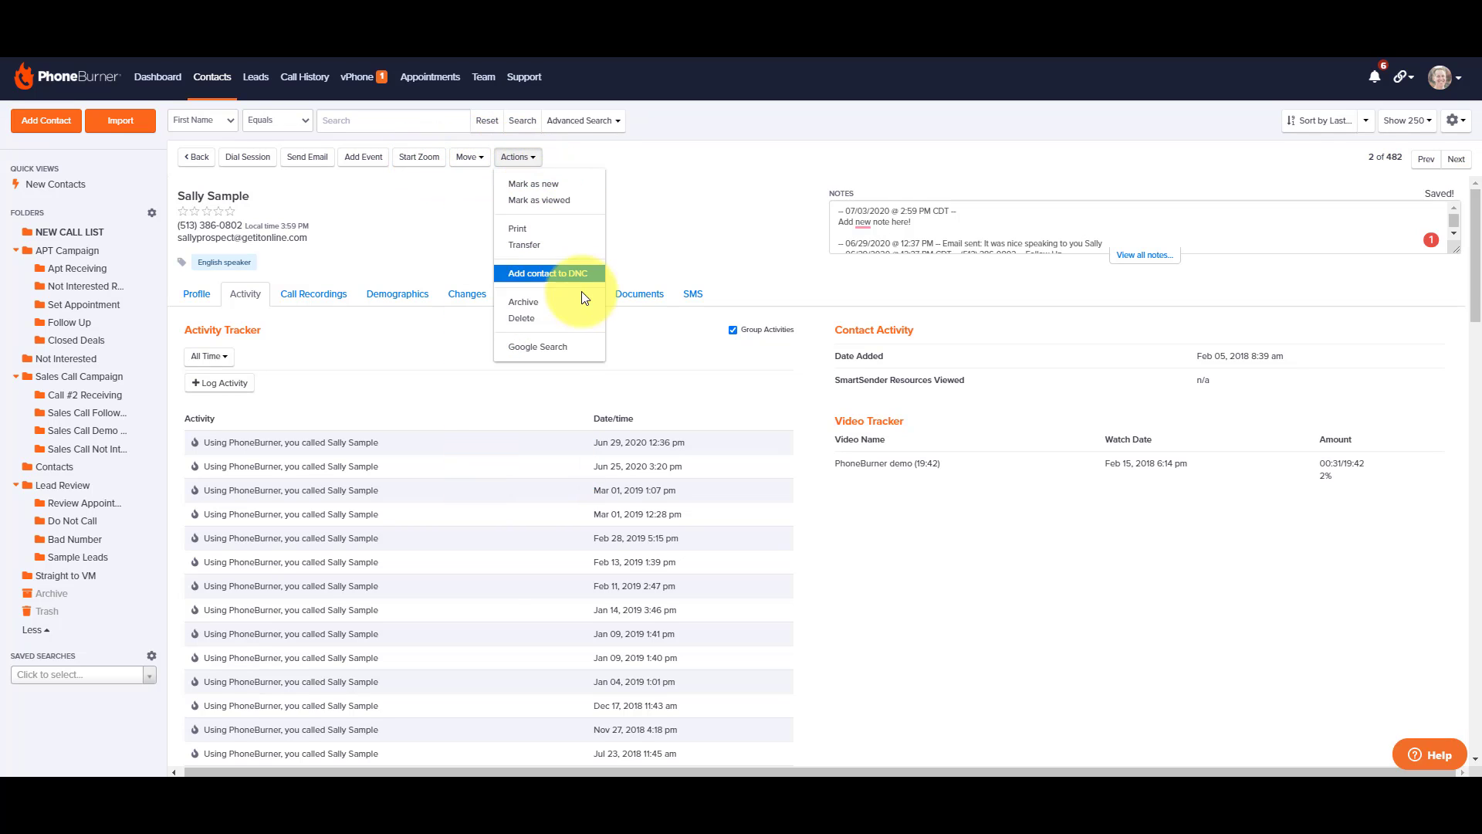
pyautogui.click(518, 157)
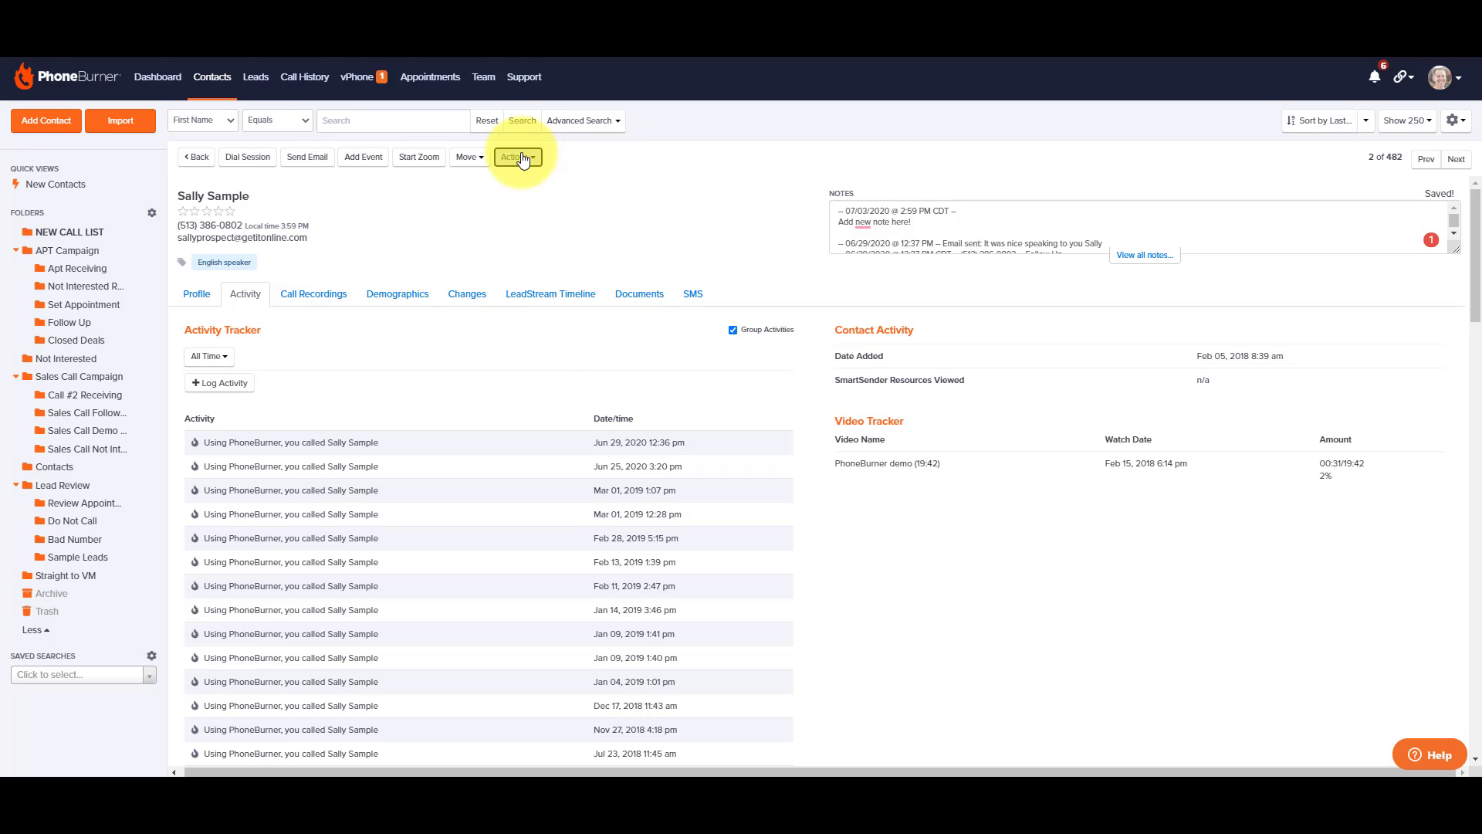
# Select all contacts on the page and start a dial session with manual settings
pyautogui.click(196, 157)
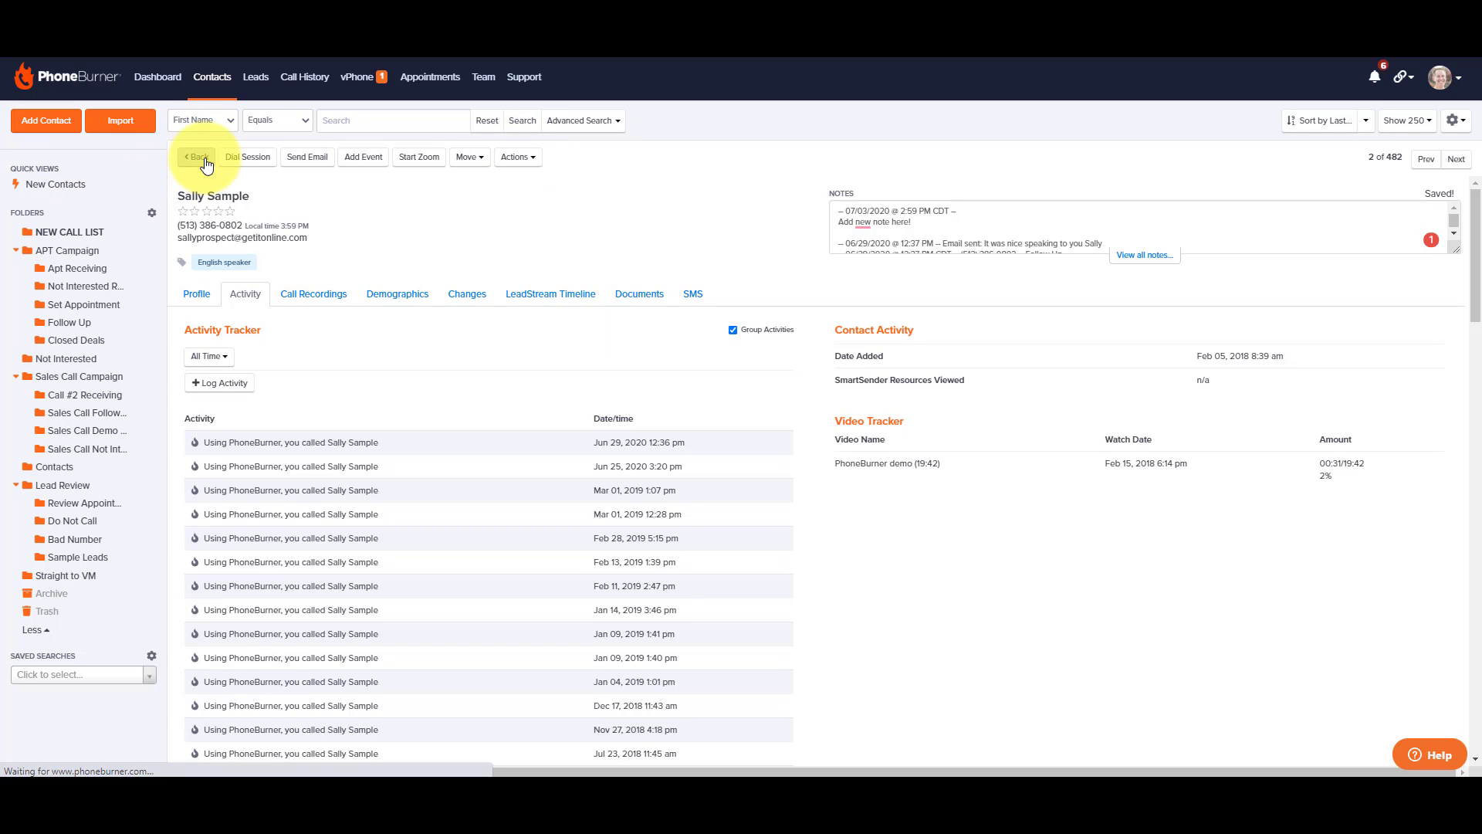
pyautogui.click(196, 157)
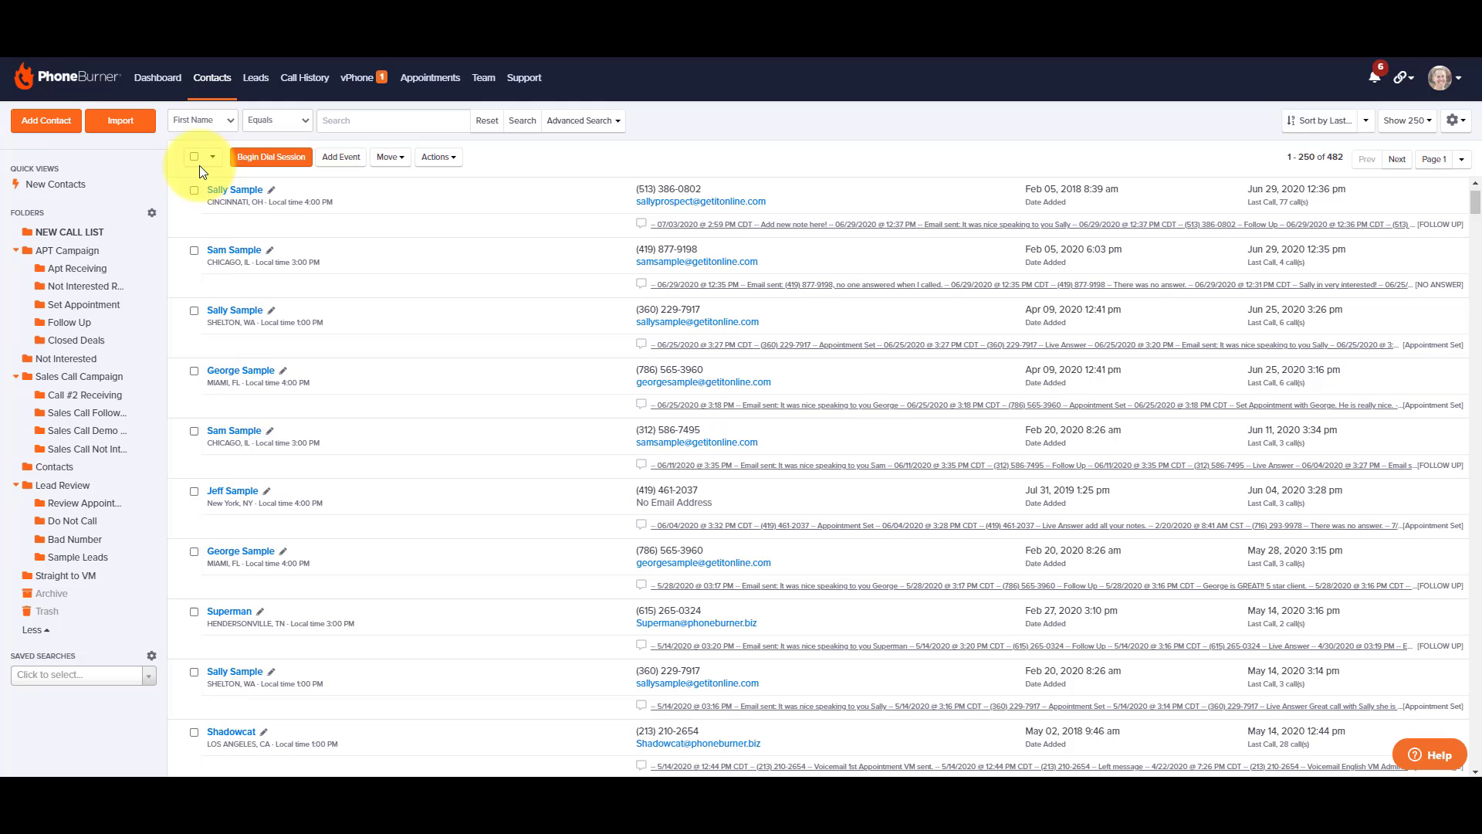
pyautogui.click(194, 157)
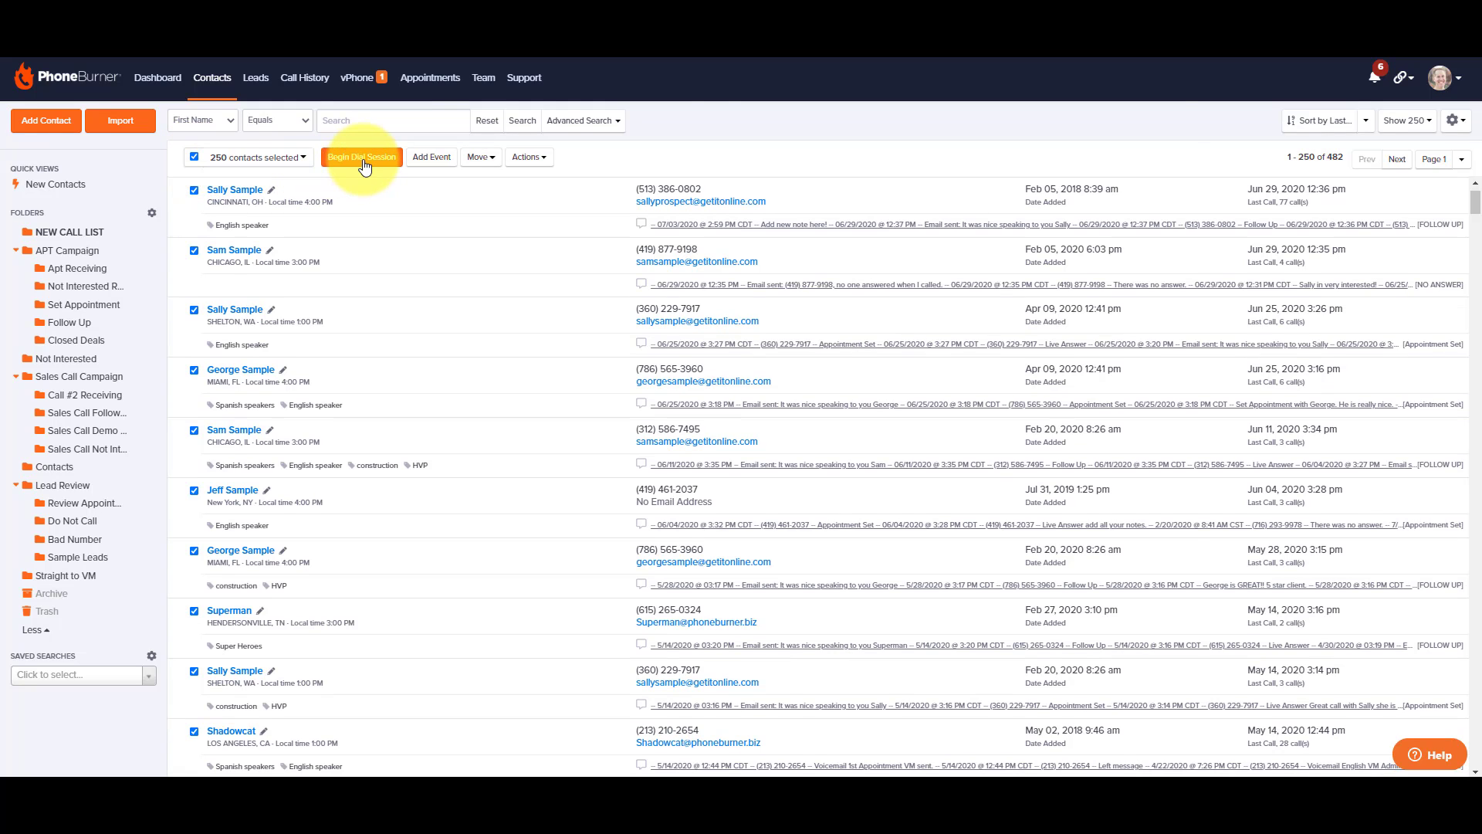
pyautogui.click(361, 157)
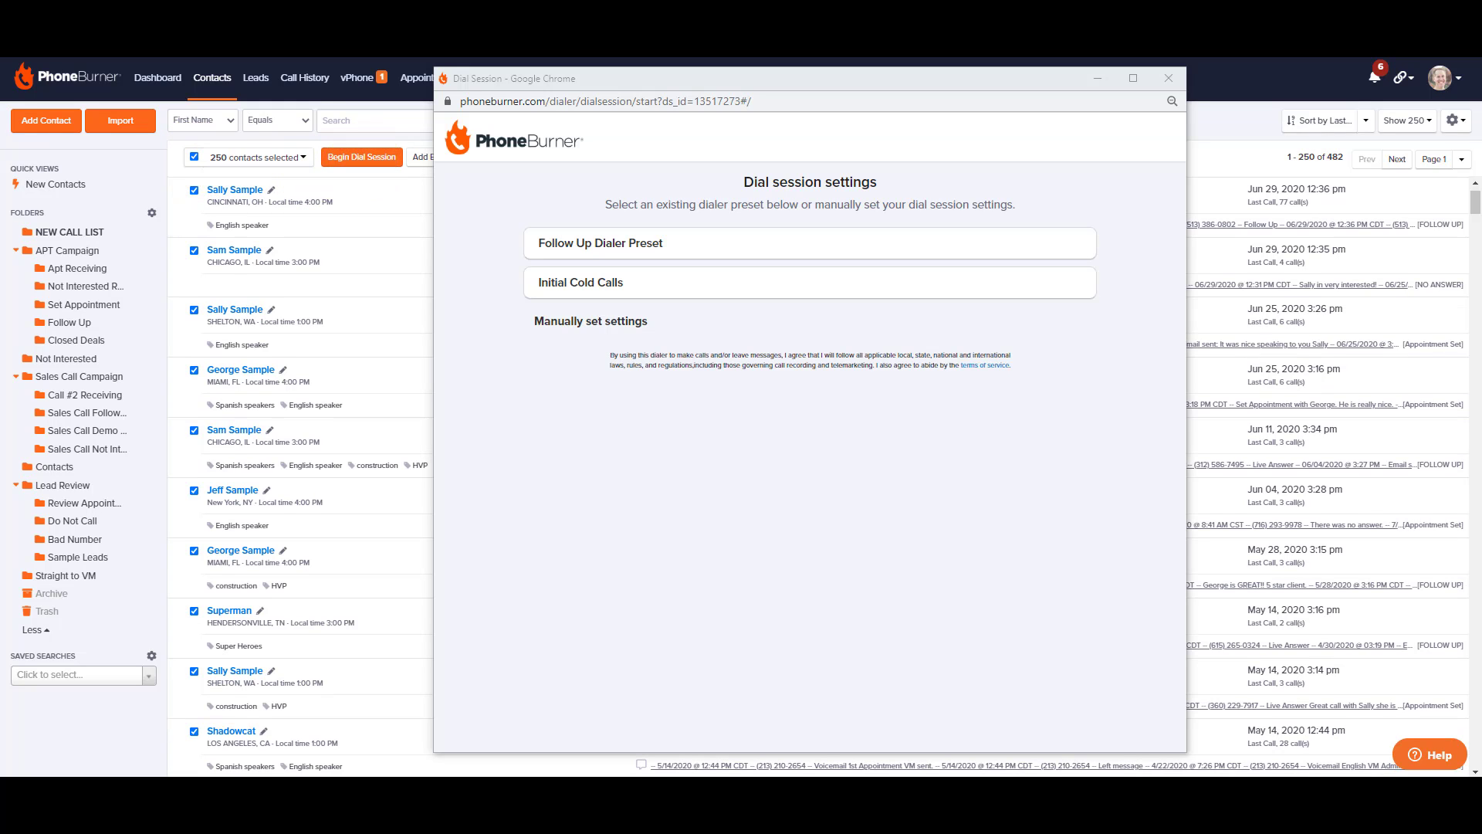
pyautogui.moveTo(588, 250)
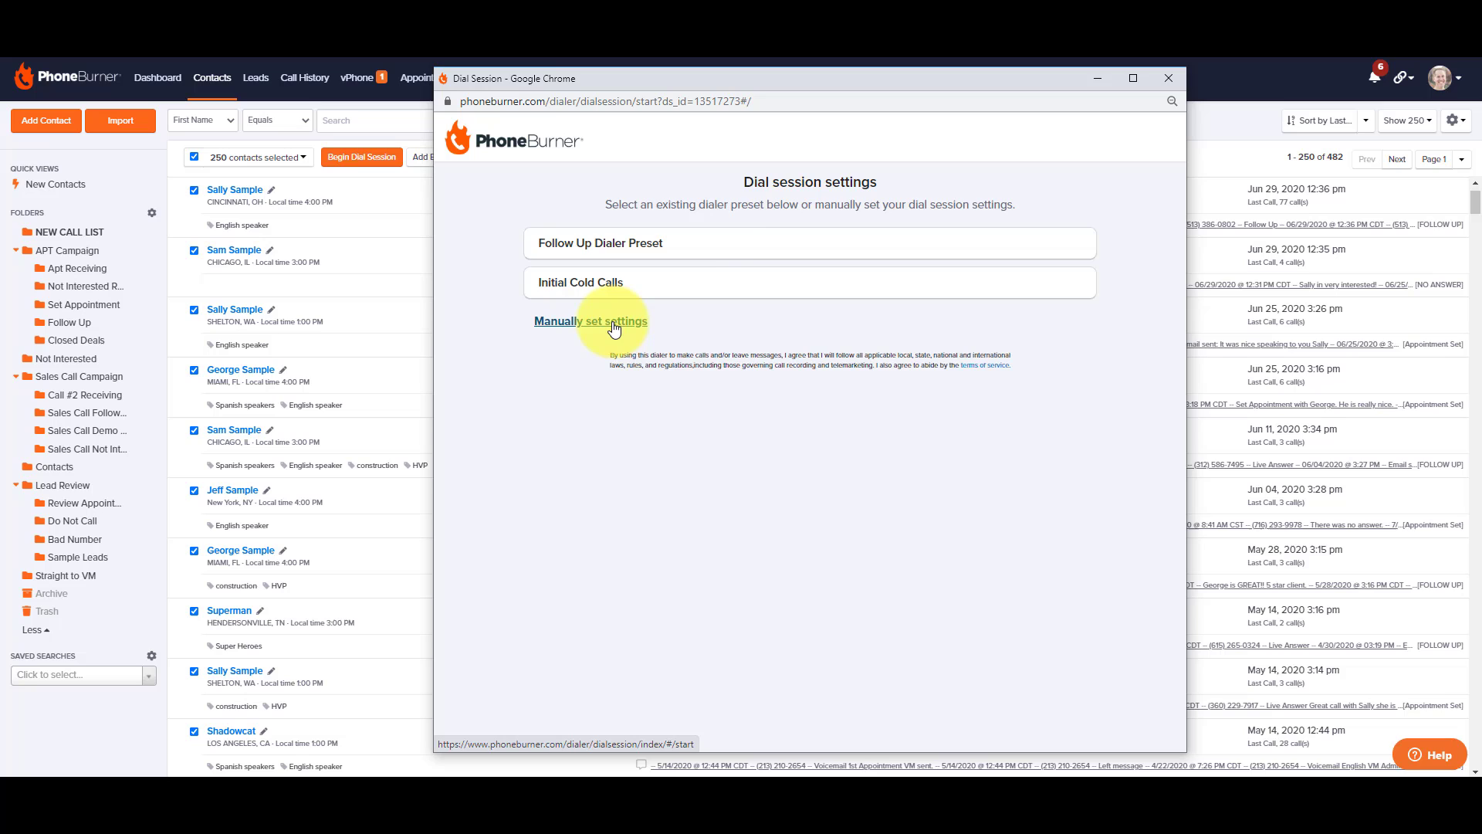
pyautogui.click(590, 321)
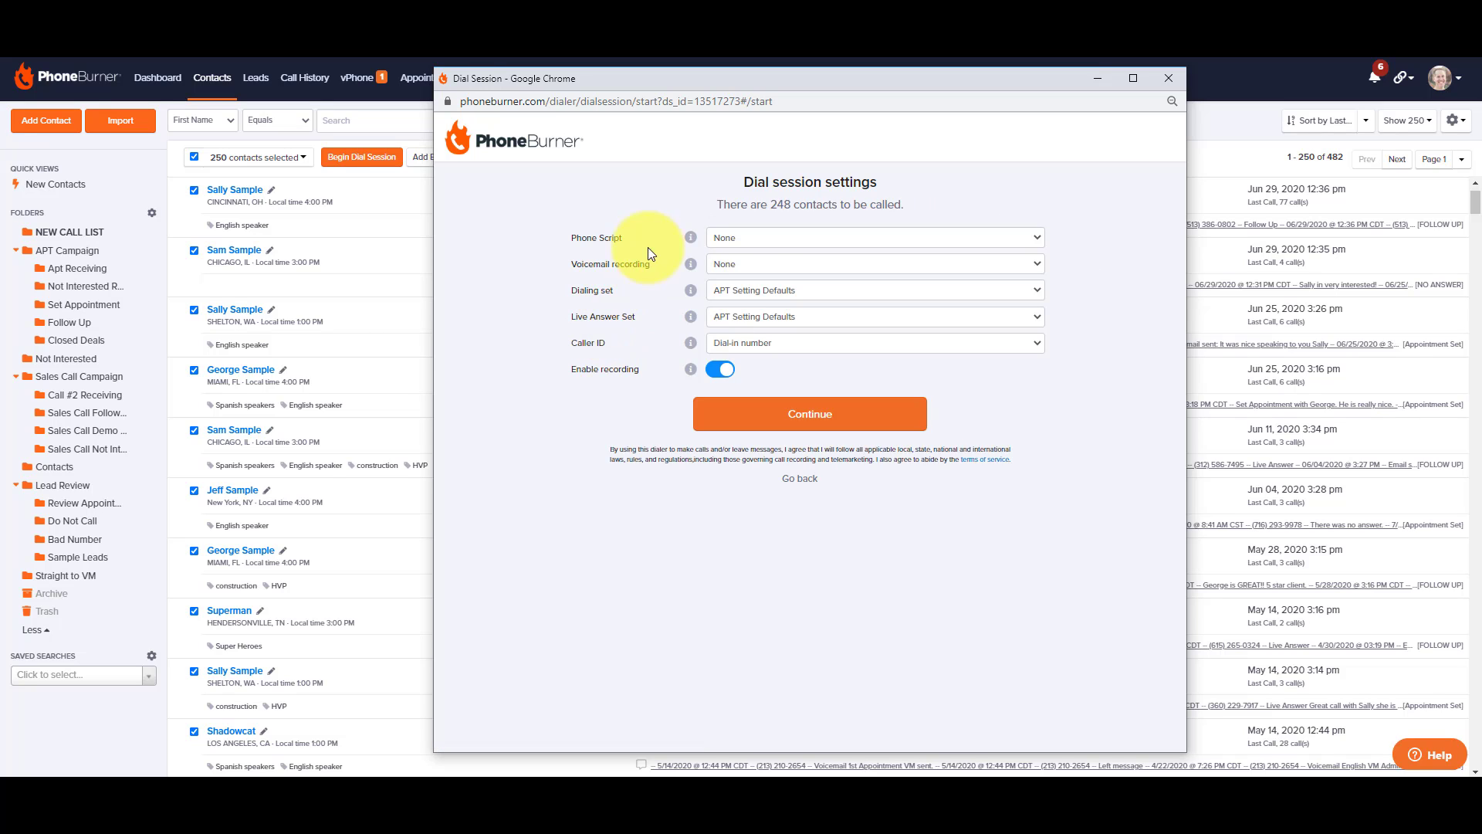
# Use the Follow-up script, APT Setting Defaults dialing and live answer sets, and enable recording
pyautogui.click(871, 238)
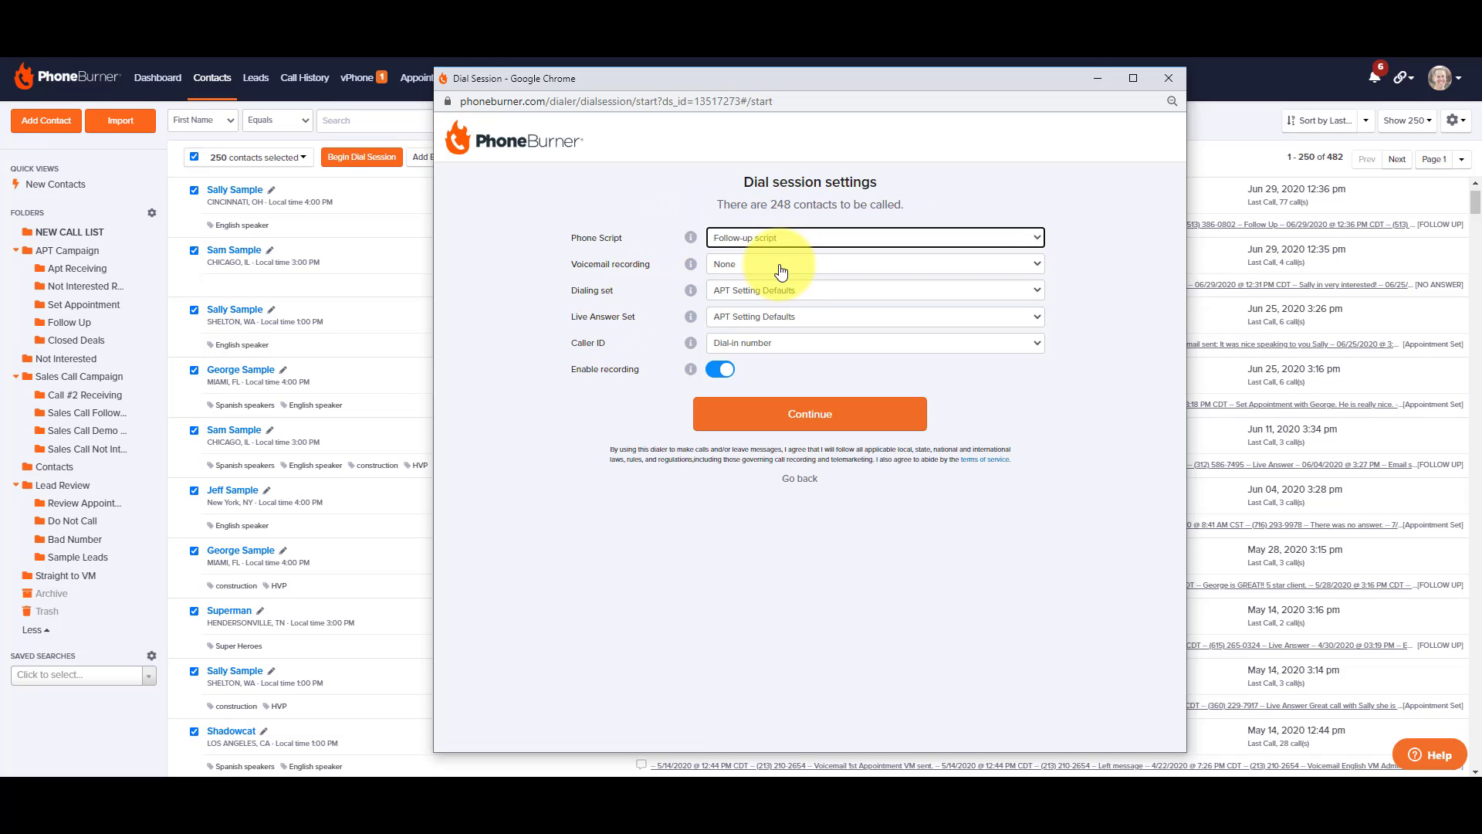
pyautogui.click(871, 288)
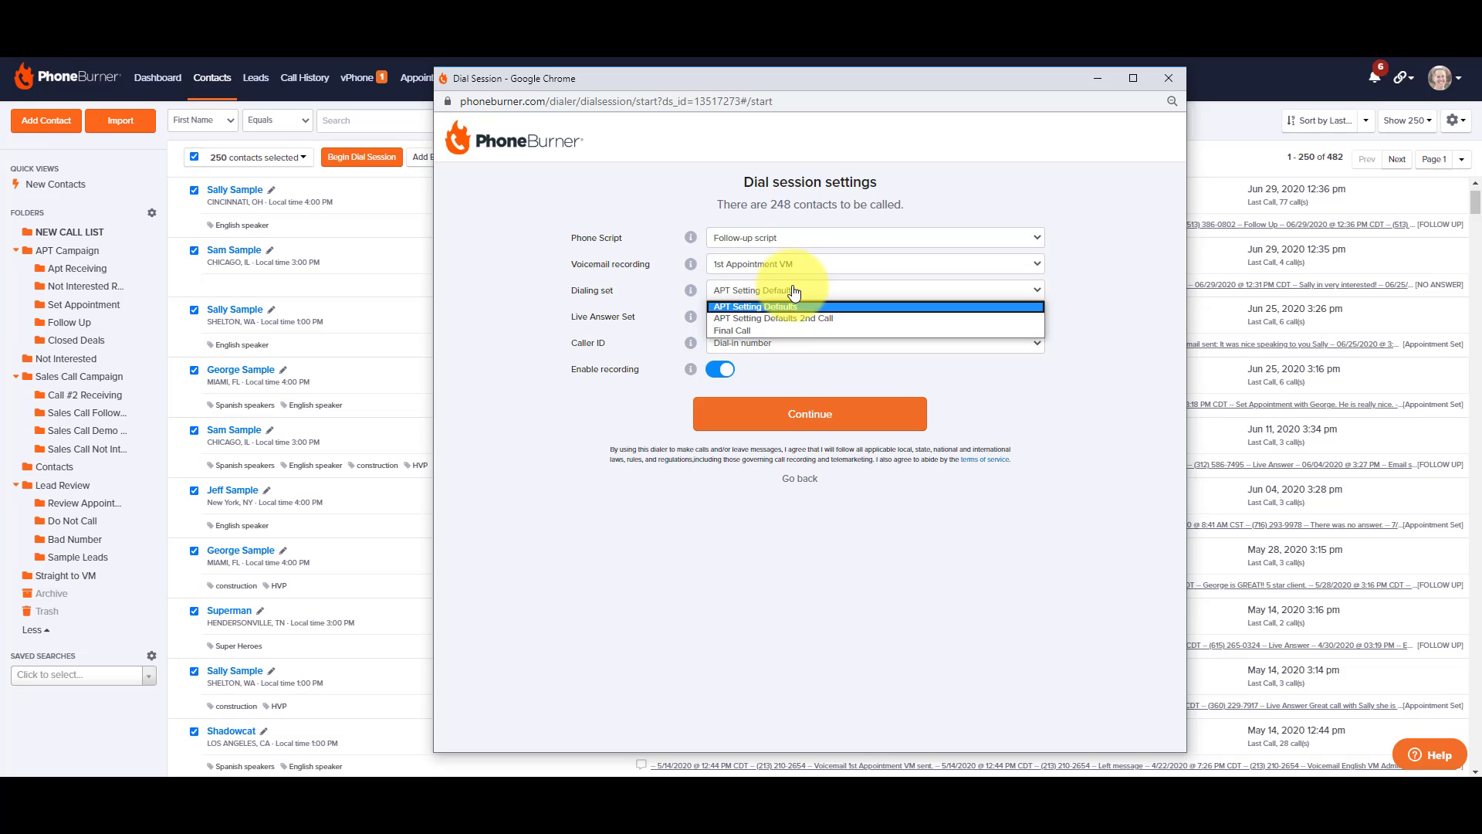
pyautogui.click(870, 315)
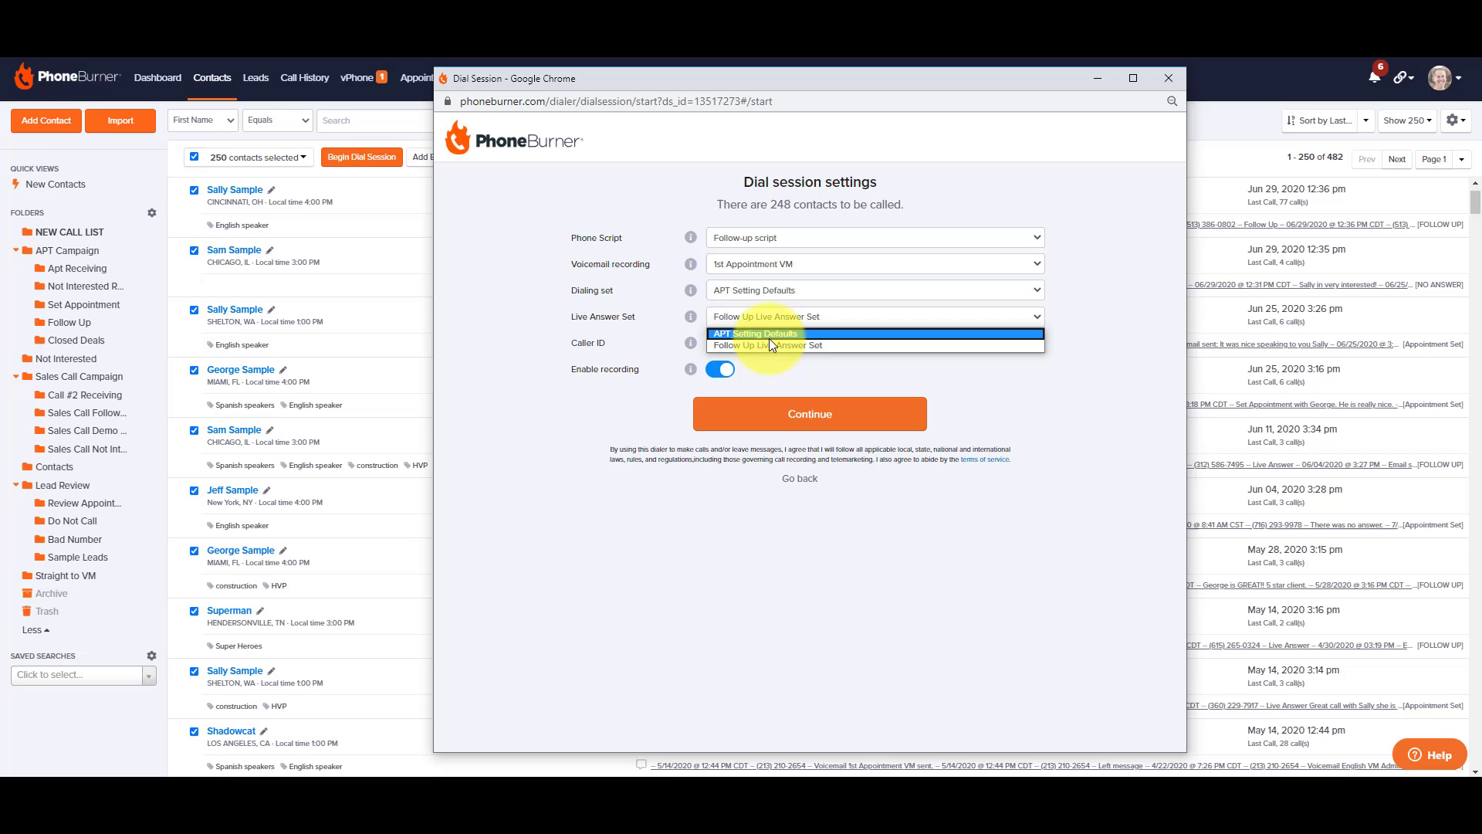
pyautogui.click(755, 333)
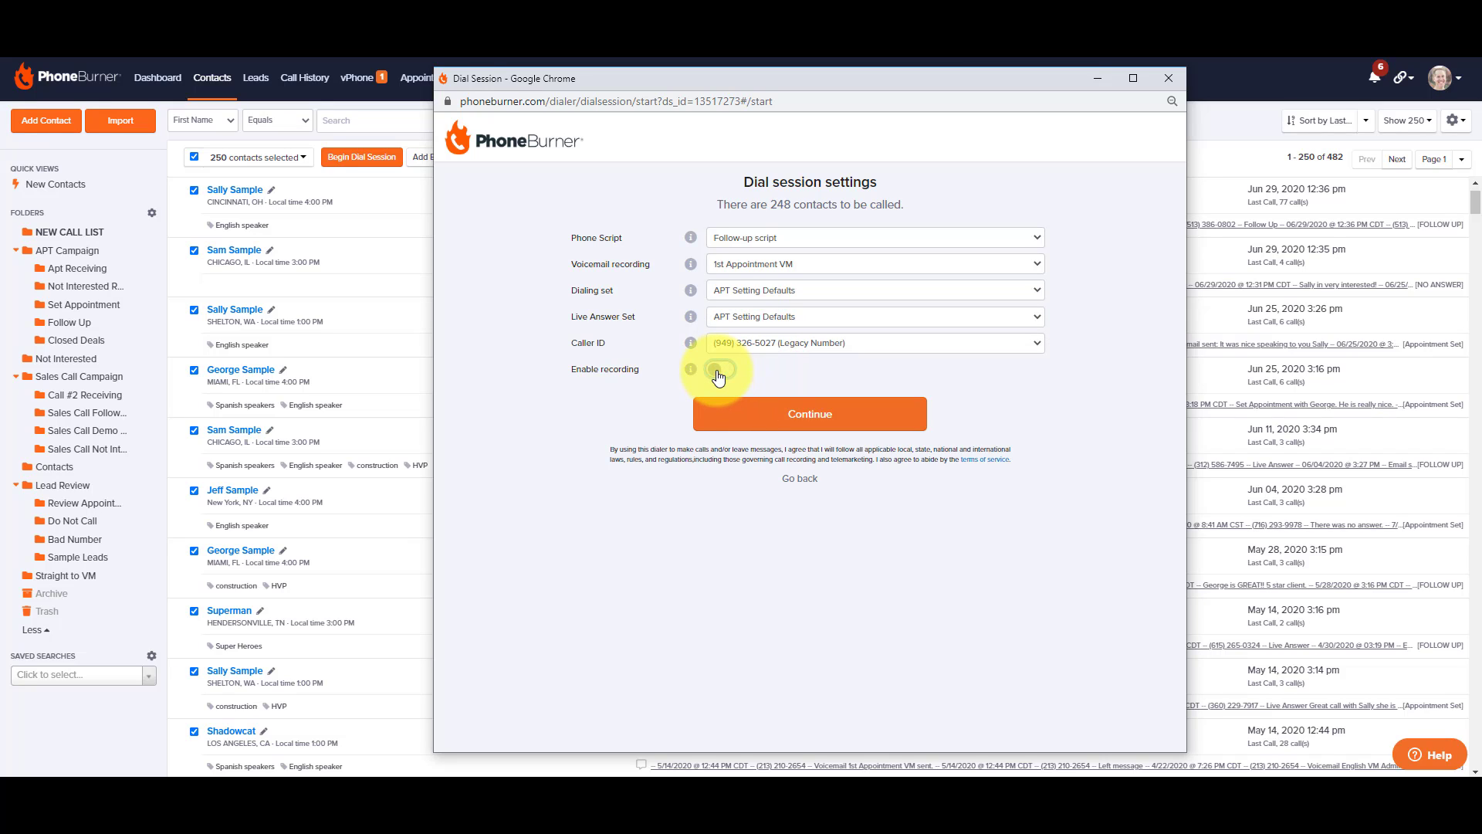
pyautogui.click(719, 369)
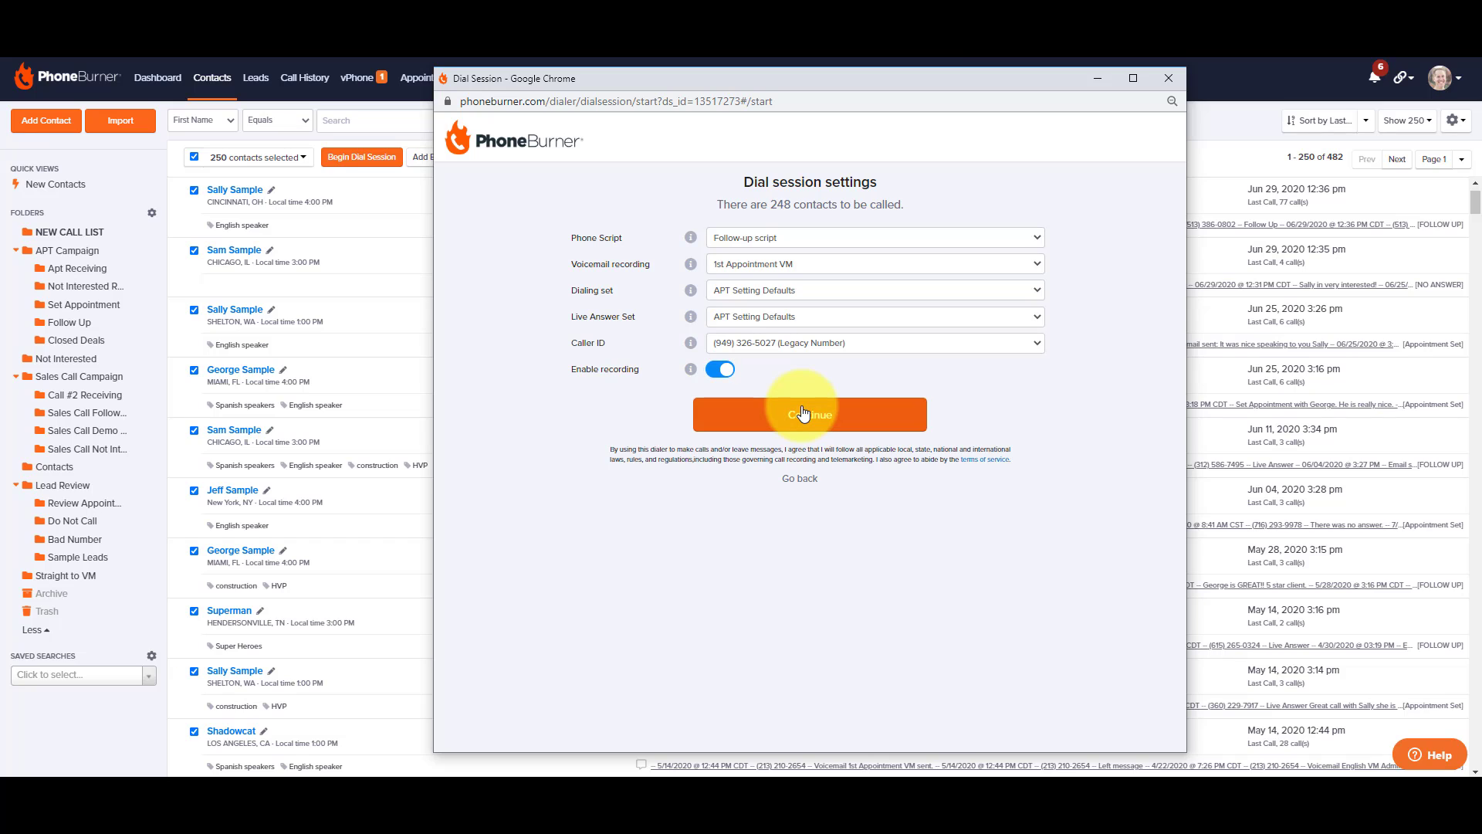
# Continue into the session, connect via the browser and grant microphone access to start dialing
pyautogui.click(808, 414)
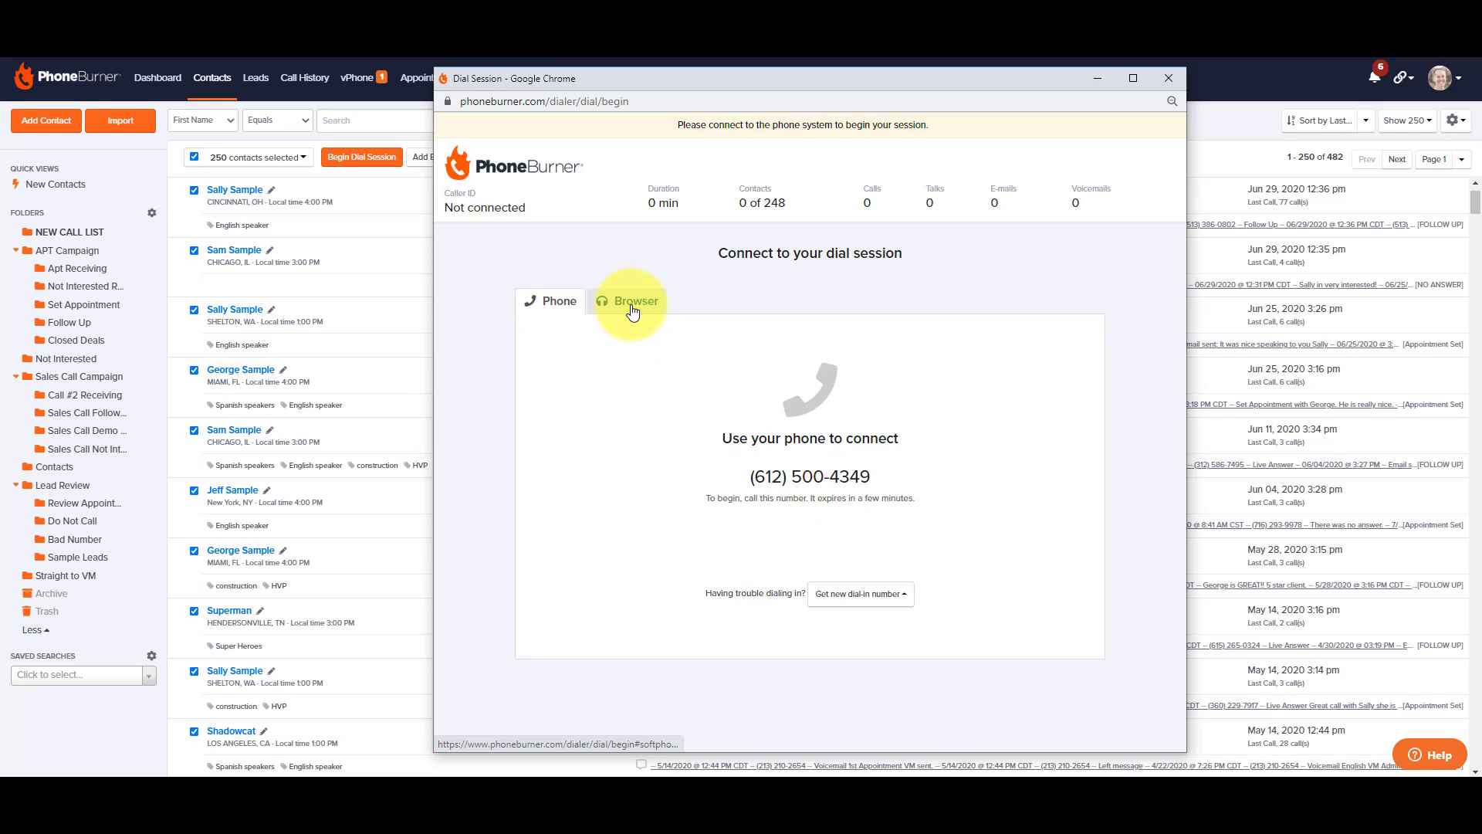
pyautogui.click(635, 301)
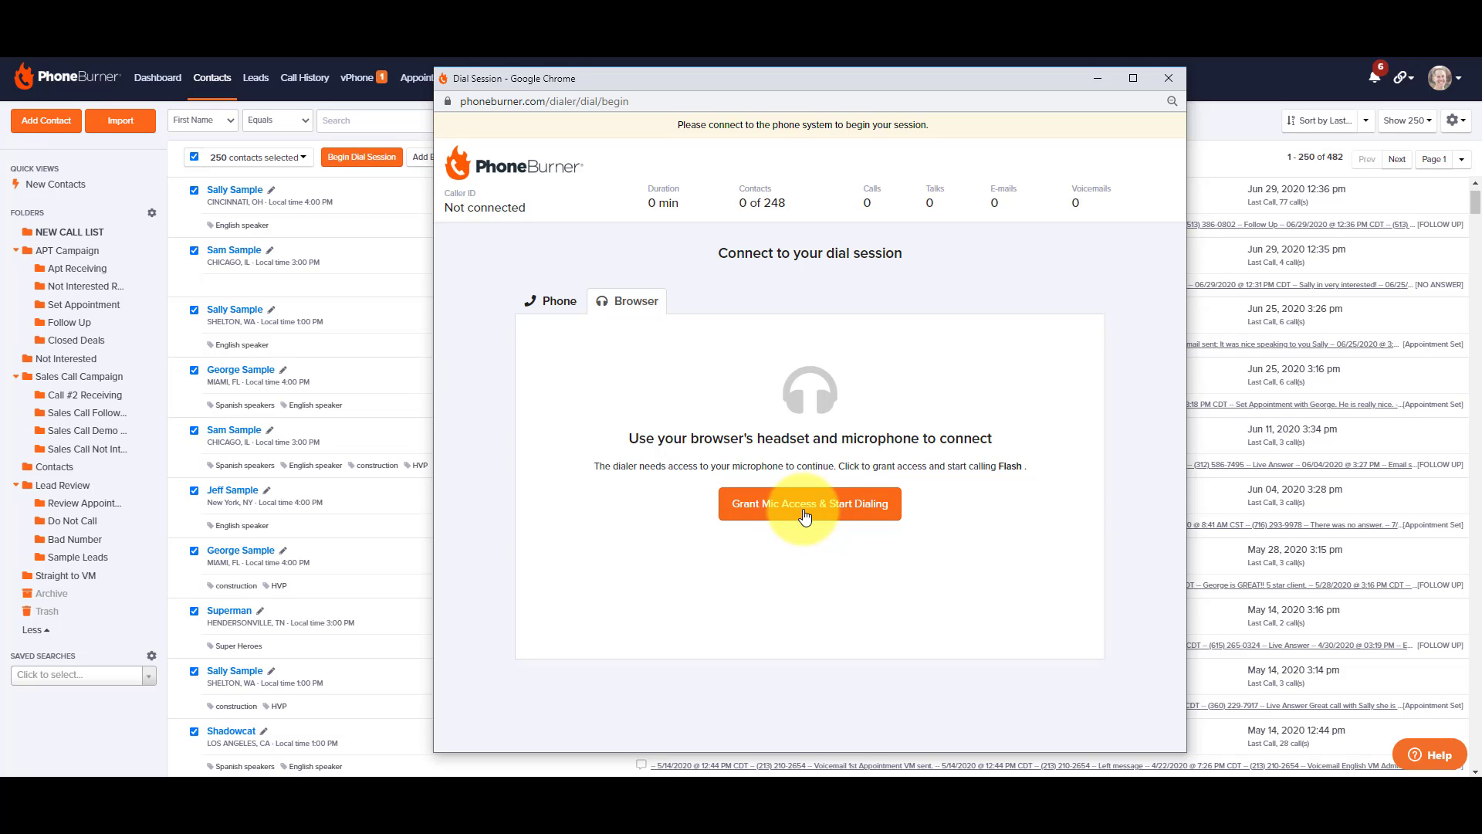
pyautogui.click(559, 301)
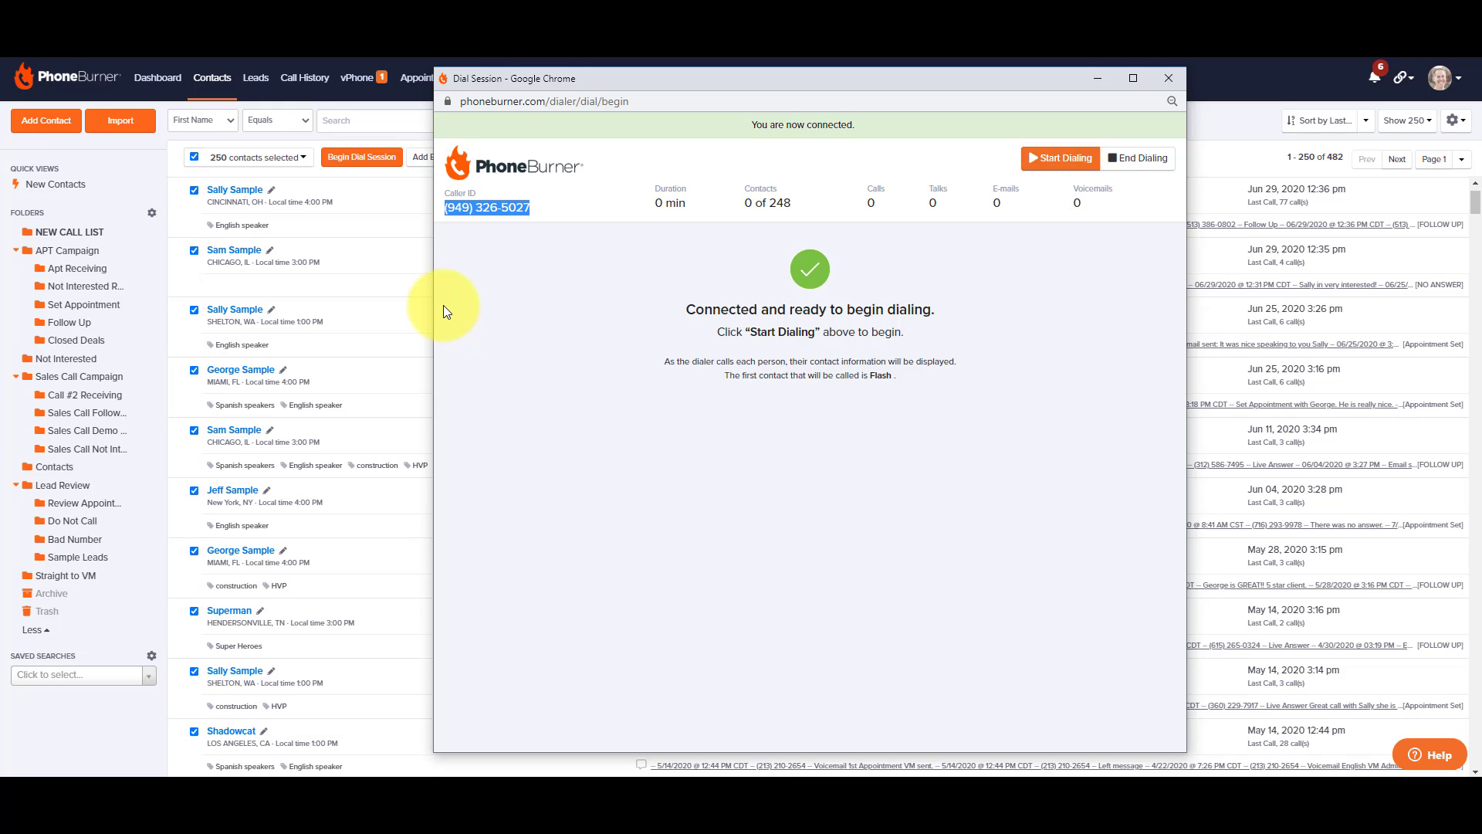
pyautogui.moveTo(465, 312)
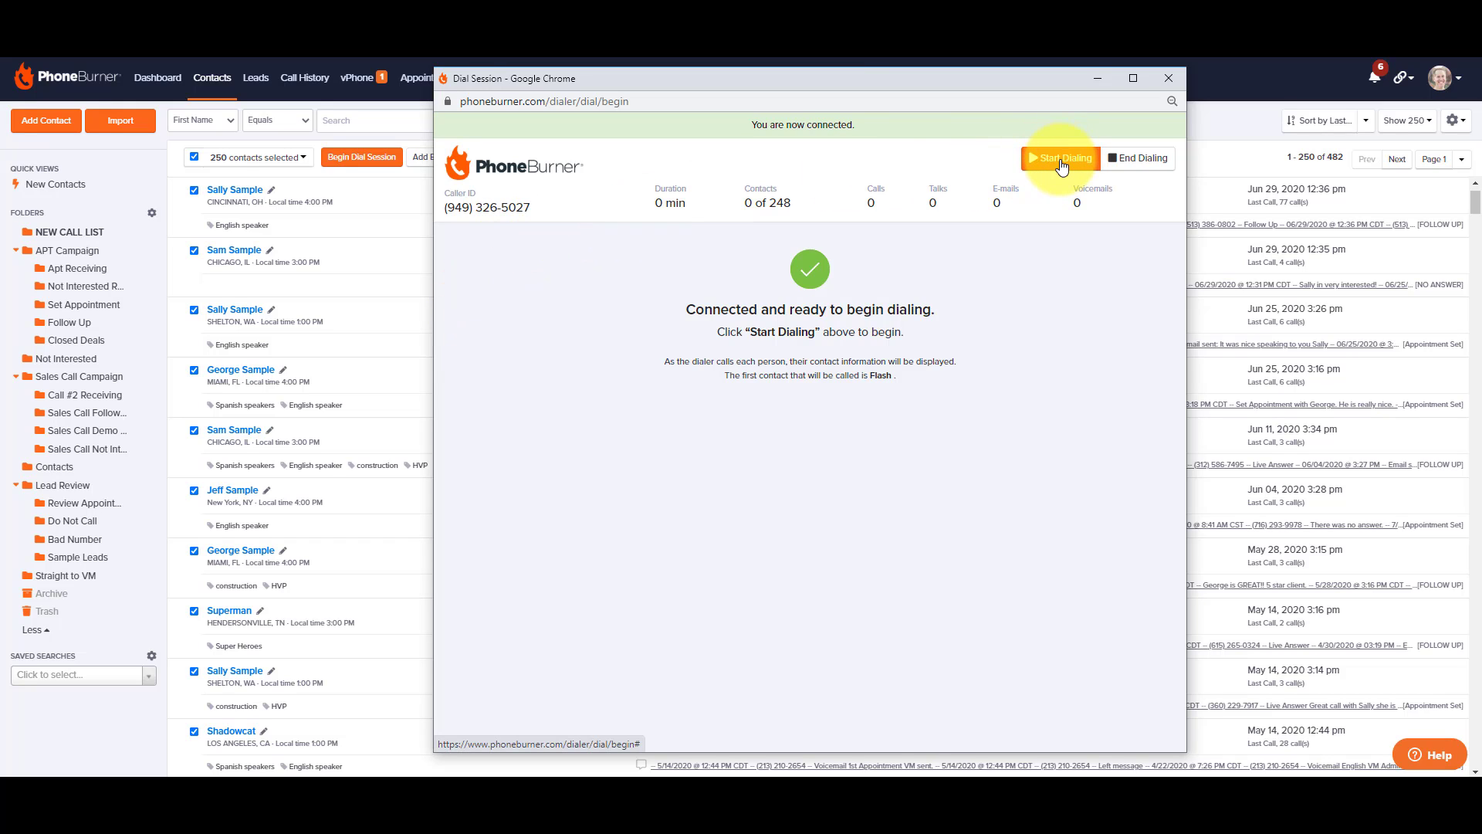
# Start dialing and connect to the first contact, Flash in Phoenix, AZ
pyautogui.click(1059, 158)
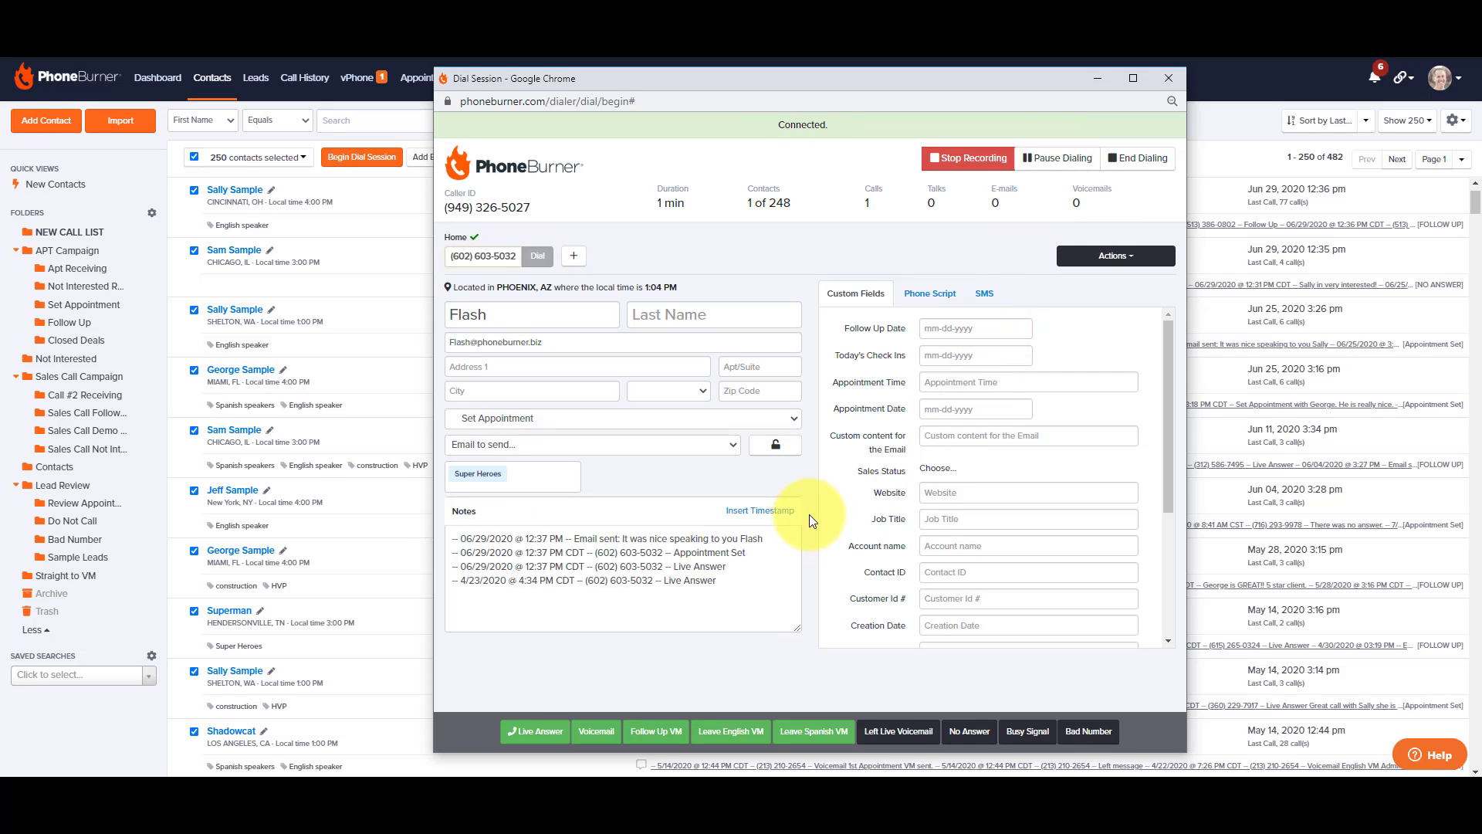
pyautogui.moveTo(767, 659)
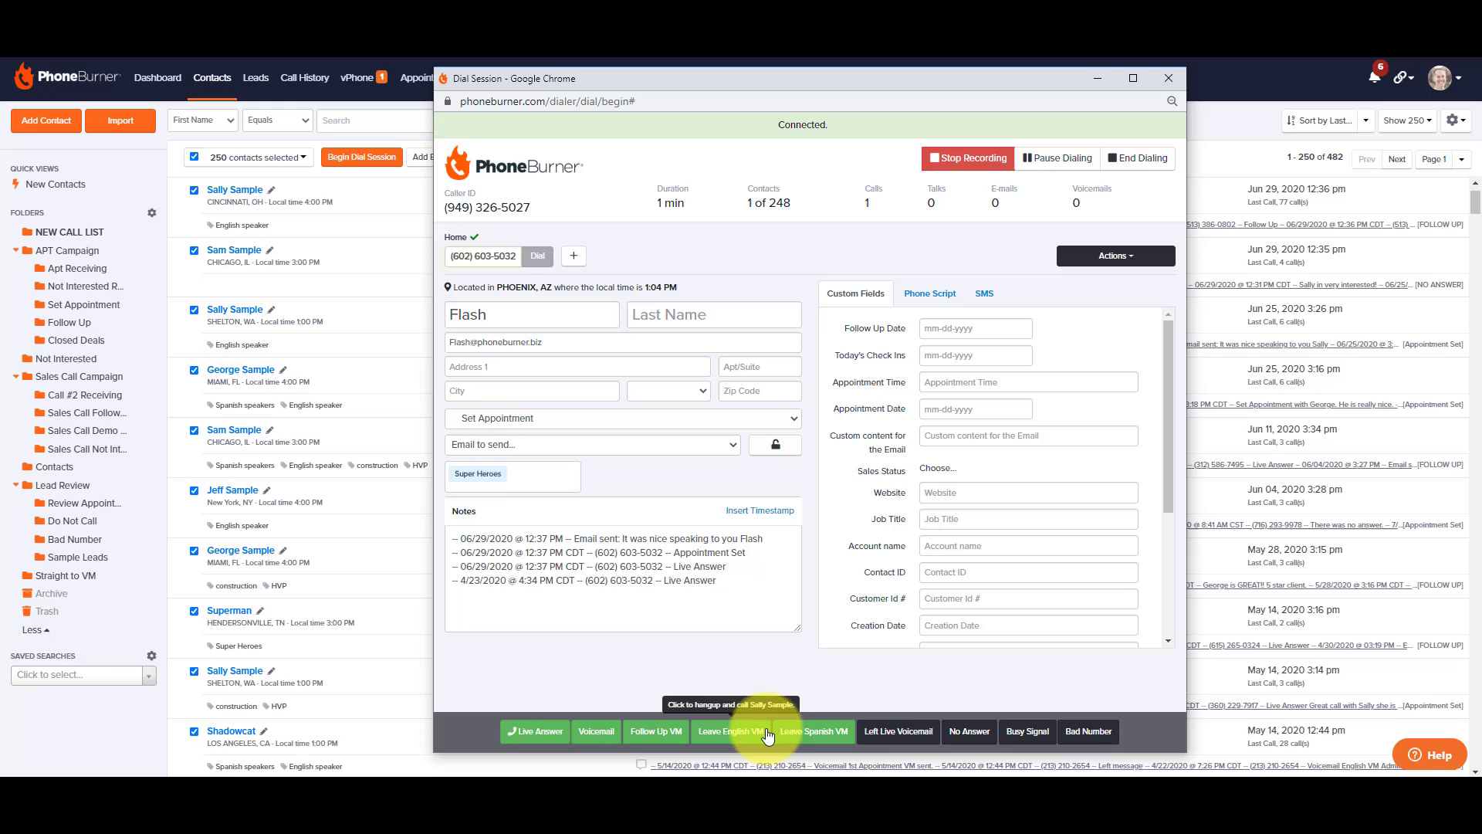
# Leave an English voicemail, then log the Cincinnati live answer as Follow Up
pyautogui.click(731, 731)
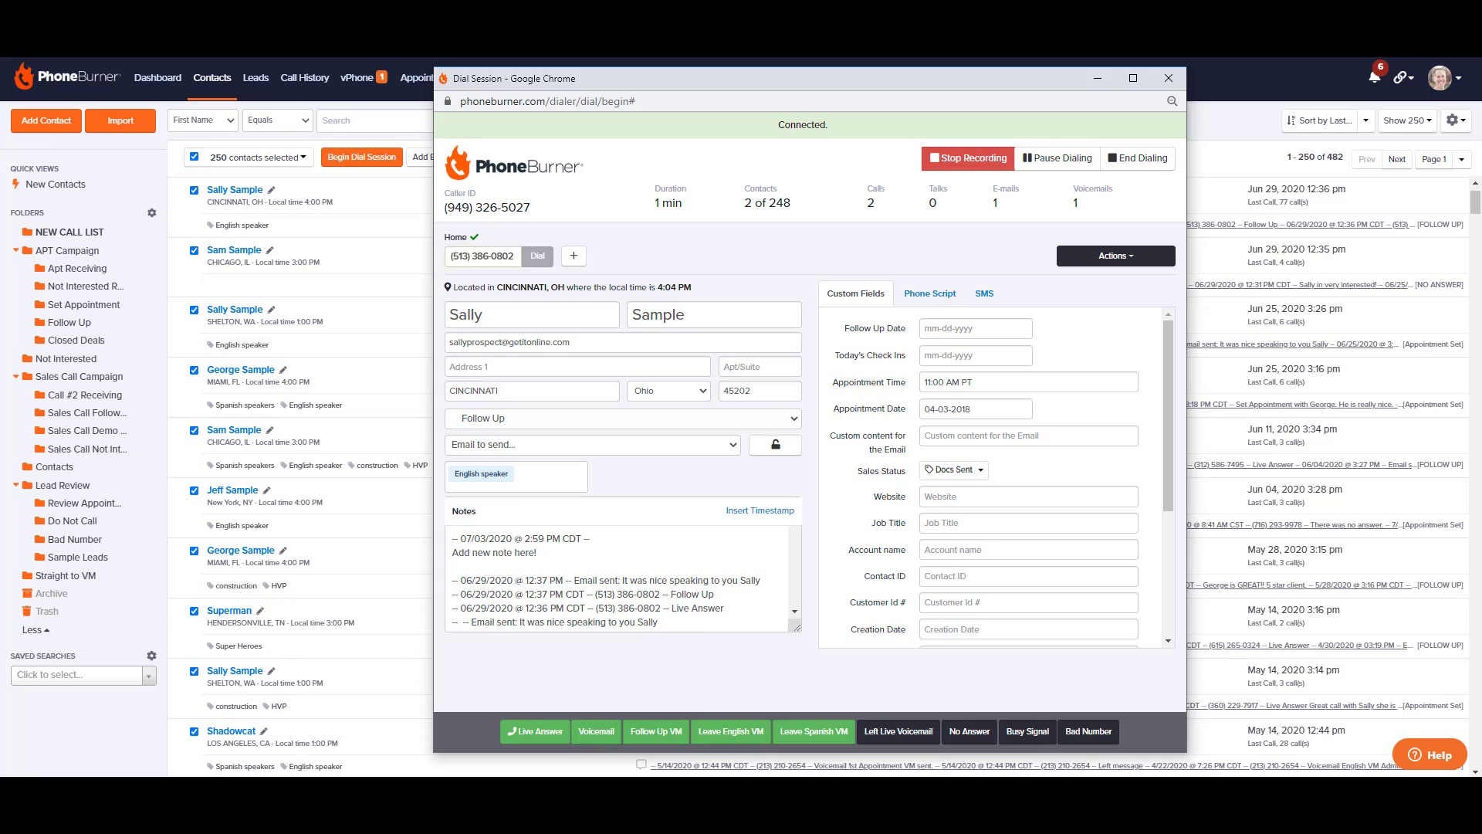
pyautogui.click(534, 731)
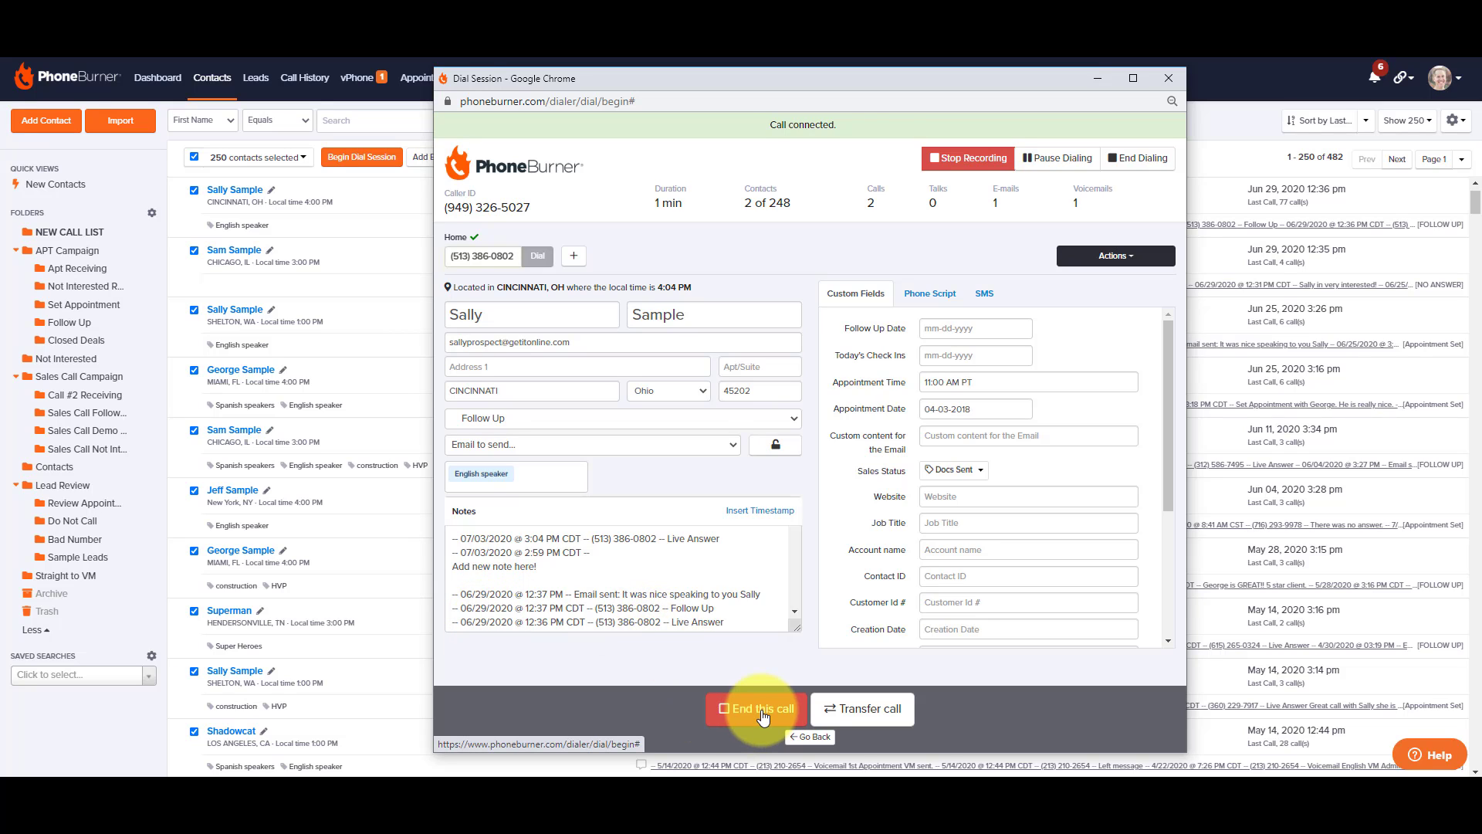
pyautogui.click(761, 708)
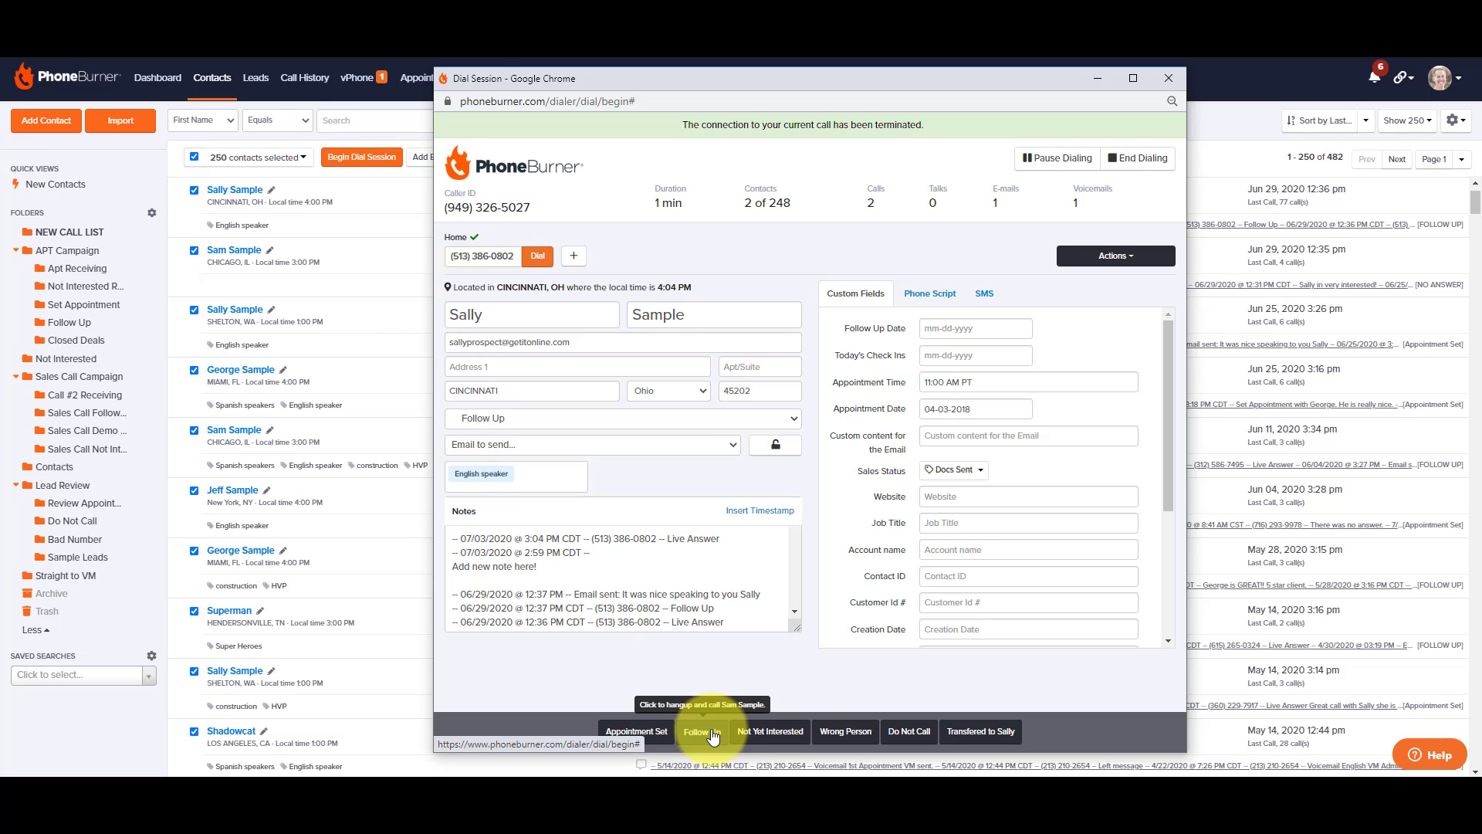
pyautogui.click(701, 731)
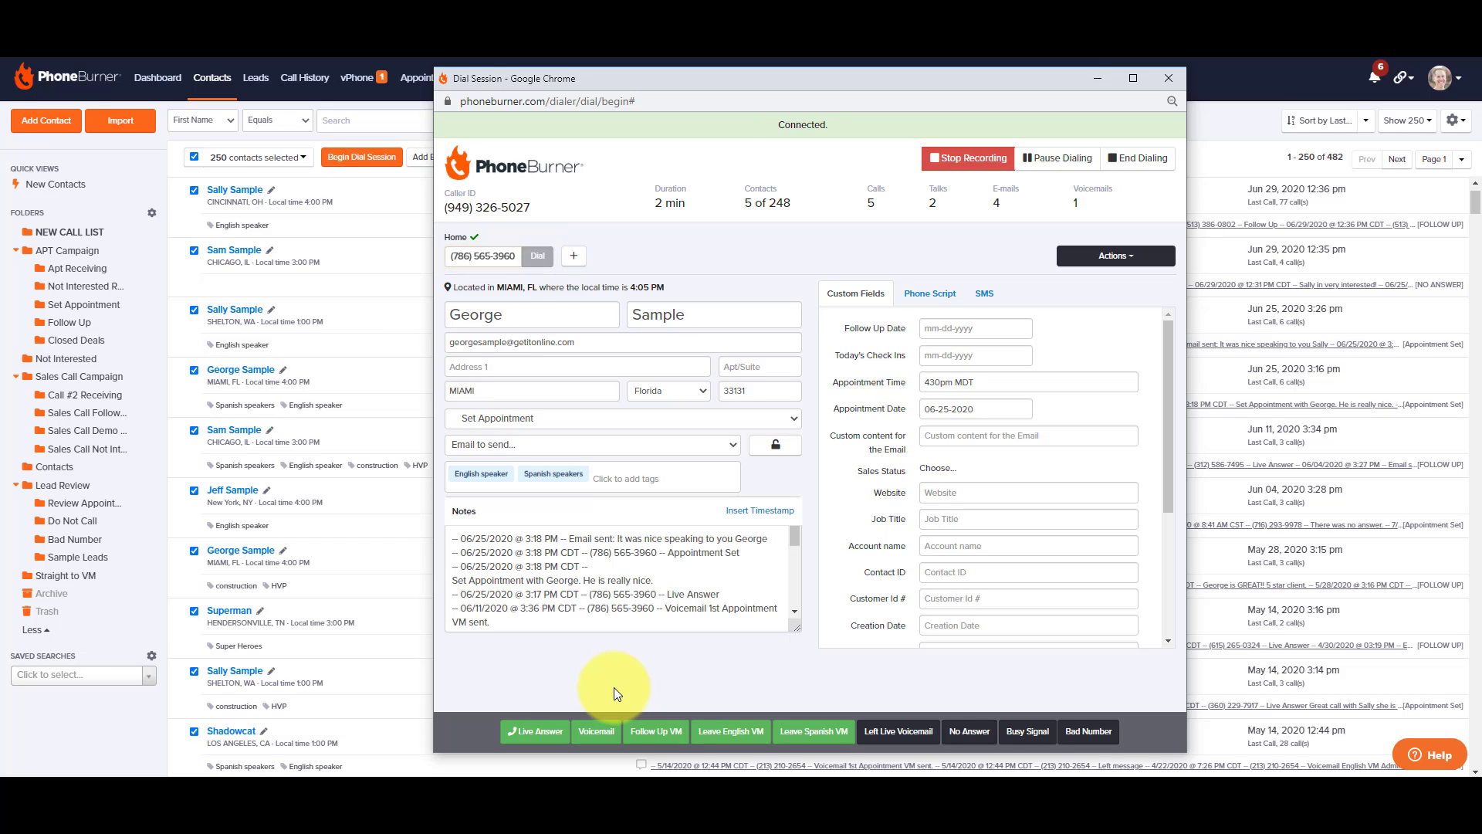
# Transfer the Miami contact's live call to an agent and log it as Transferred to Sally
pyautogui.click(535, 731)
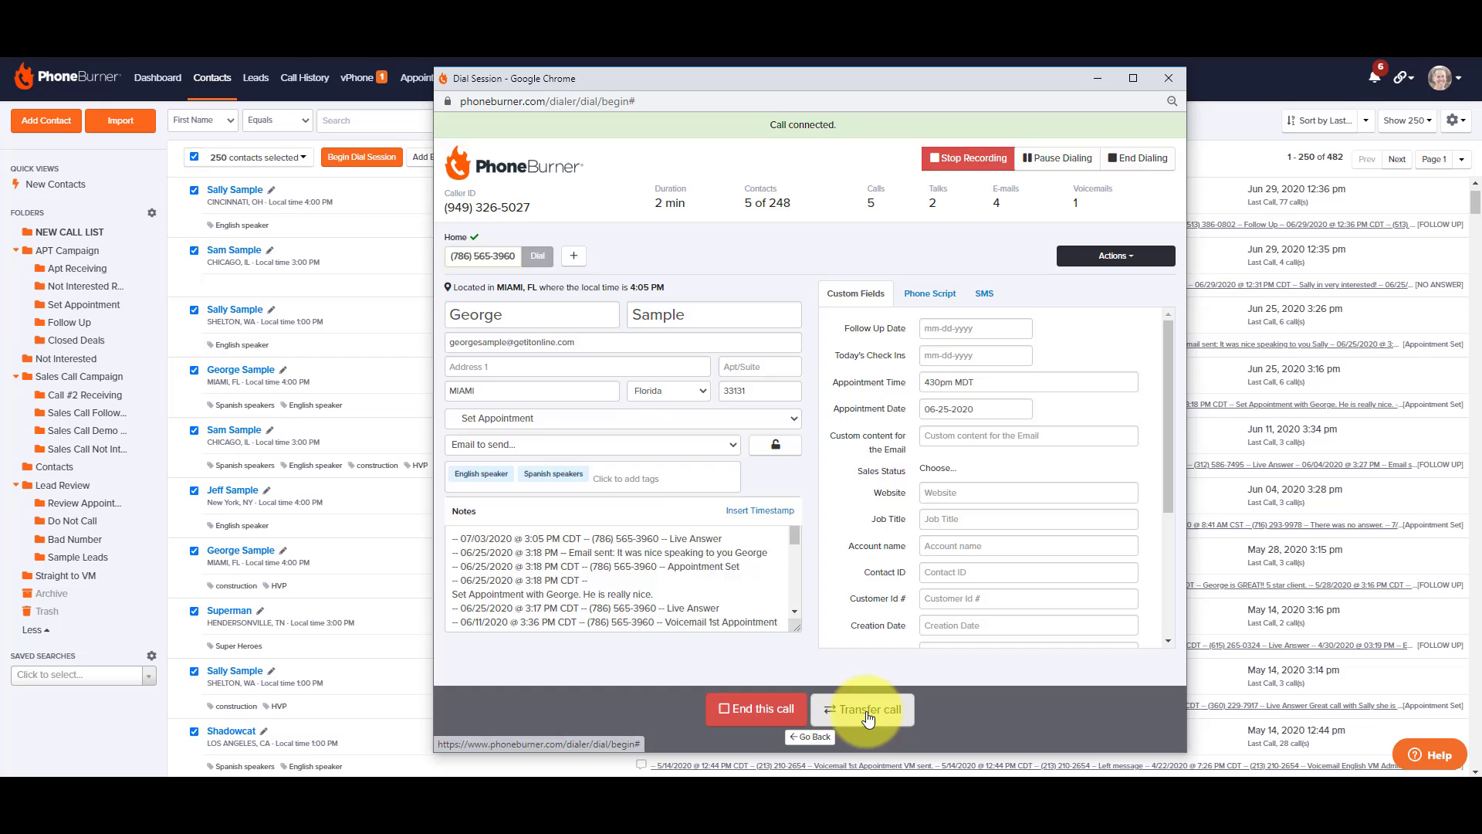
pyautogui.click(860, 709)
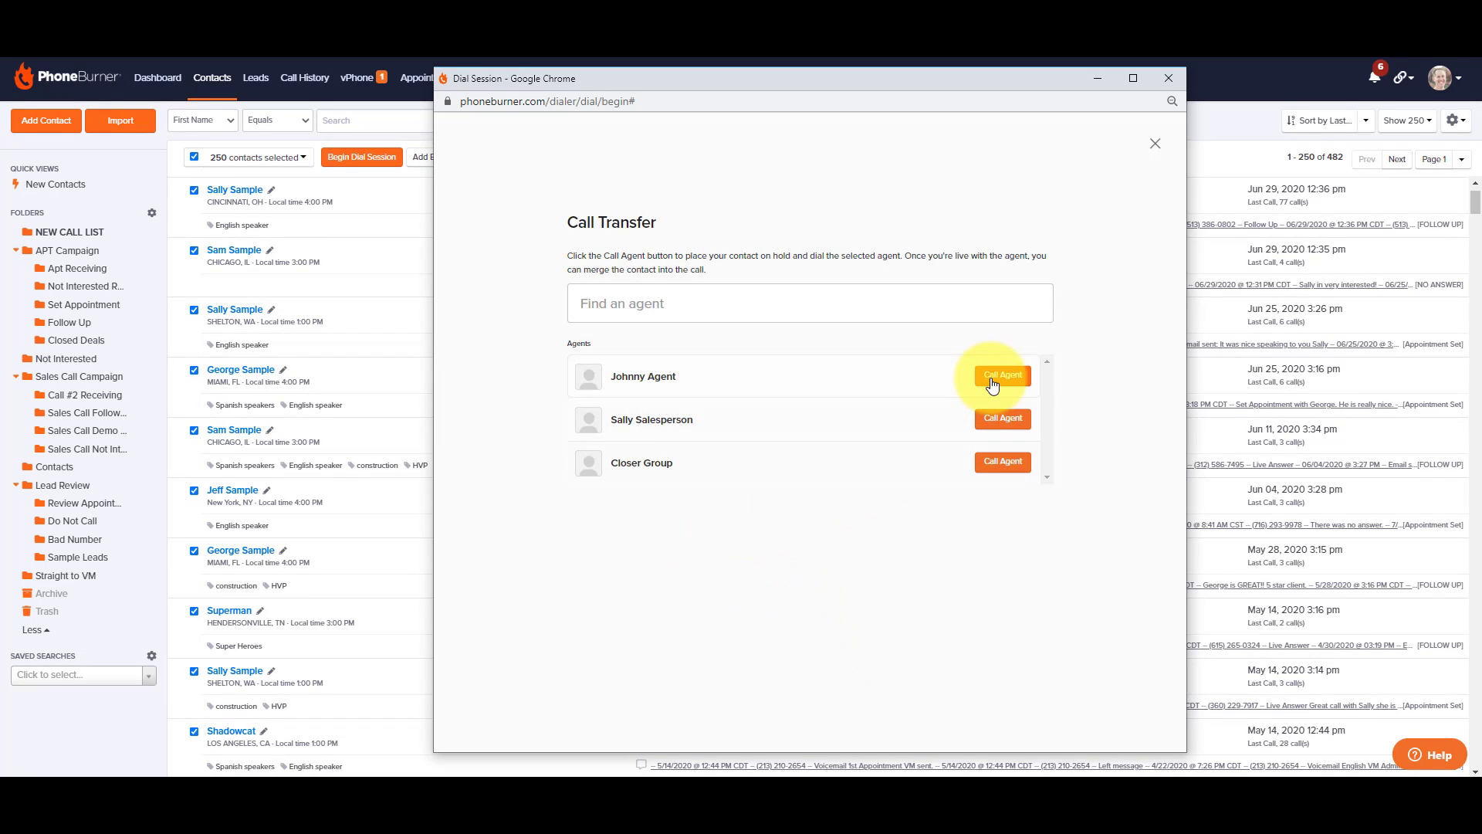
pyautogui.click(1000, 375)
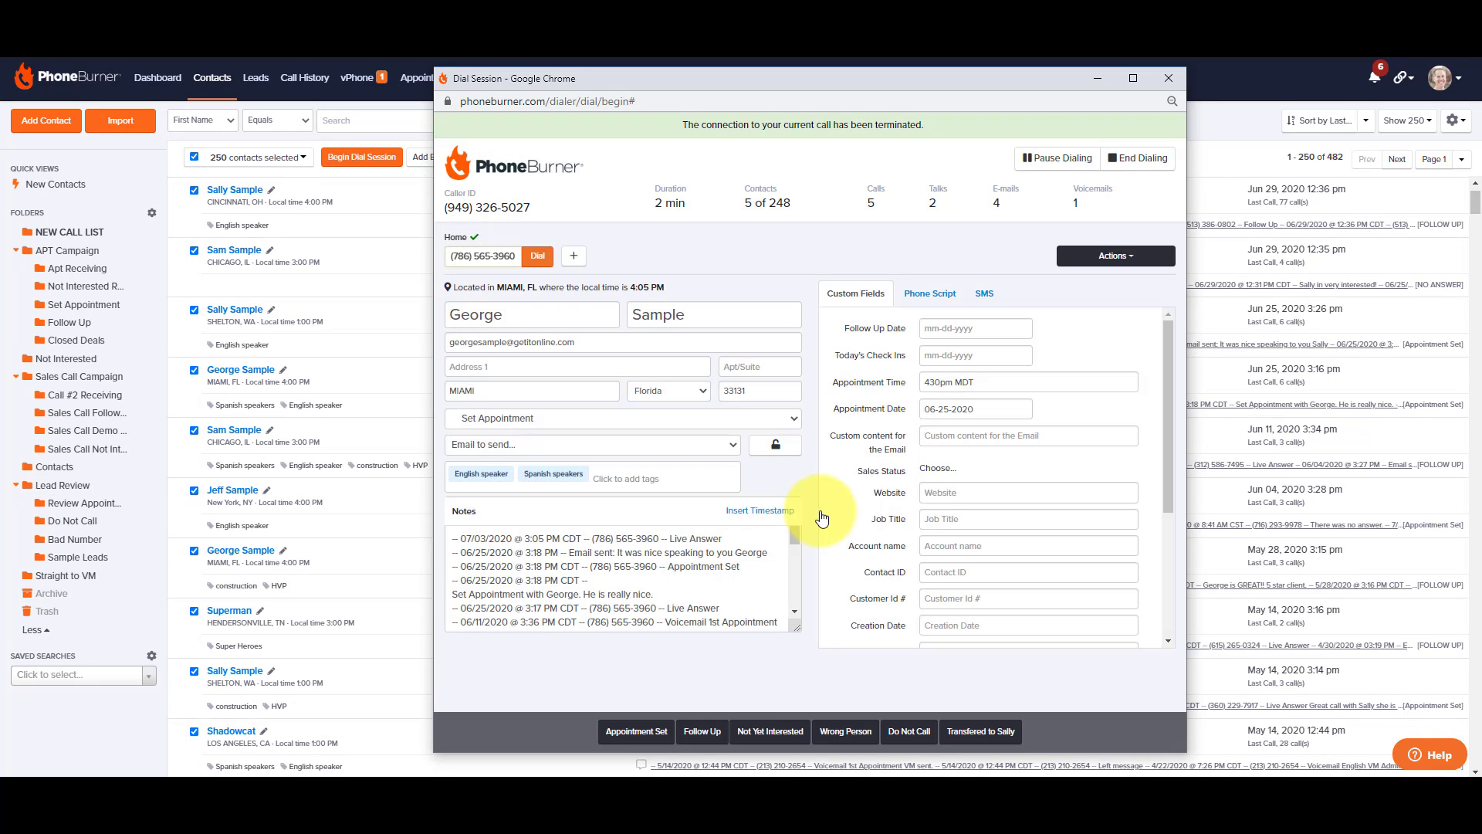
pyautogui.moveTo(980, 731)
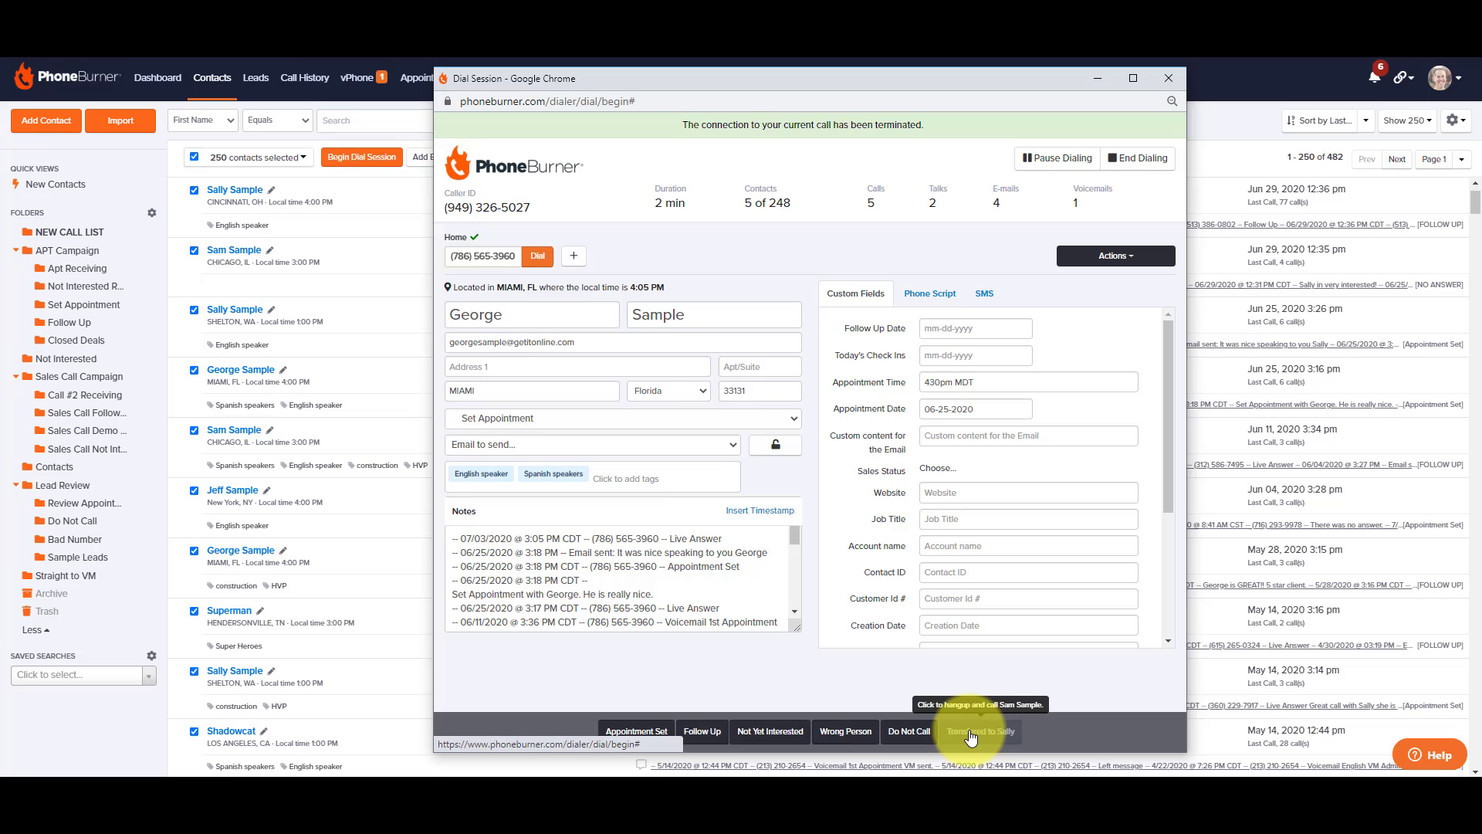
pyautogui.click(970, 731)
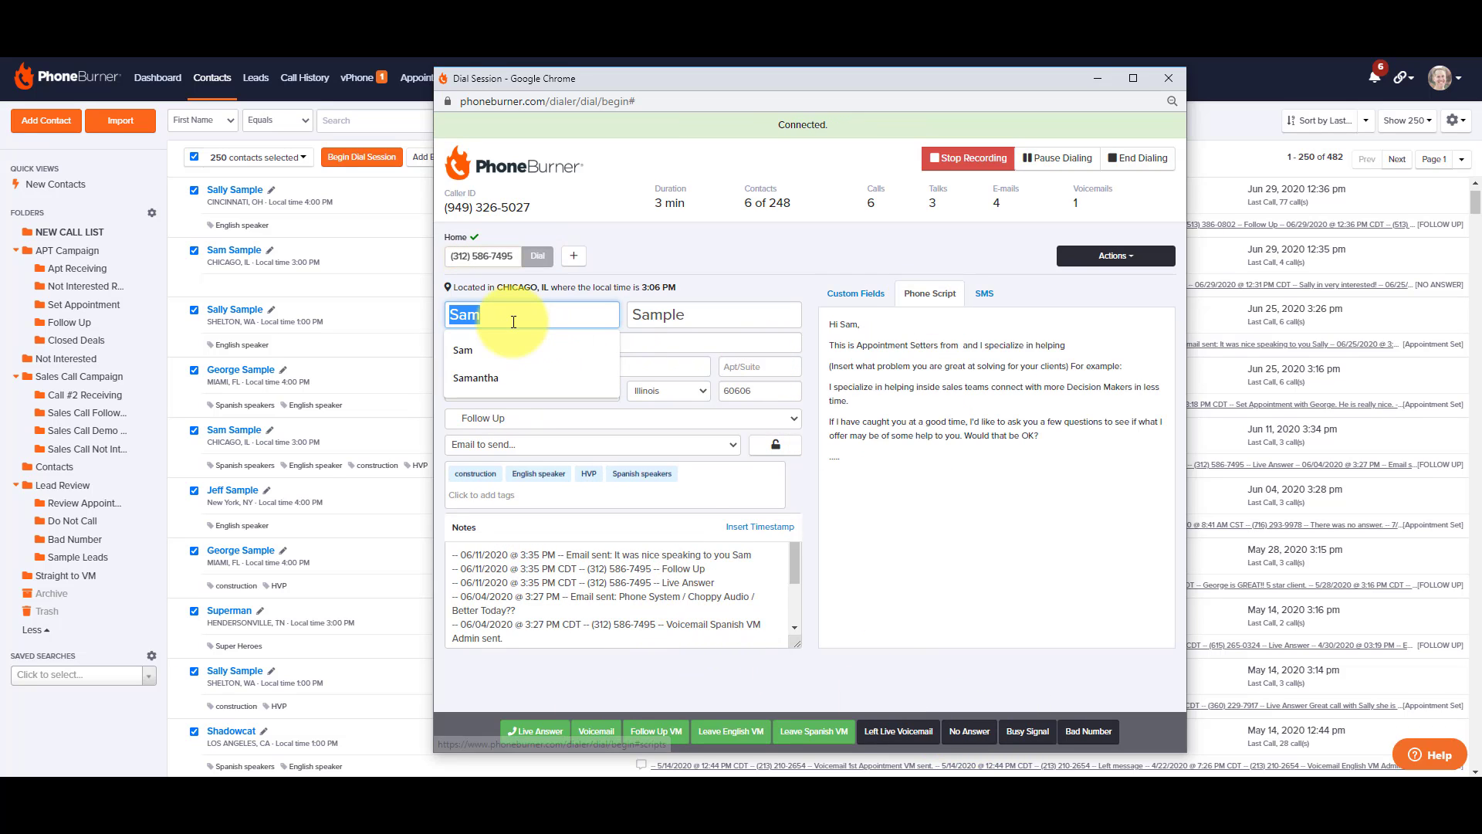
# Start an SMS thread to Sam asking 'please give me a' while the dialer moves to contact 7
pyautogui.click(464, 350)
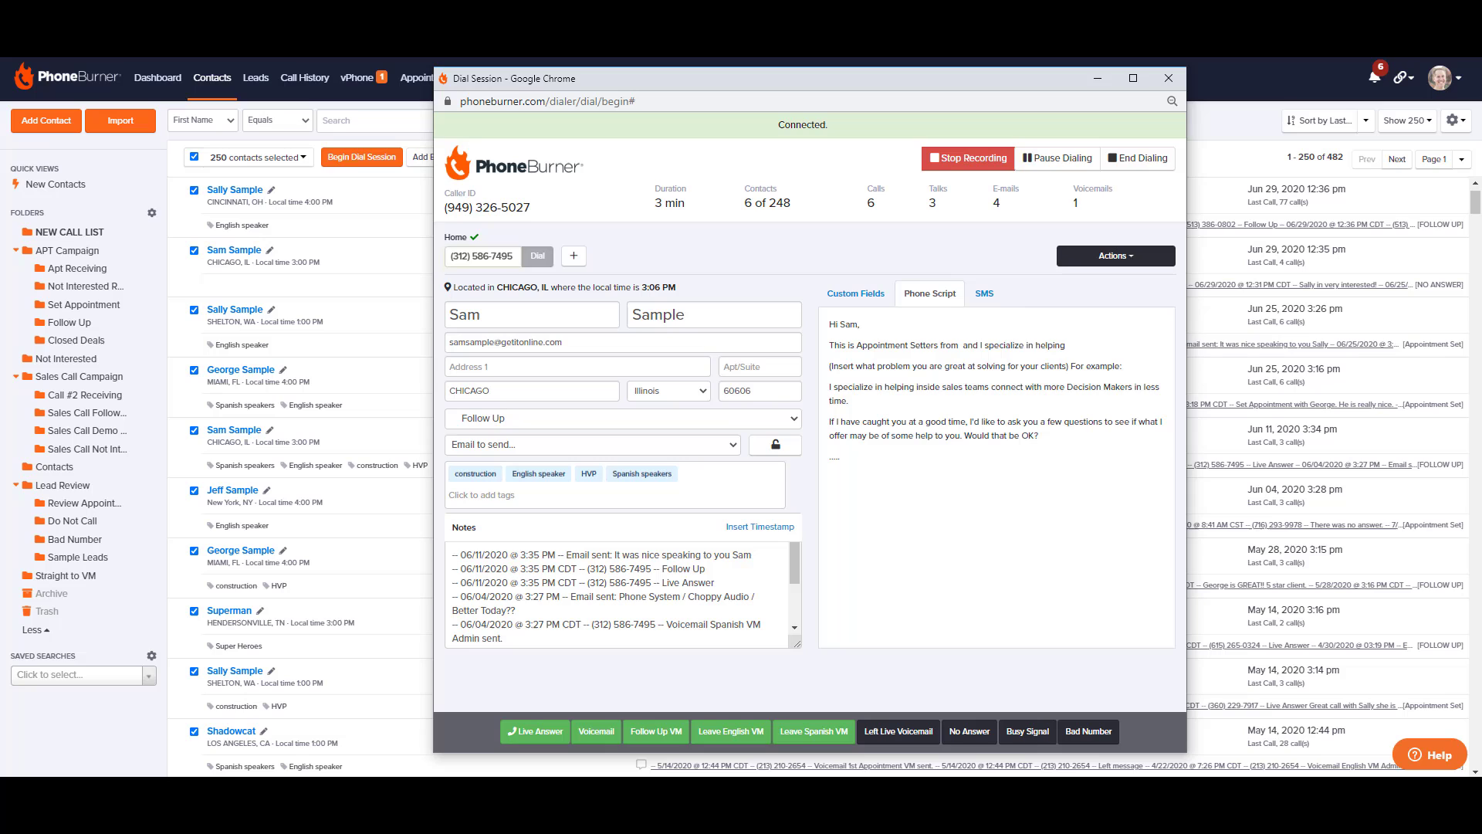
pyautogui.click(984, 294)
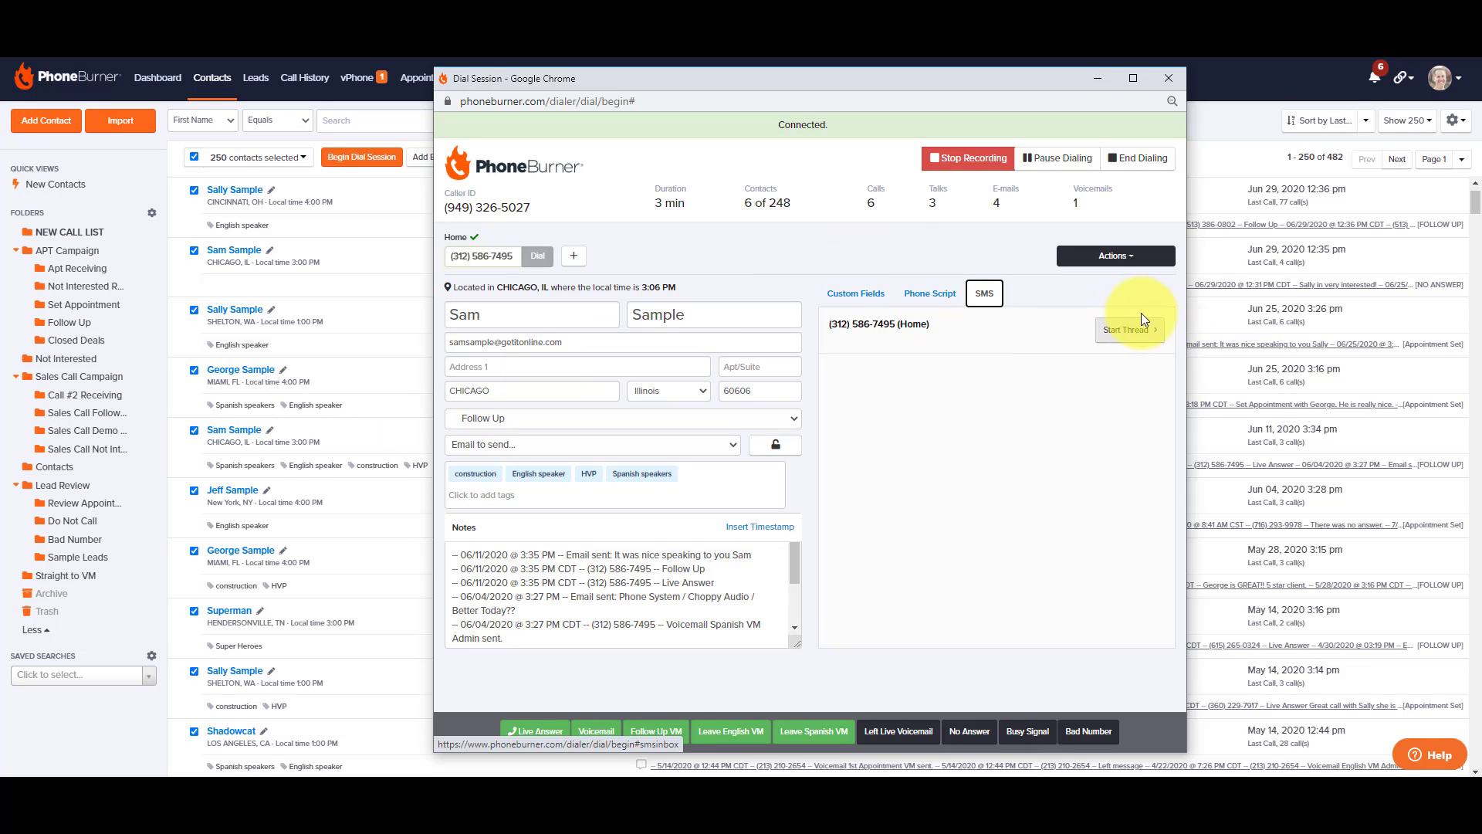
pyautogui.click(1127, 330)
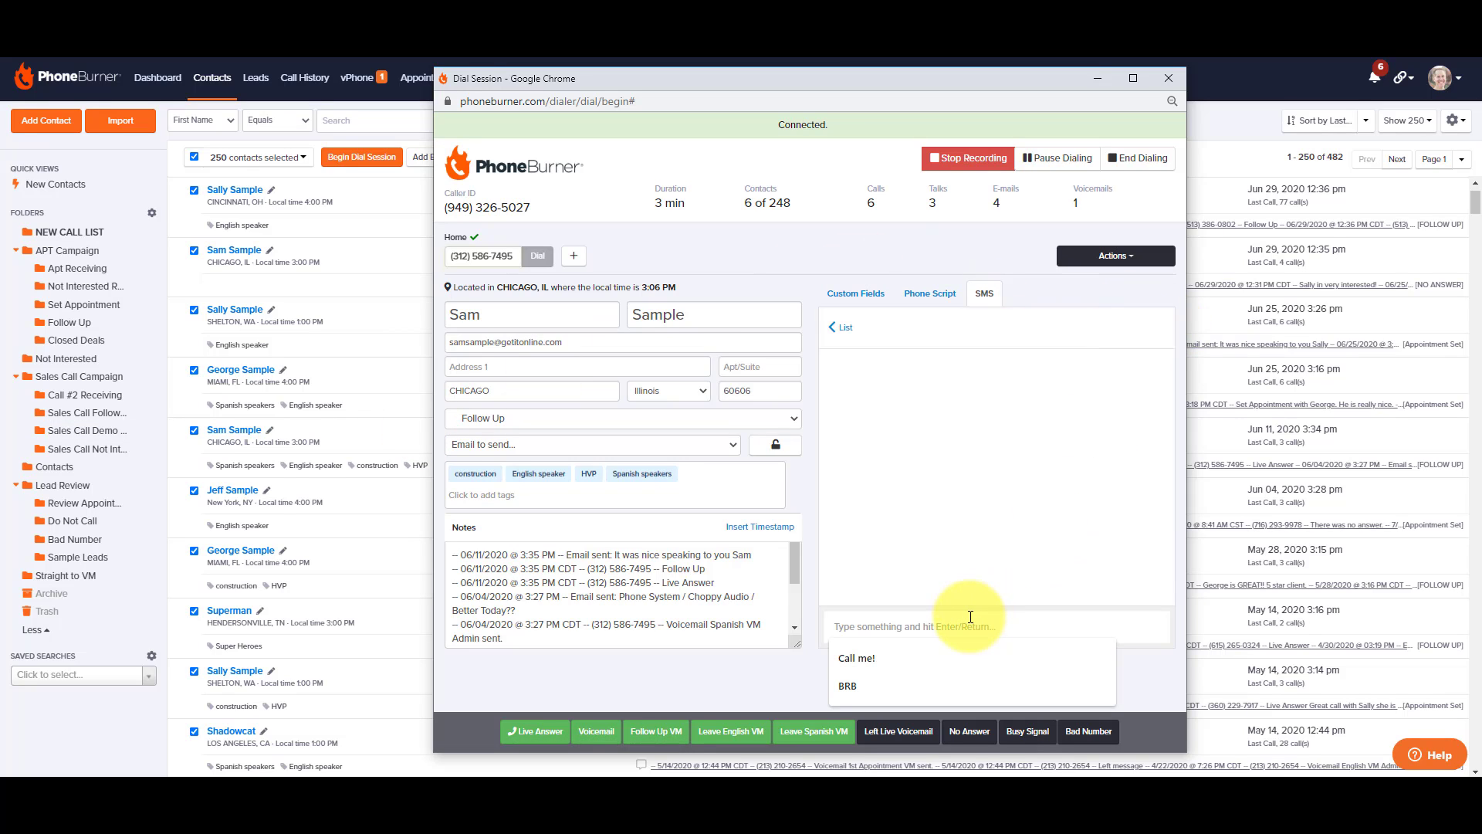
pyautogui.write('Sam, g')
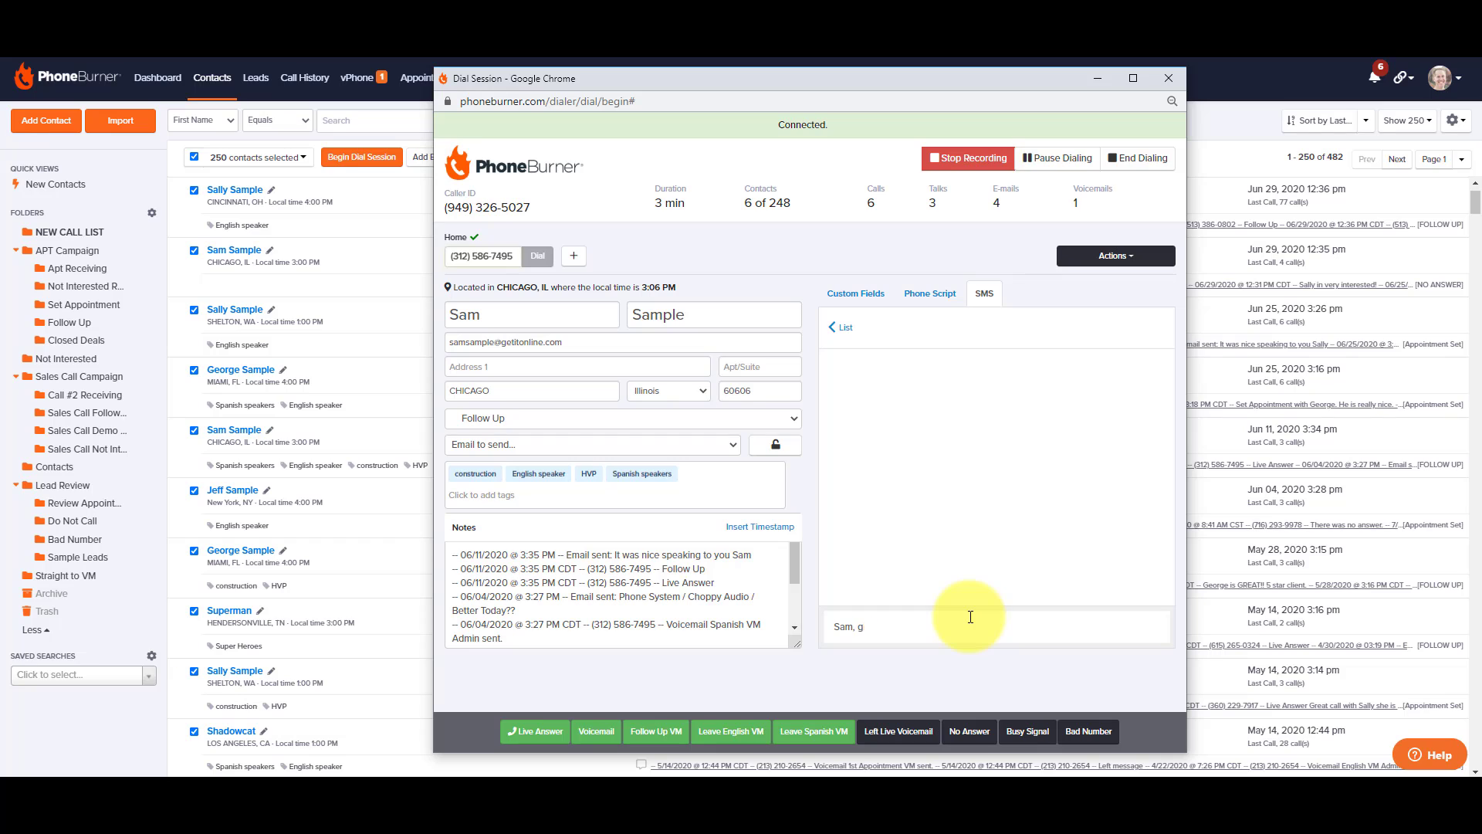
pyautogui.write('please give me a')
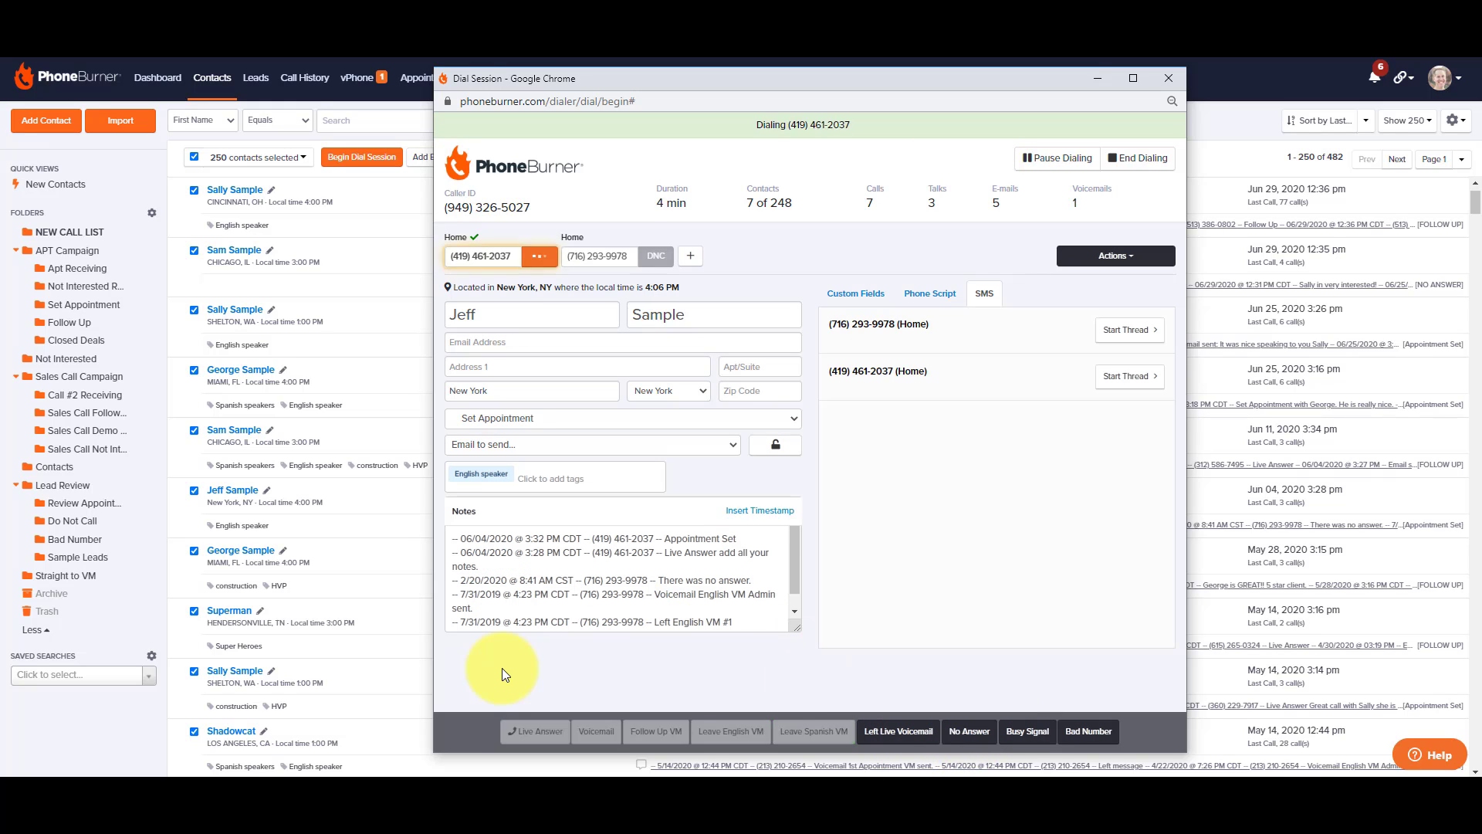
# Mark Jeff Sample's call as Live Answer and schedule a follow-up event with a reminder
pyautogui.click(535, 731)
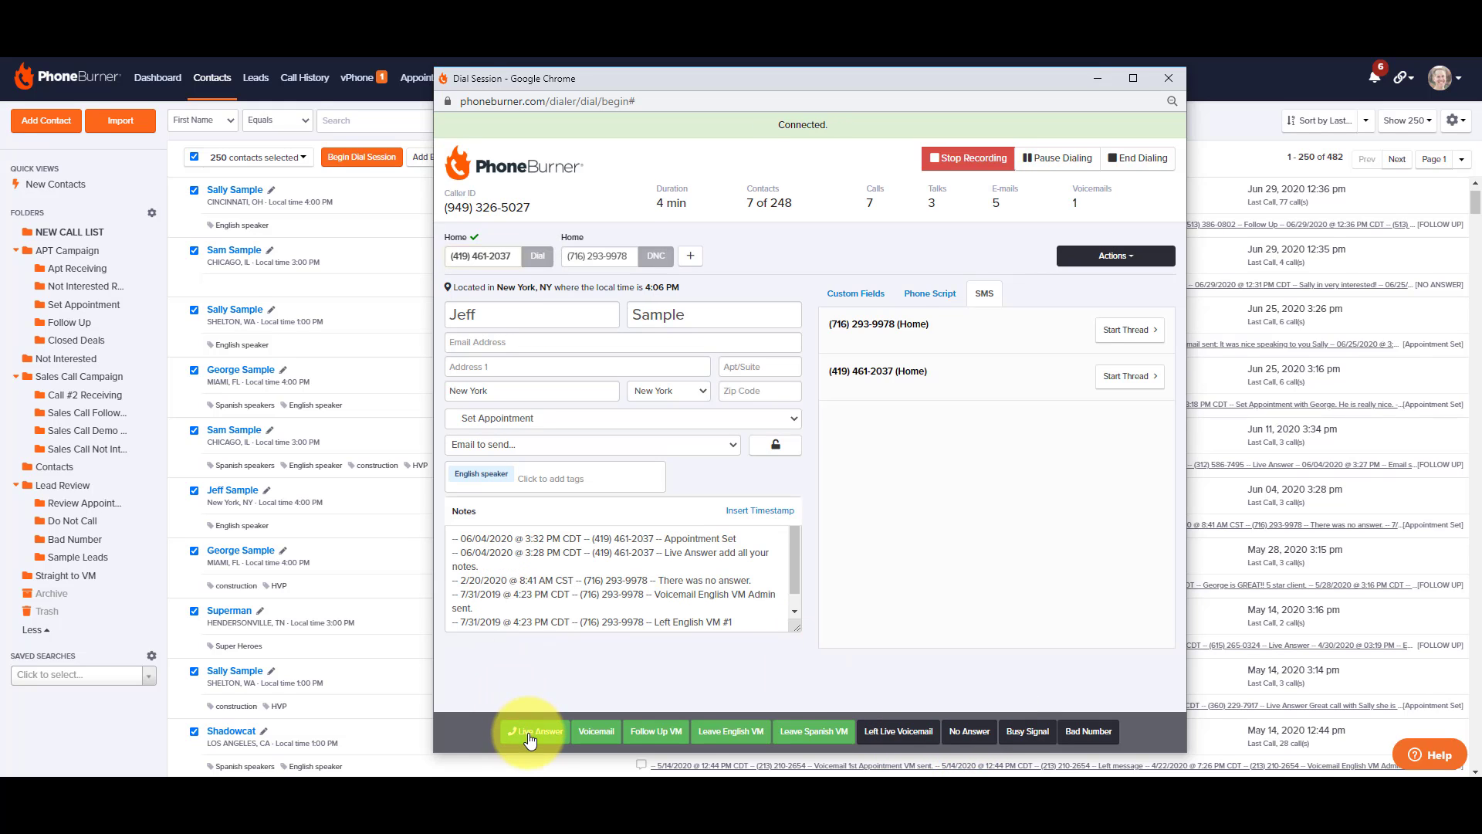
pyautogui.click(536, 731)
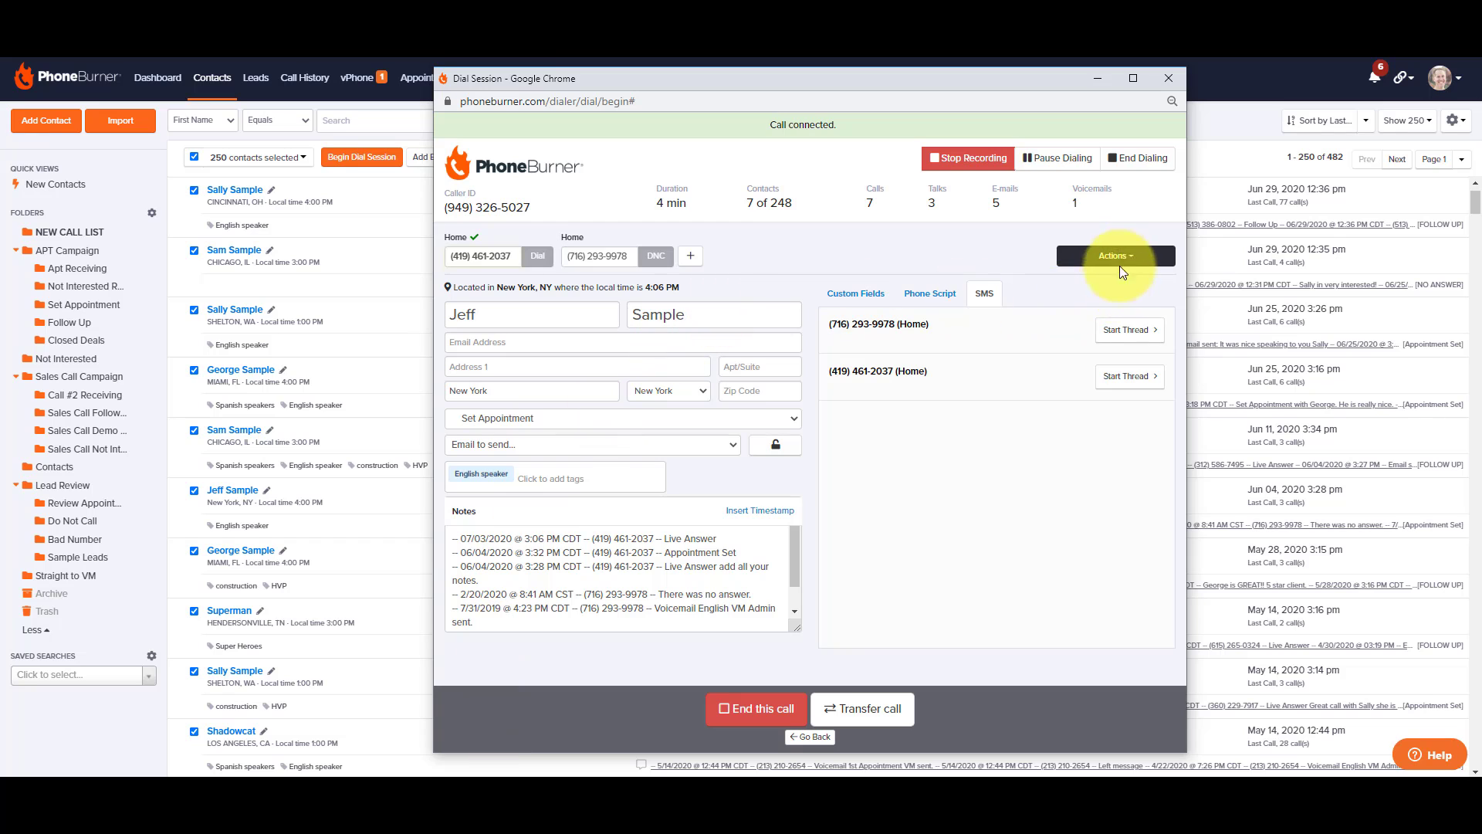
pyautogui.click(1115, 255)
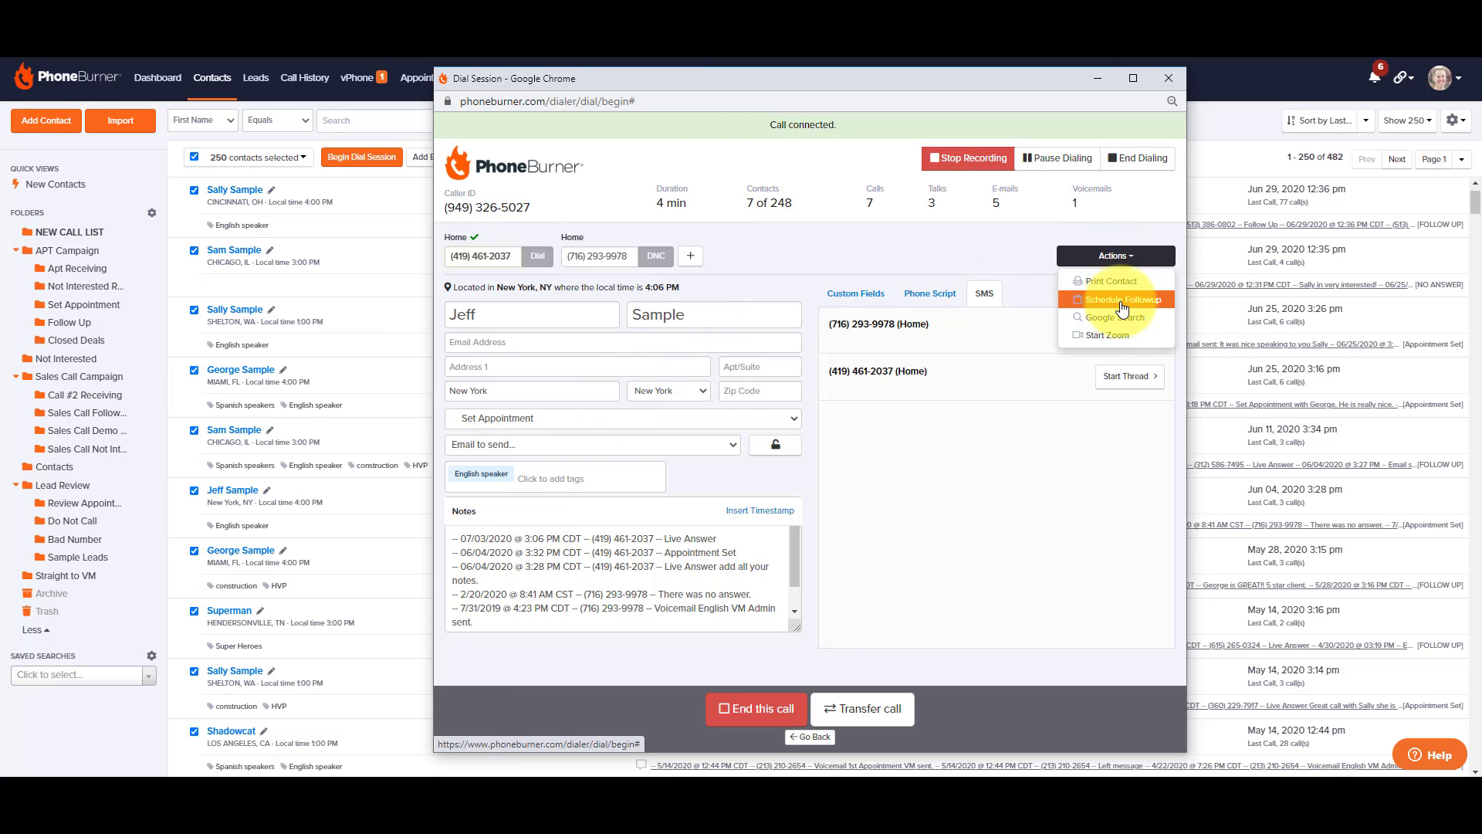
pyautogui.click(1117, 298)
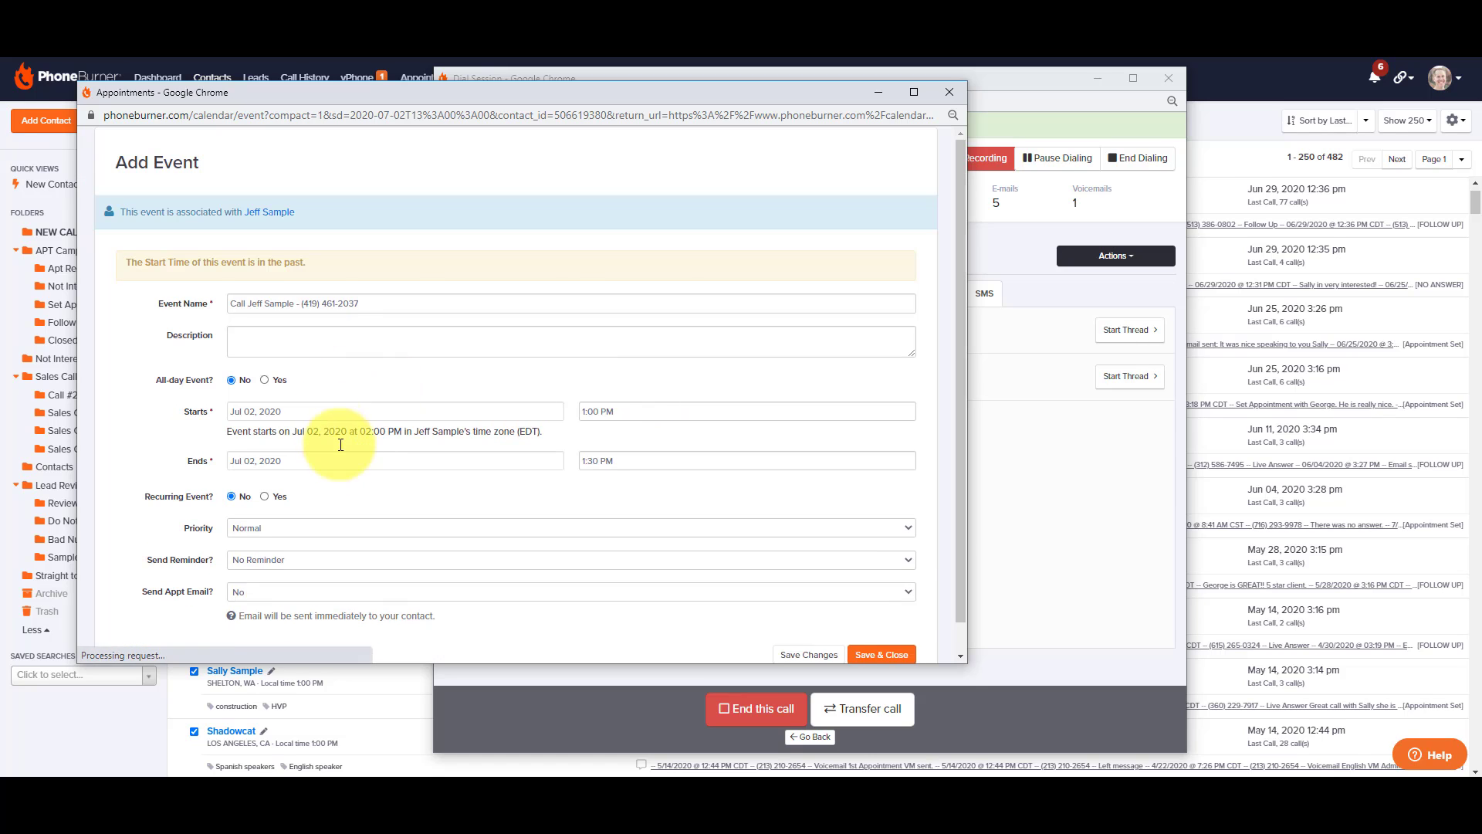
pyautogui.click(567, 528)
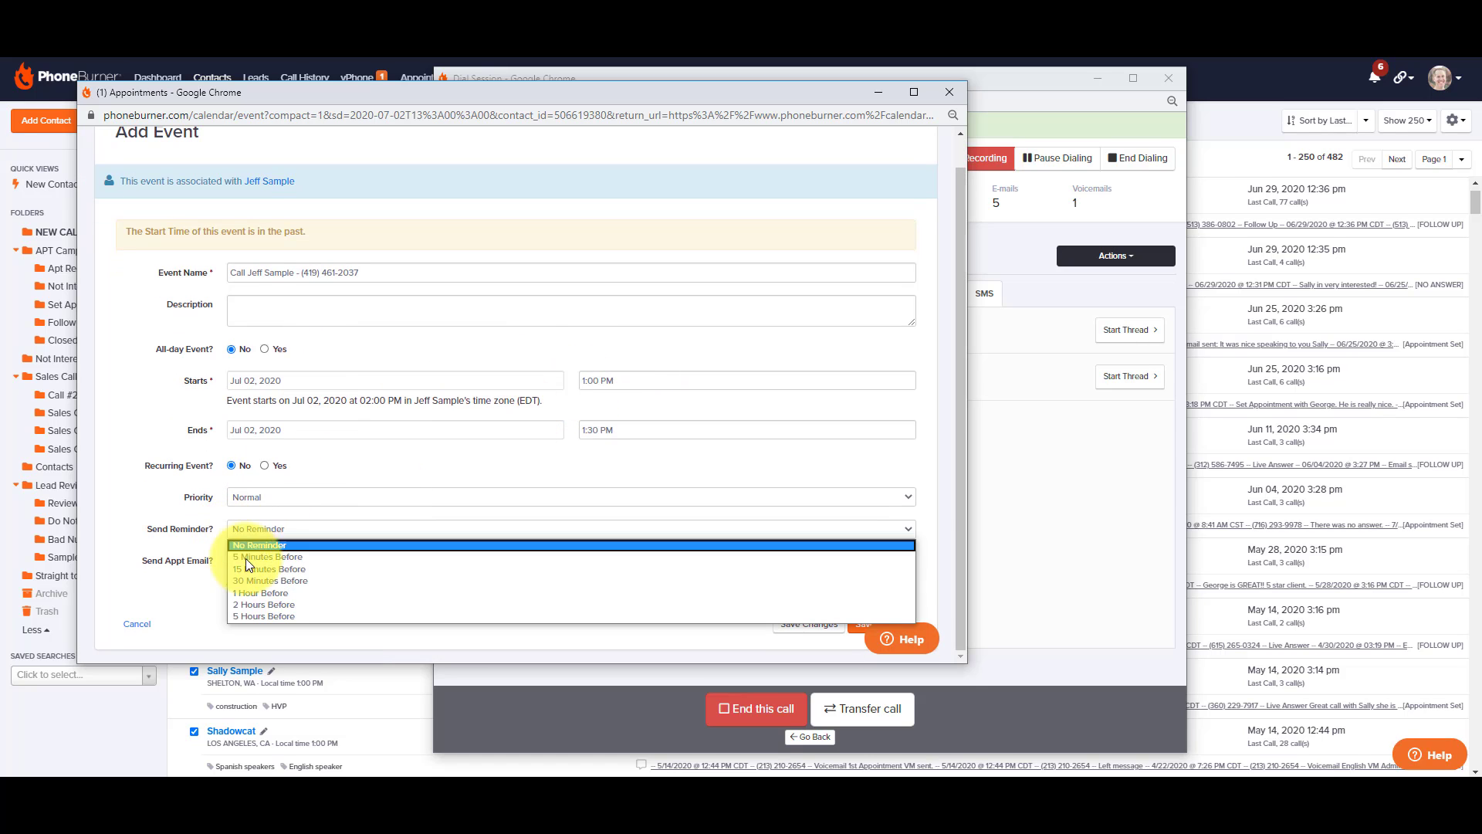
pyautogui.click(267, 582)
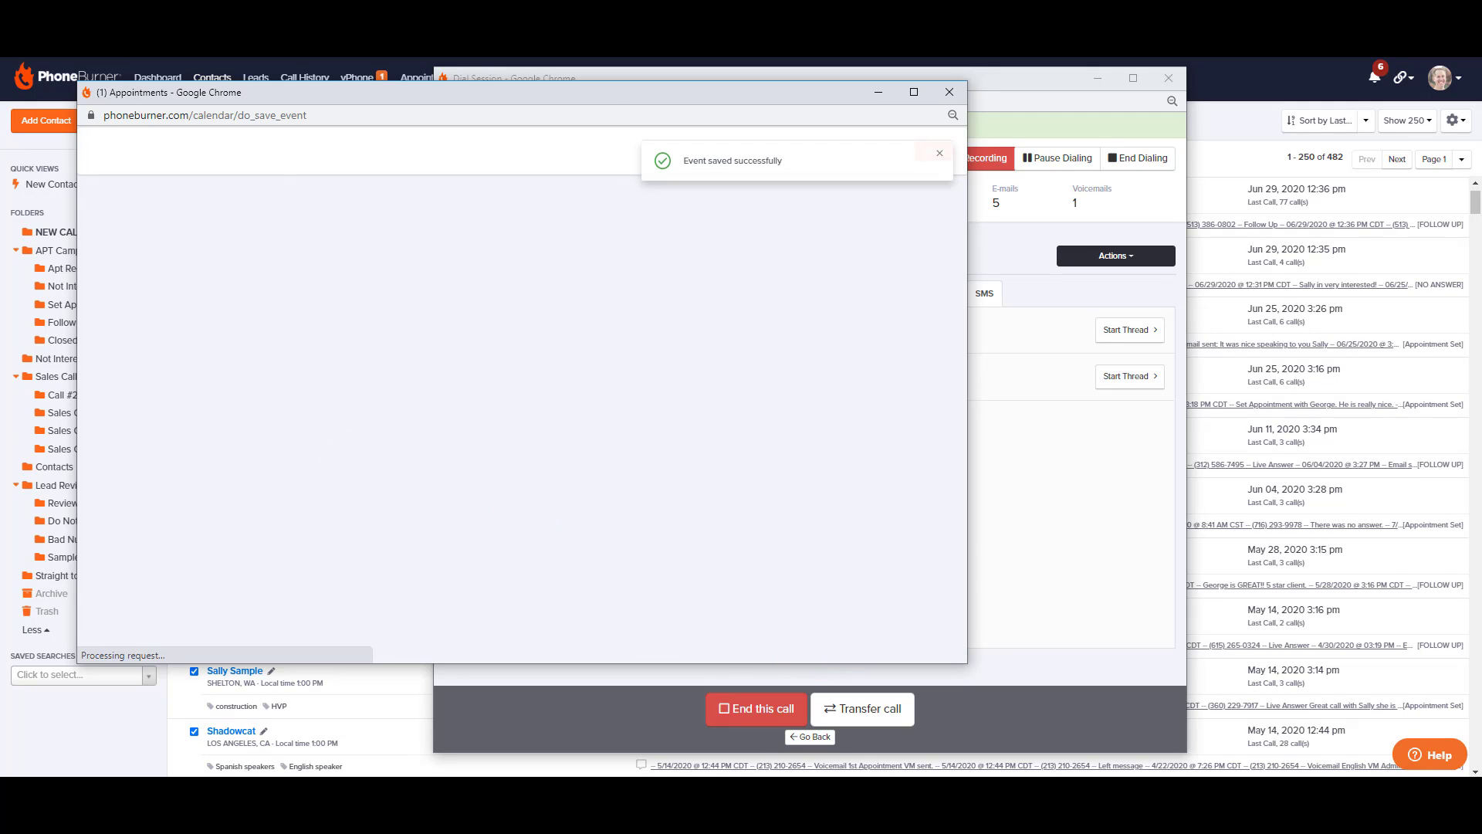
pyautogui.click(755, 709)
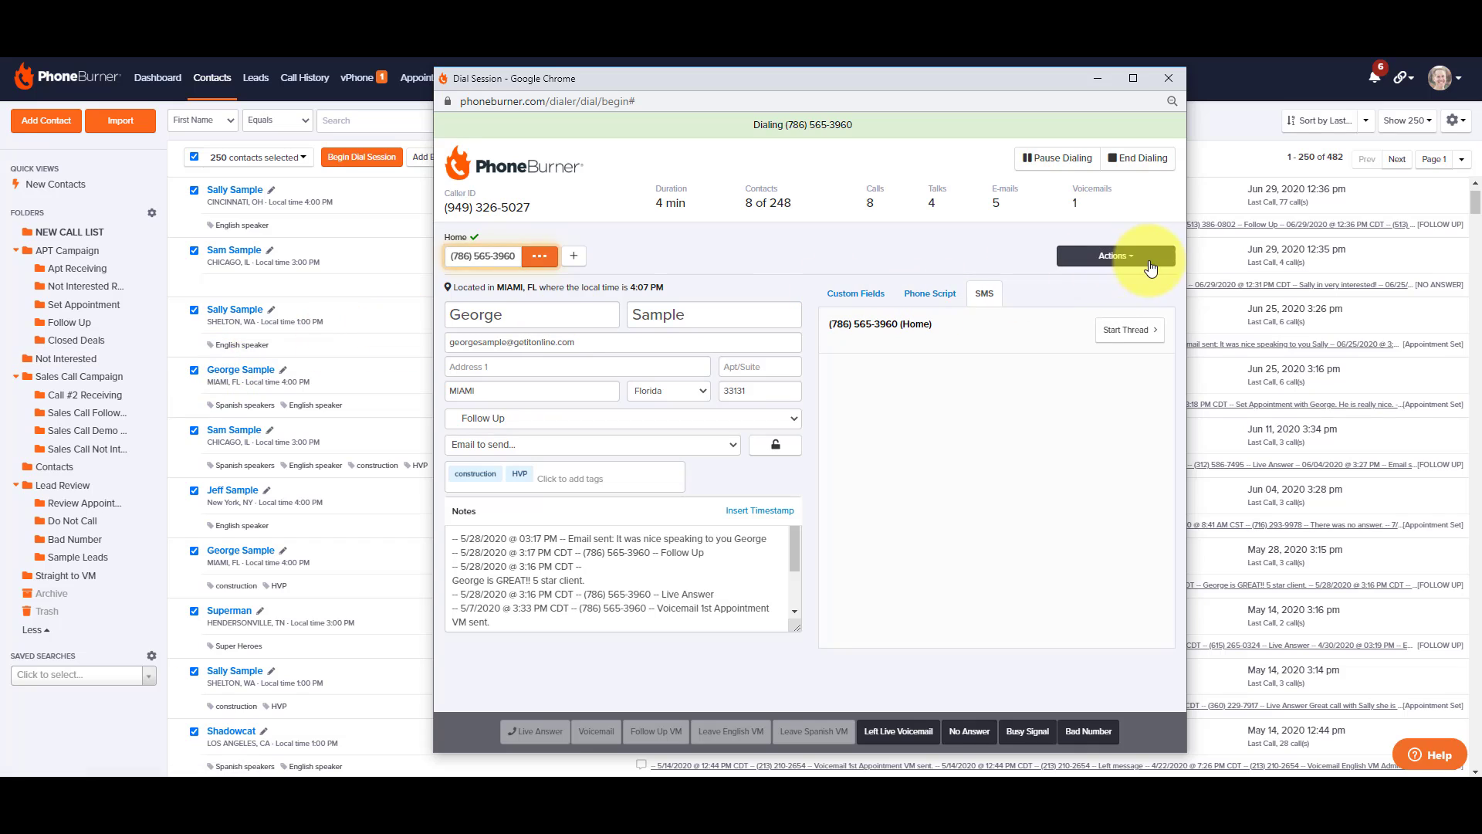
# End the dial session from the contact actions and view its summary
pyautogui.click(1114, 255)
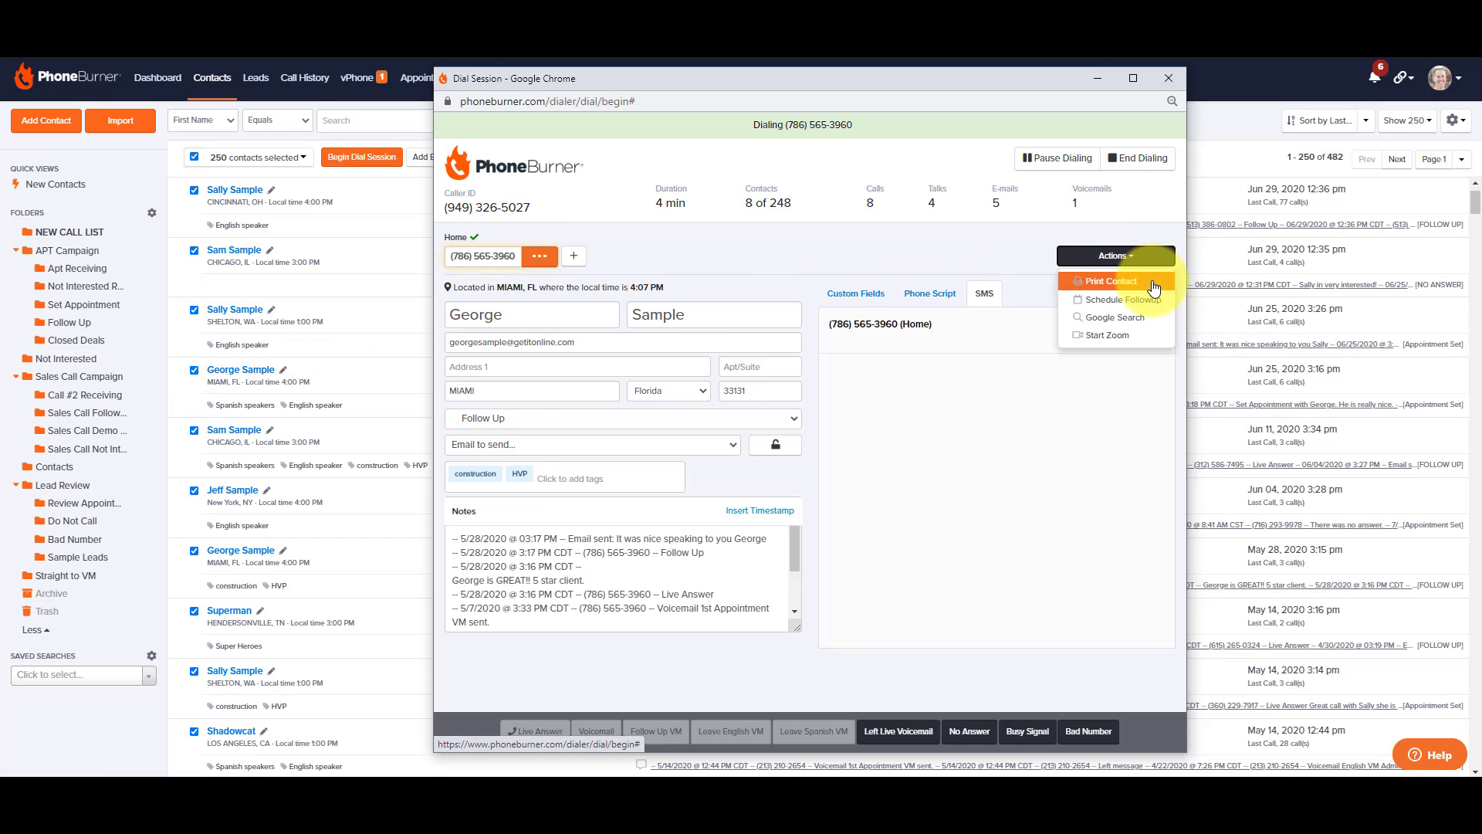
pyautogui.moveTo(1104, 335)
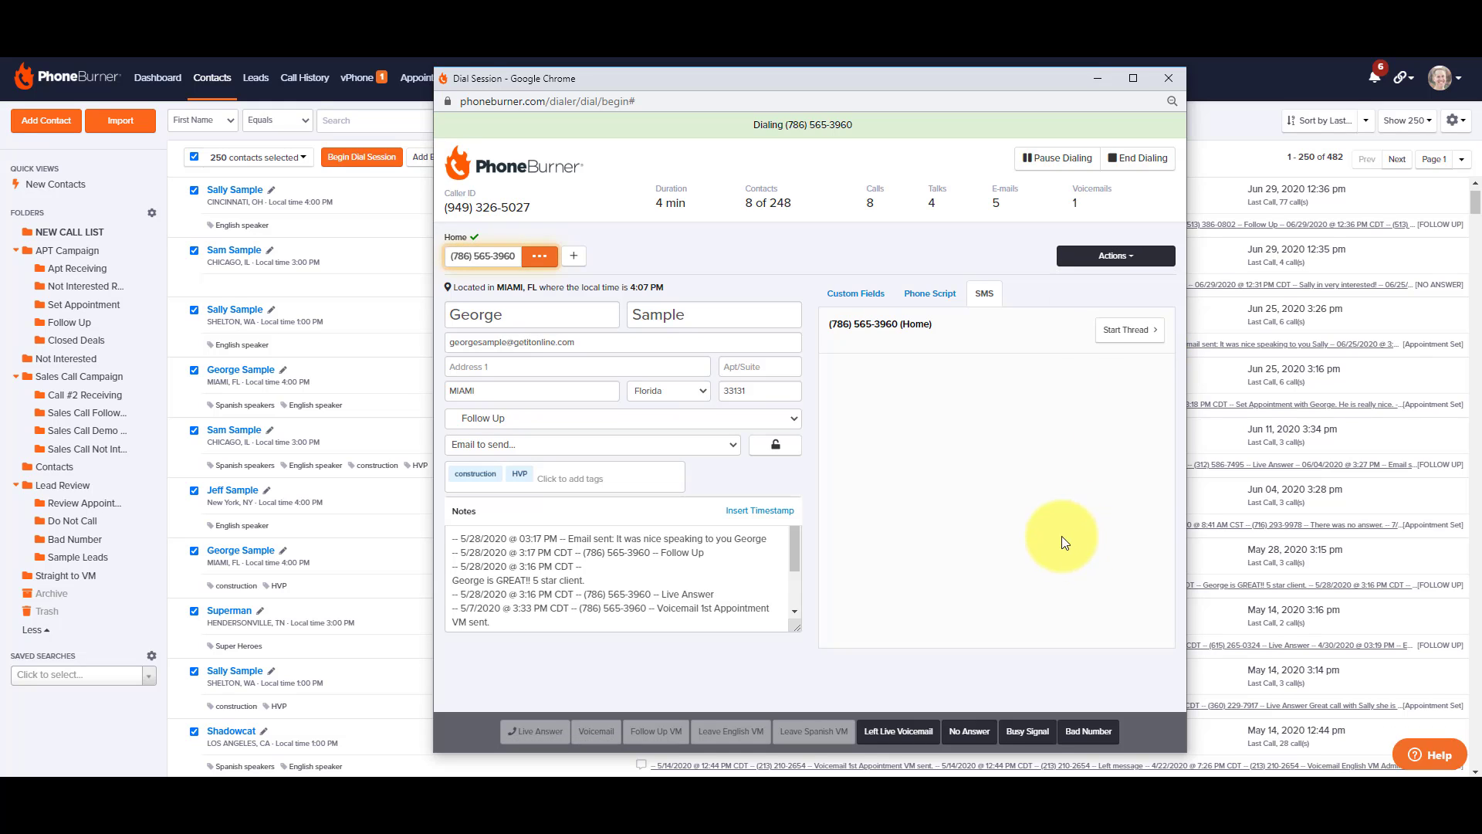
pyautogui.moveTo(1071, 420)
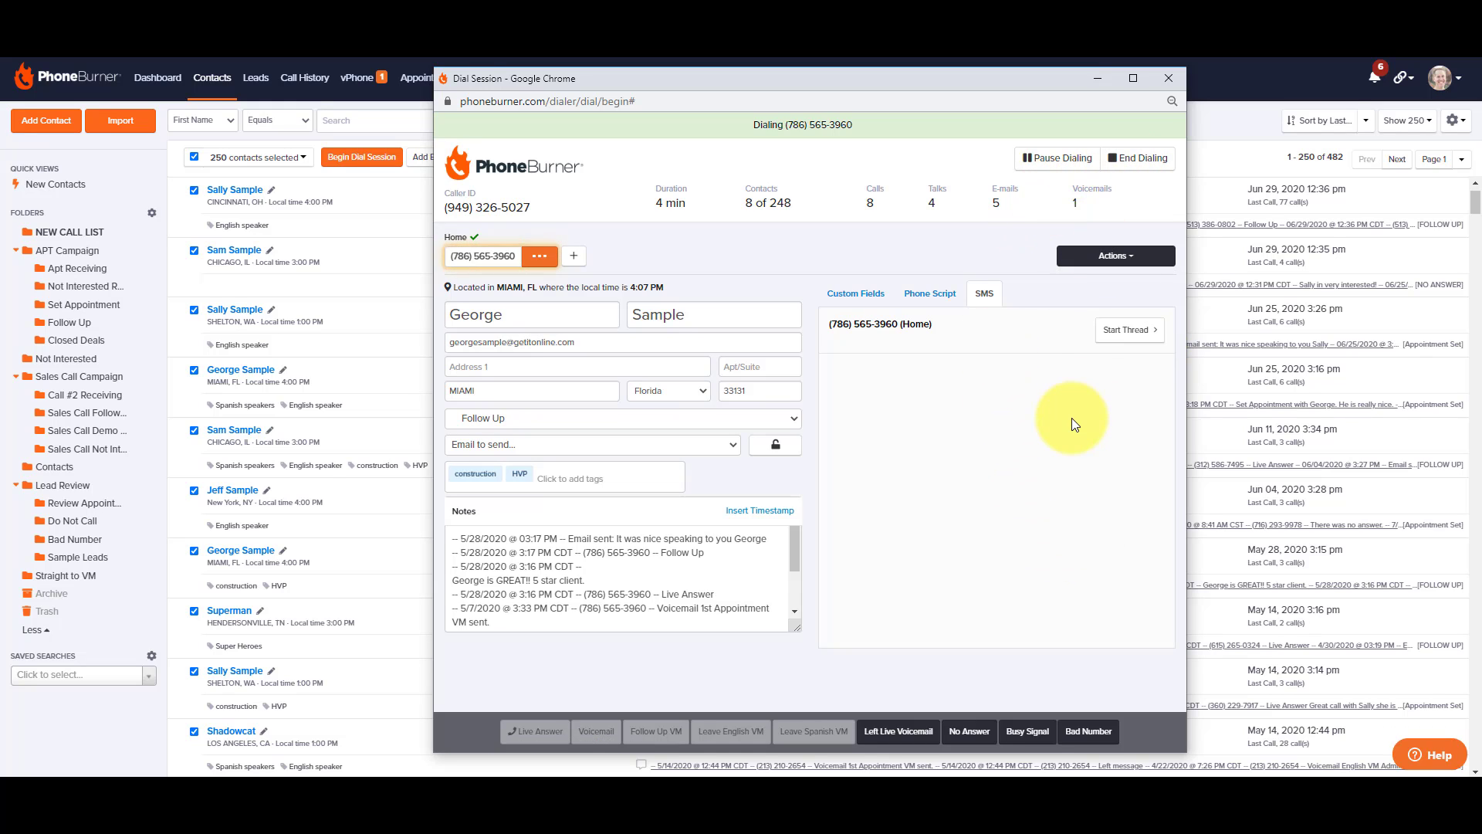
pyautogui.click(1136, 157)
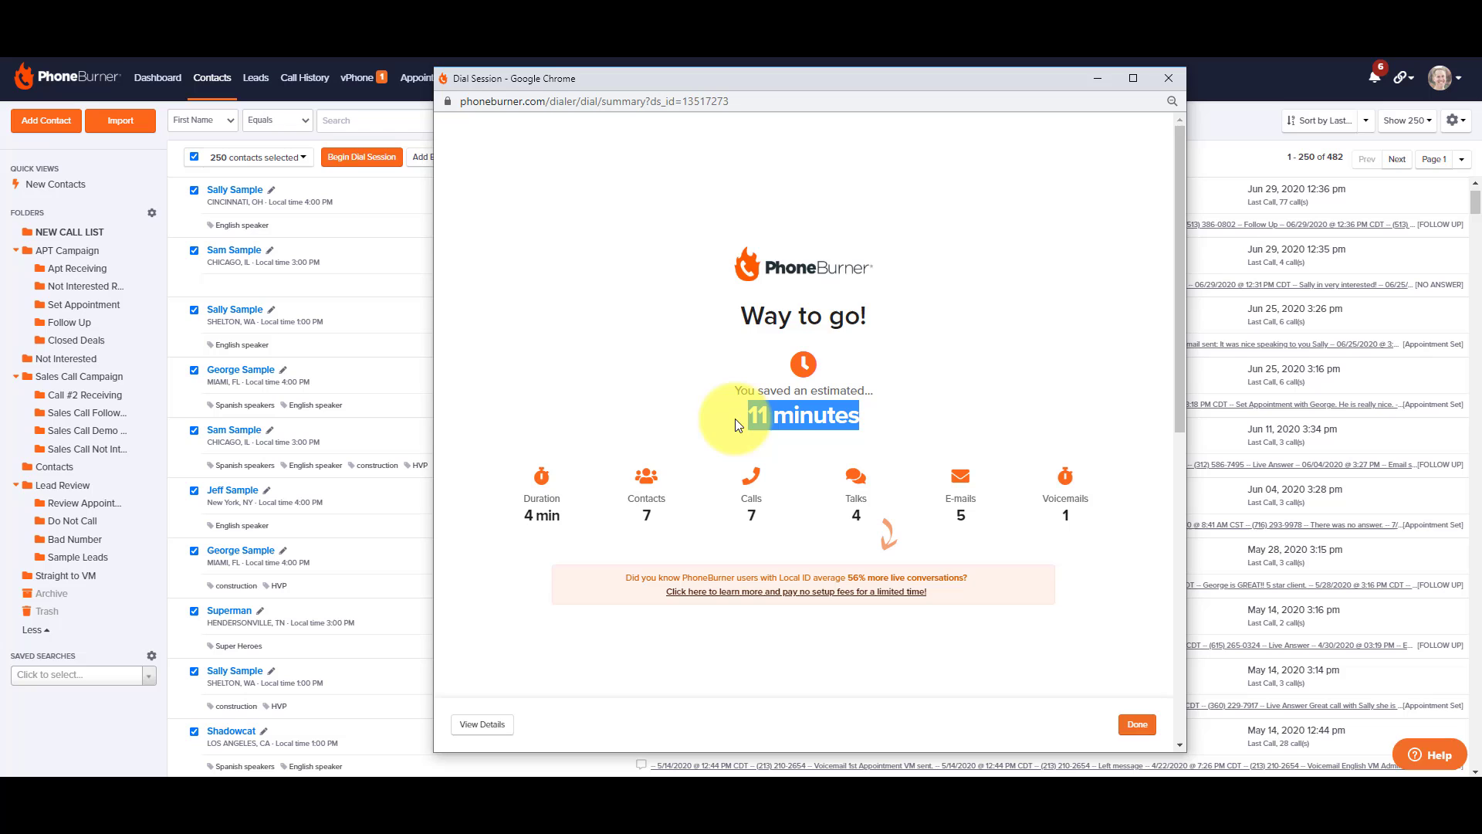
# Review the per-call details, close the finished session and go to Call History
pyautogui.click(482, 724)
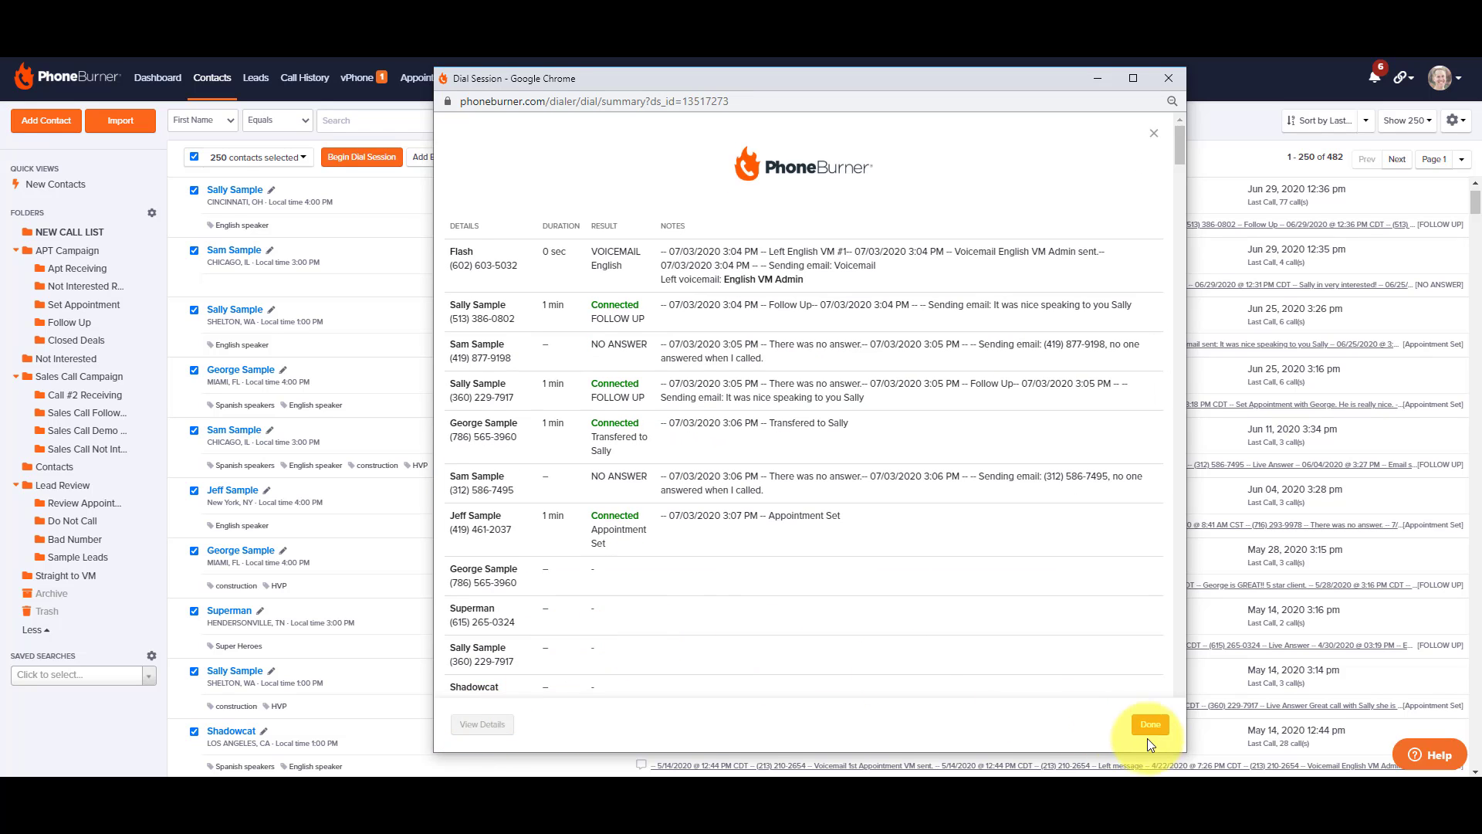
pyautogui.click(1148, 724)
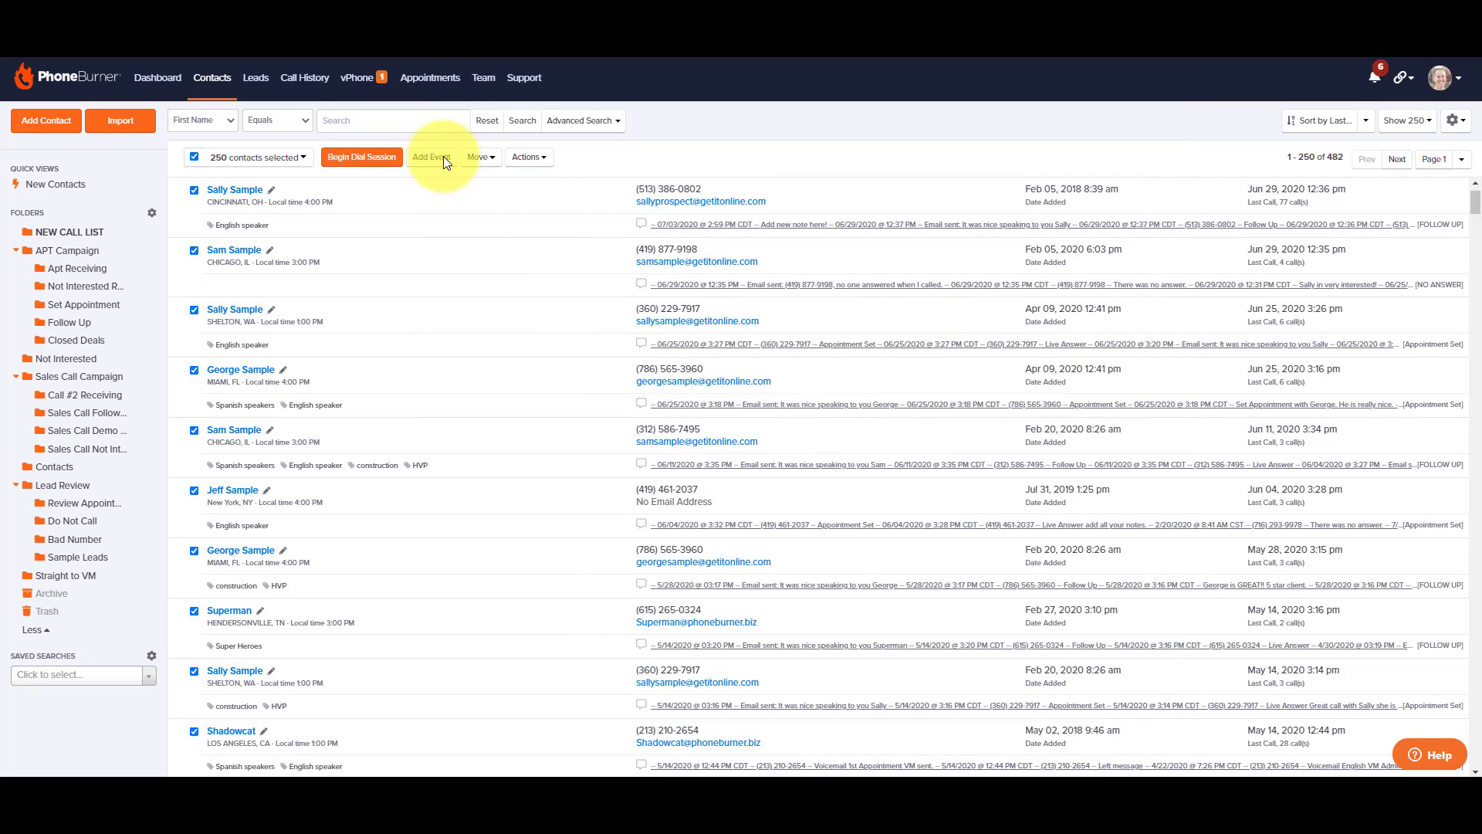
pyautogui.click(304, 77)
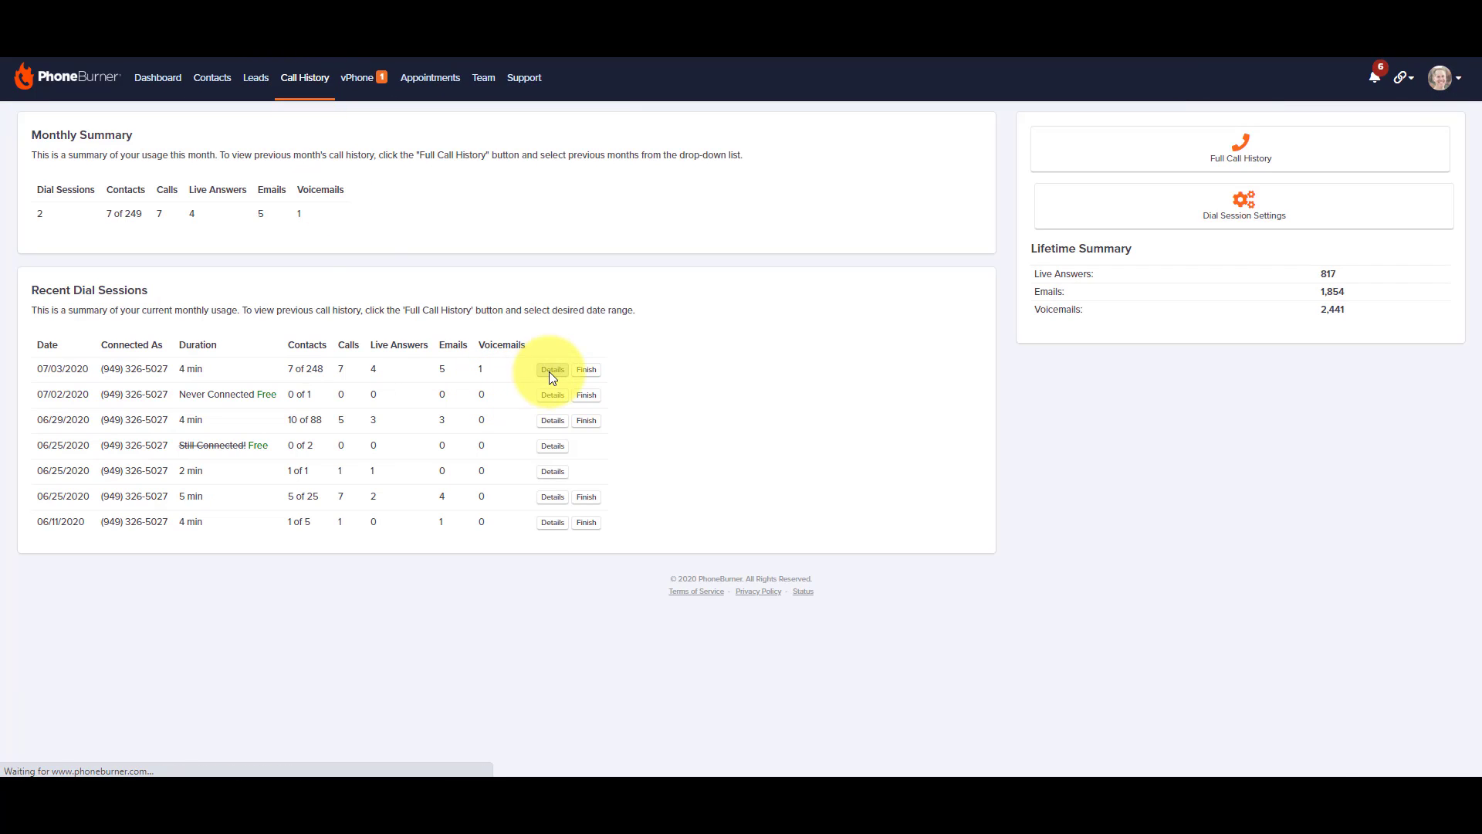
# Export the 07/03/2020 dial session with recordings as a ZIP
pyautogui.click(553, 369)
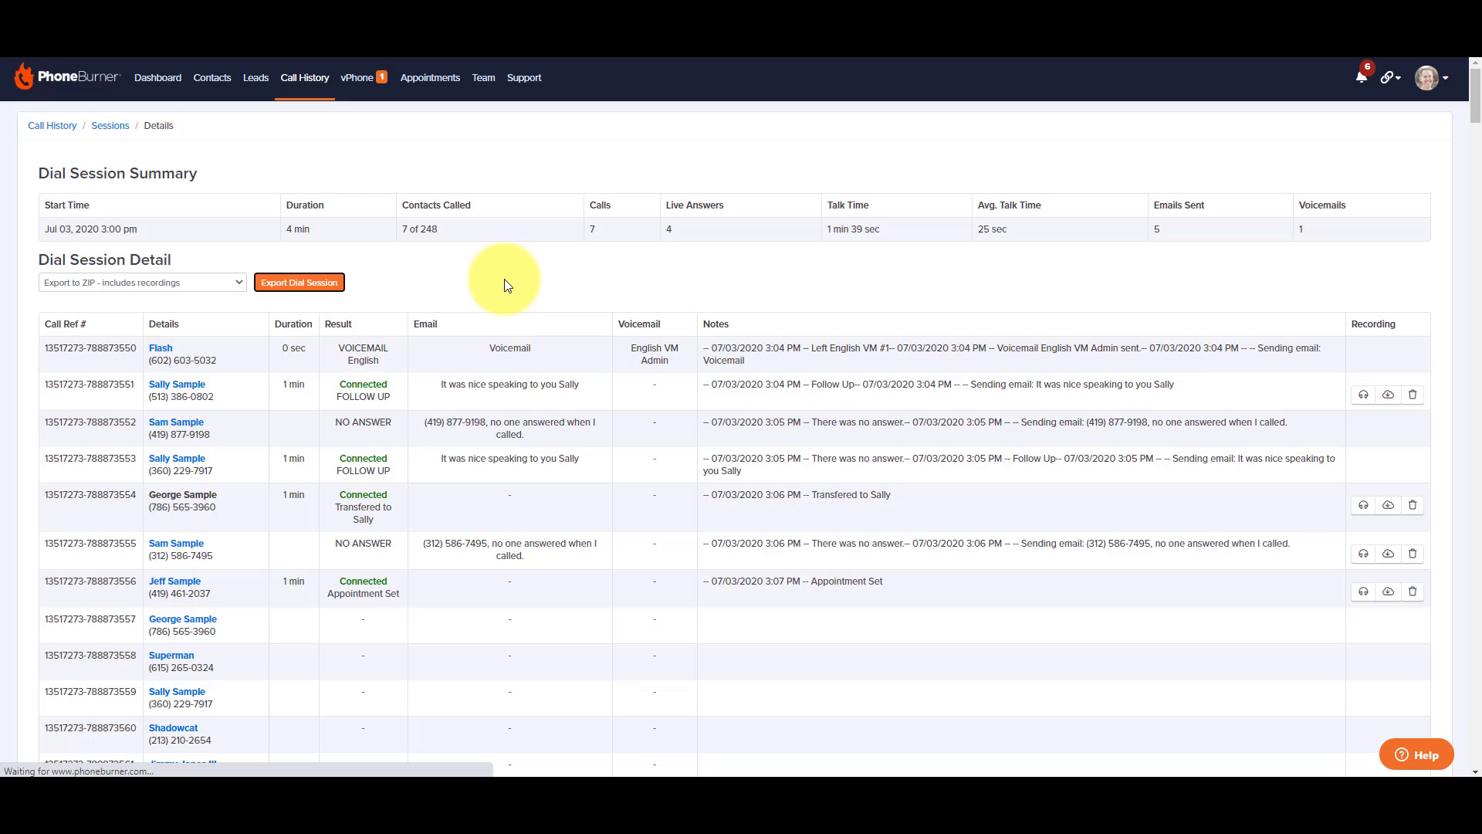
pyautogui.click(298, 283)
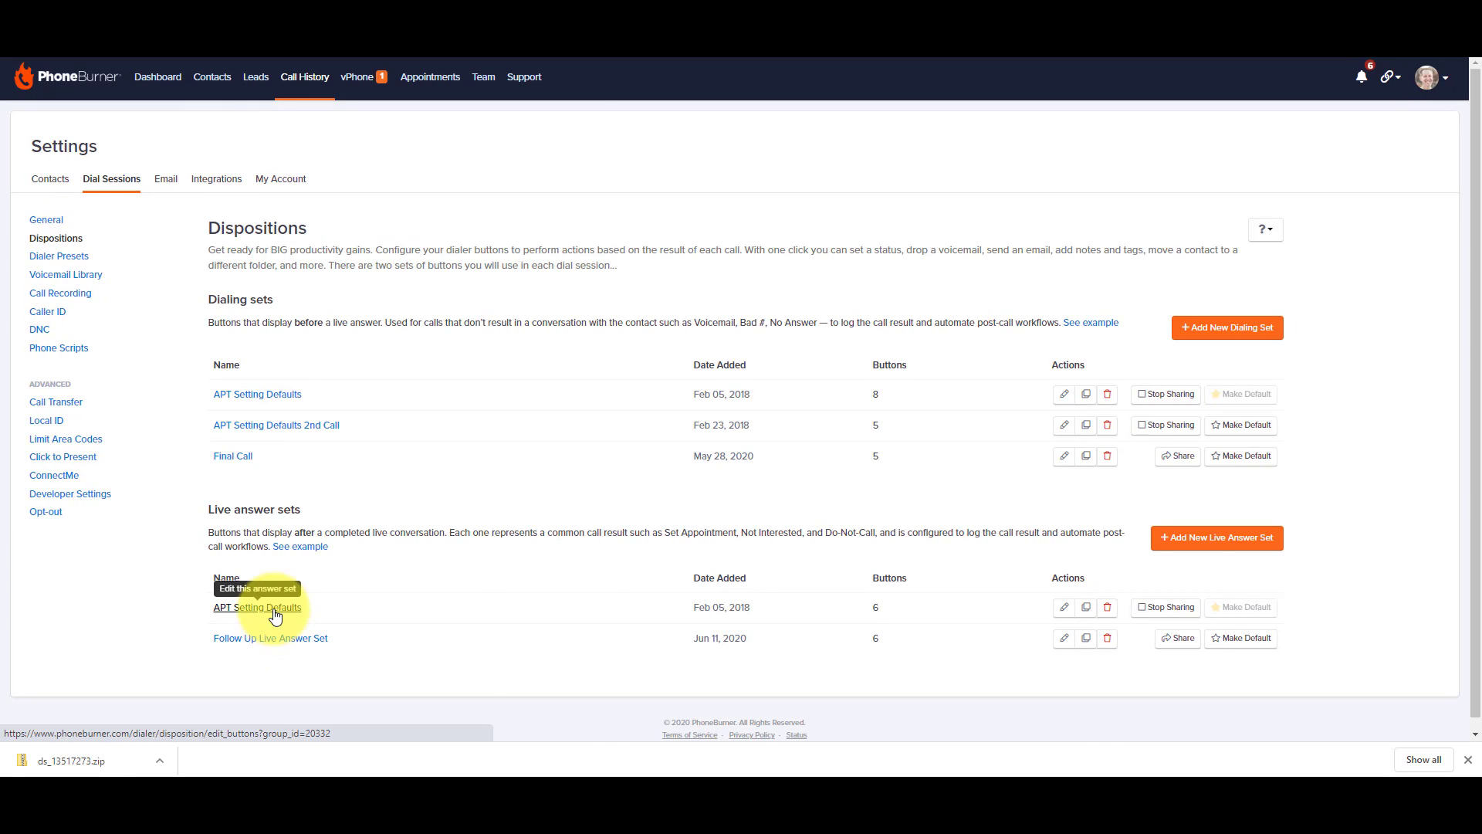
# Edit the APT Setting Defaults answer set's one-touch email merge fields, then go to Team
pyautogui.click(258, 607)
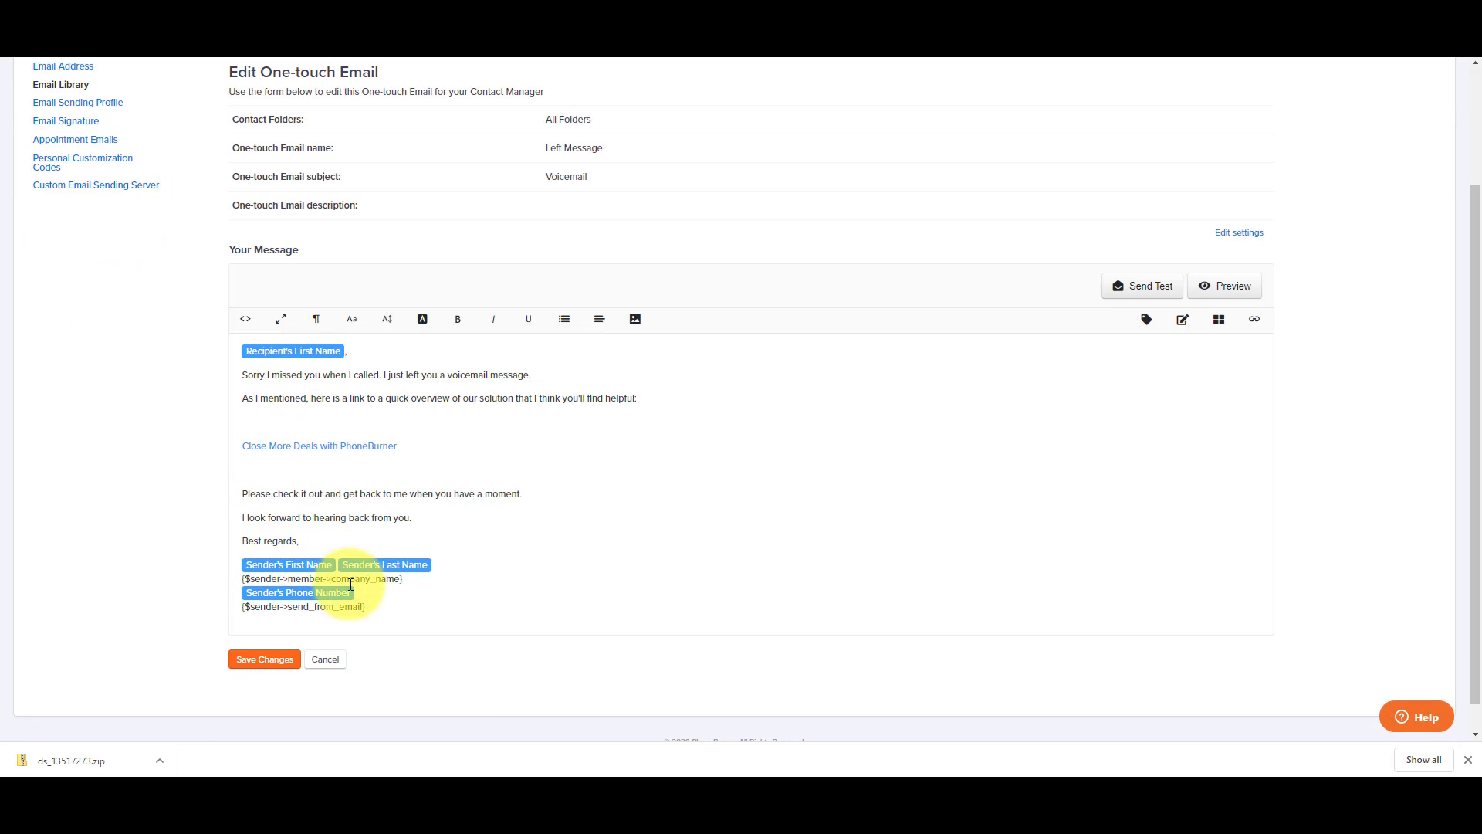
pyautogui.click(1145, 318)
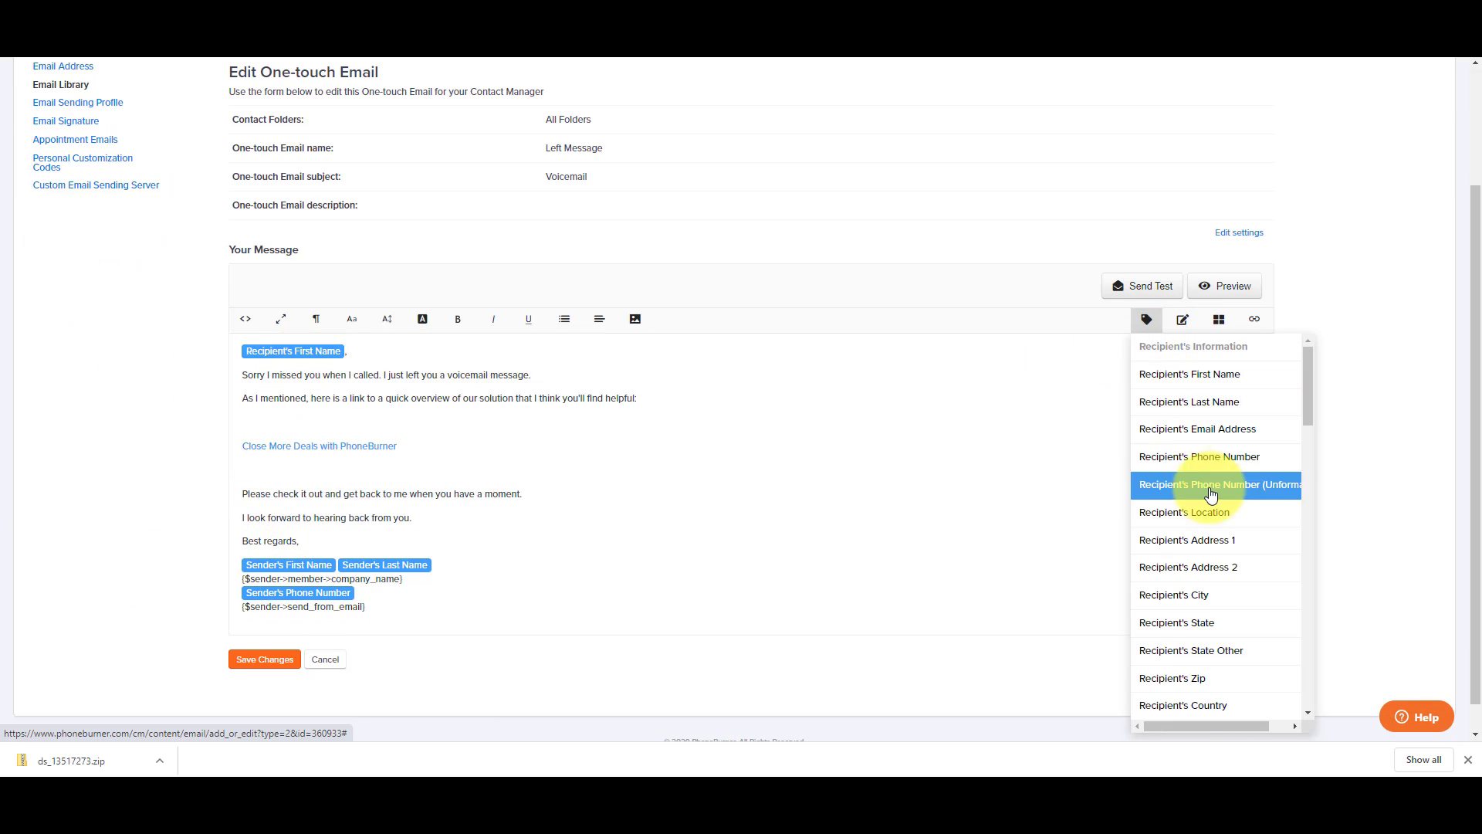
pyautogui.click(483, 77)
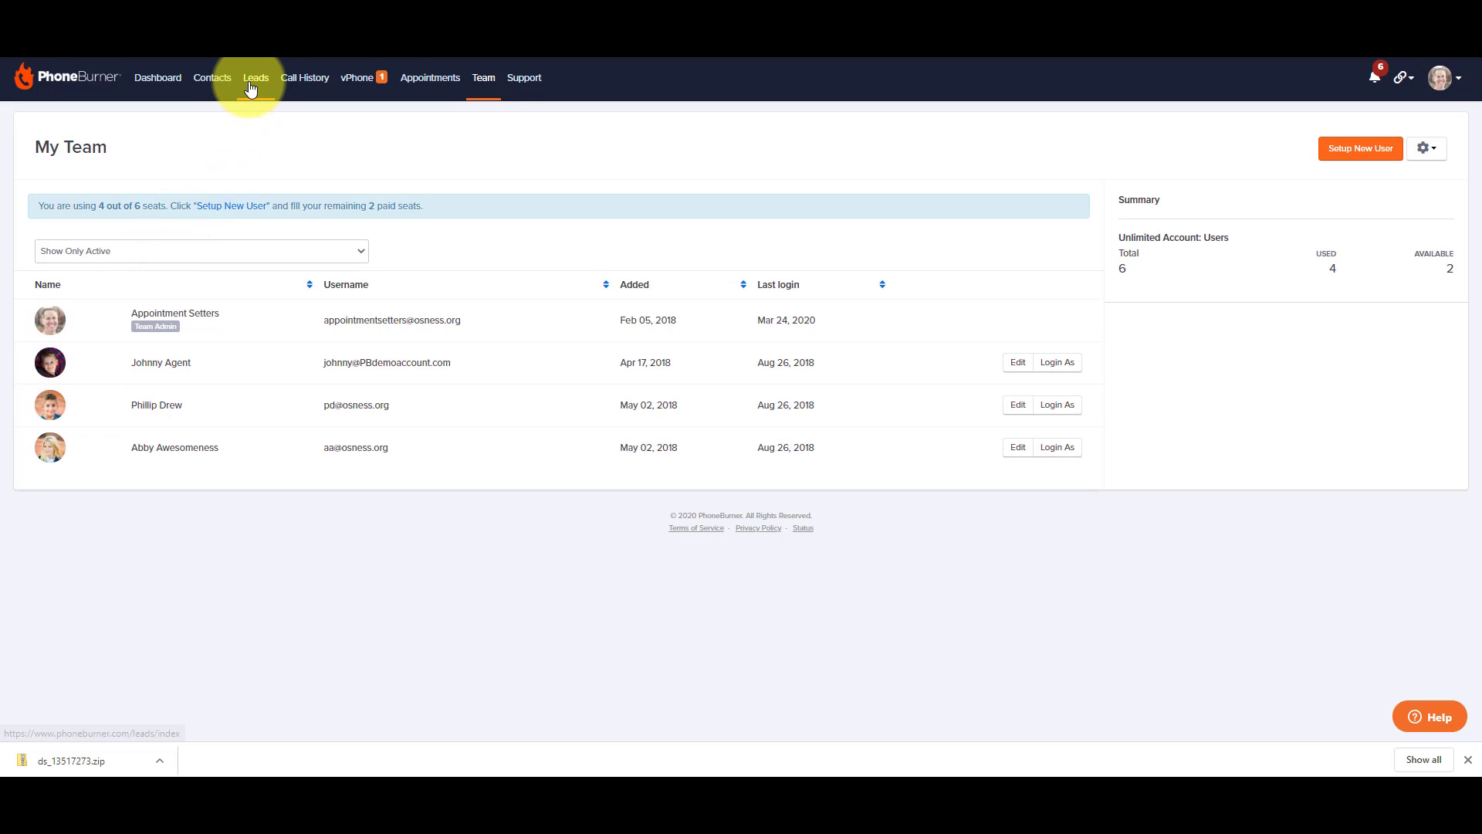
# Start a dial session from the Appointment Setting leadstream under Leads
pyautogui.click(255, 77)
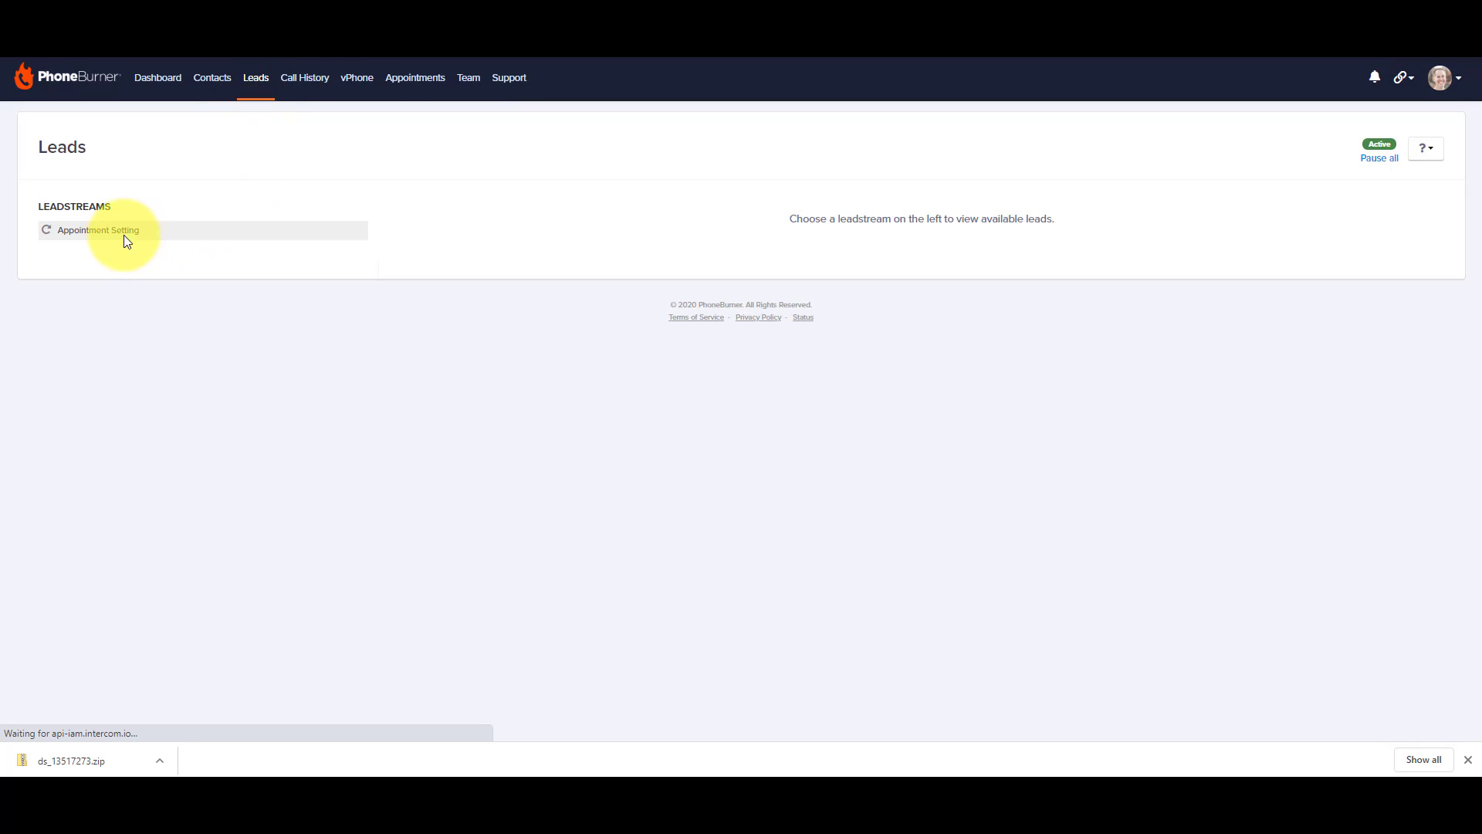
pyautogui.click(99, 230)
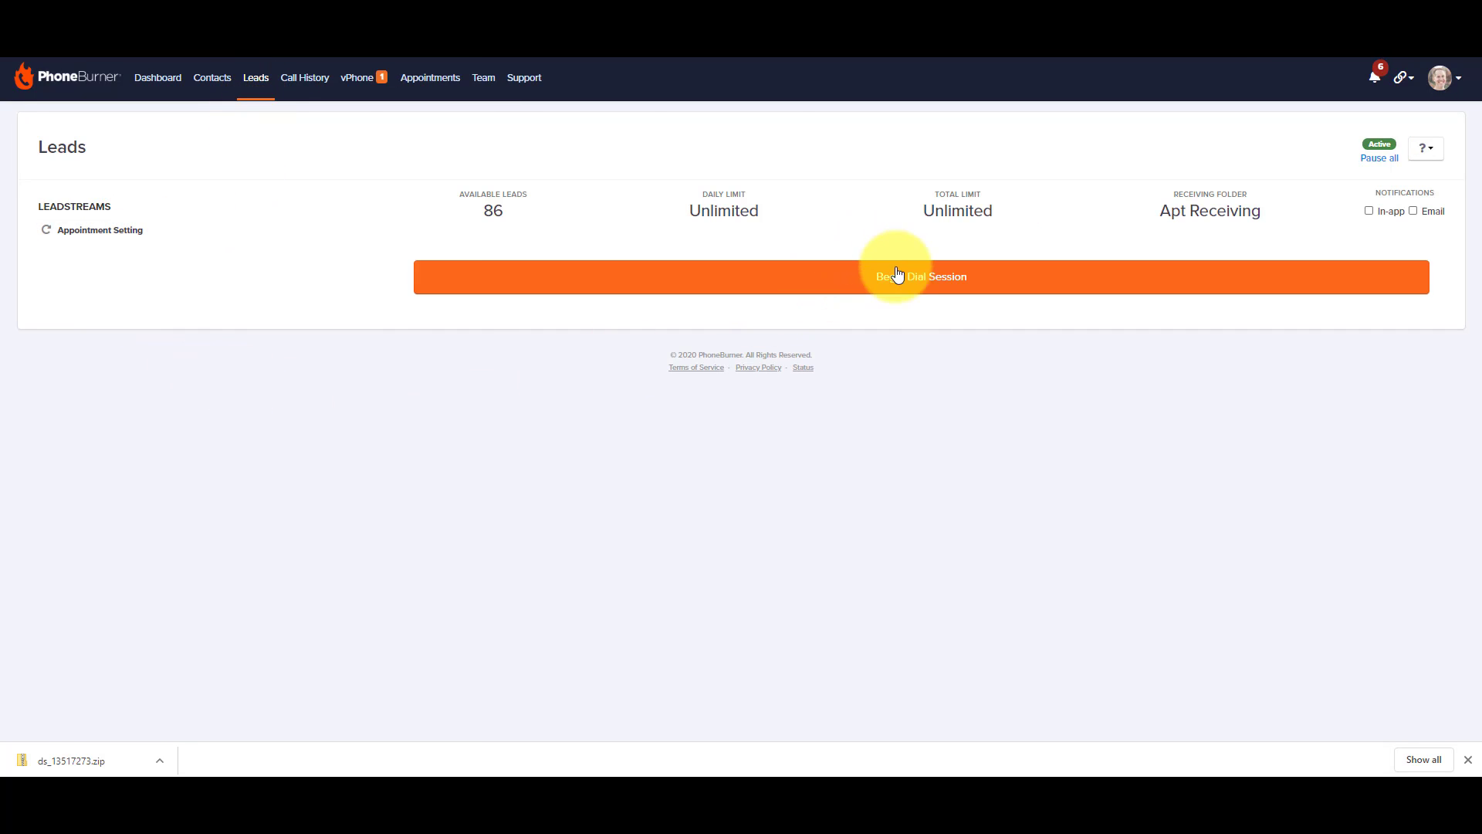
pyautogui.click(920, 277)
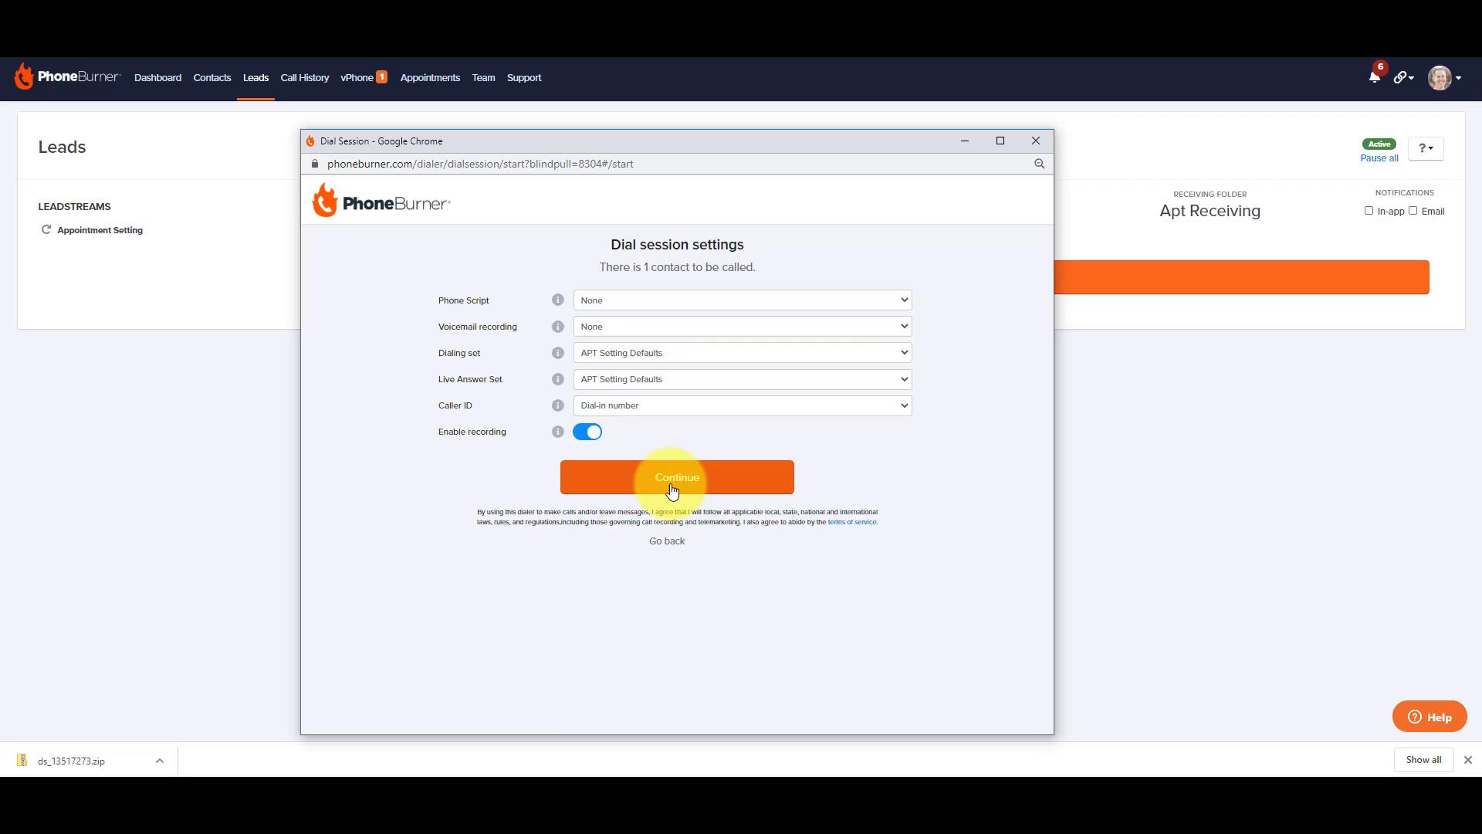
pyautogui.click(677, 477)
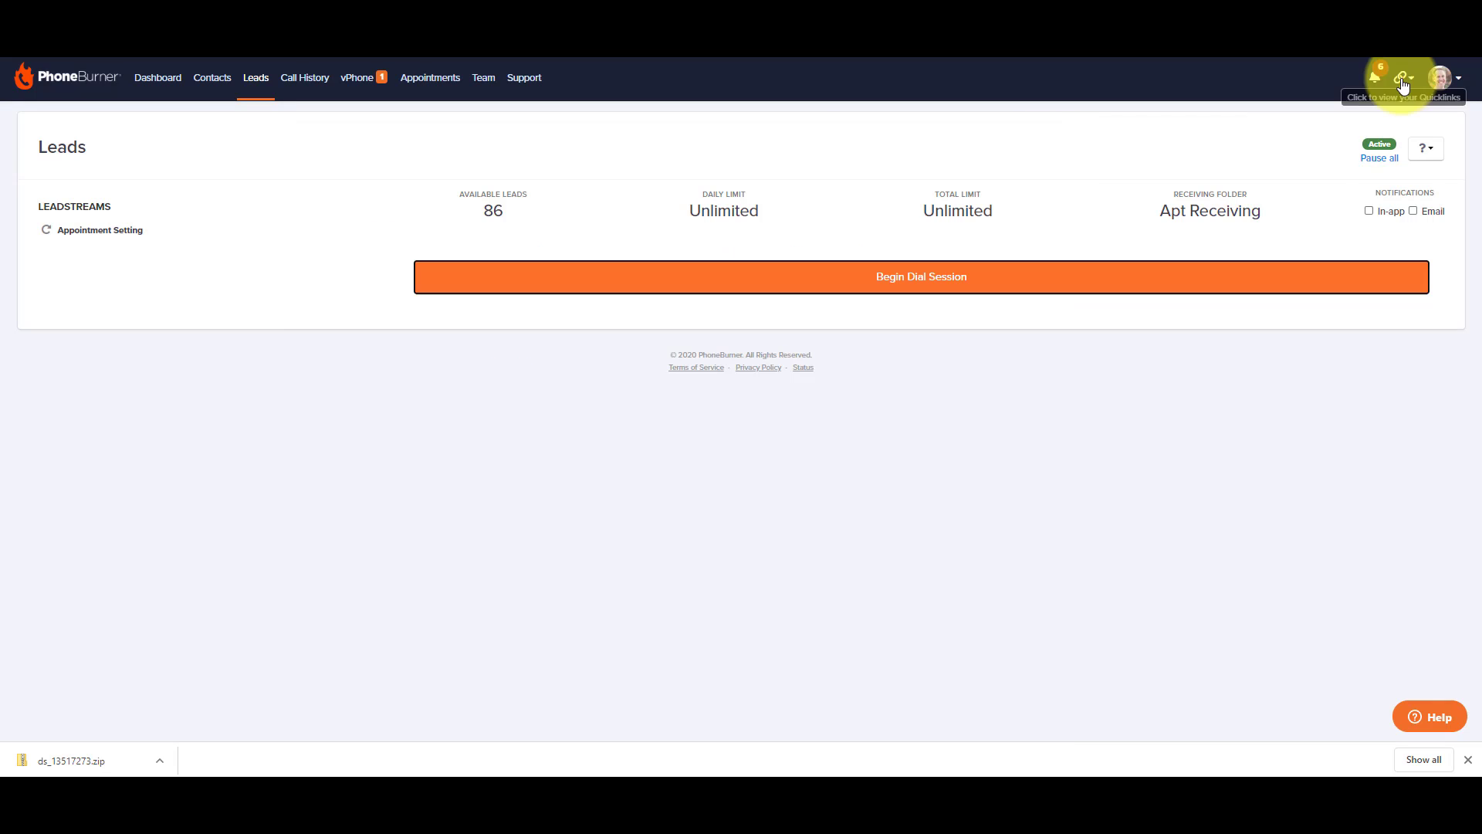
# Begin creating a new LeadStream from the Quick Links LeadStream page
pyautogui.click(1403, 77)
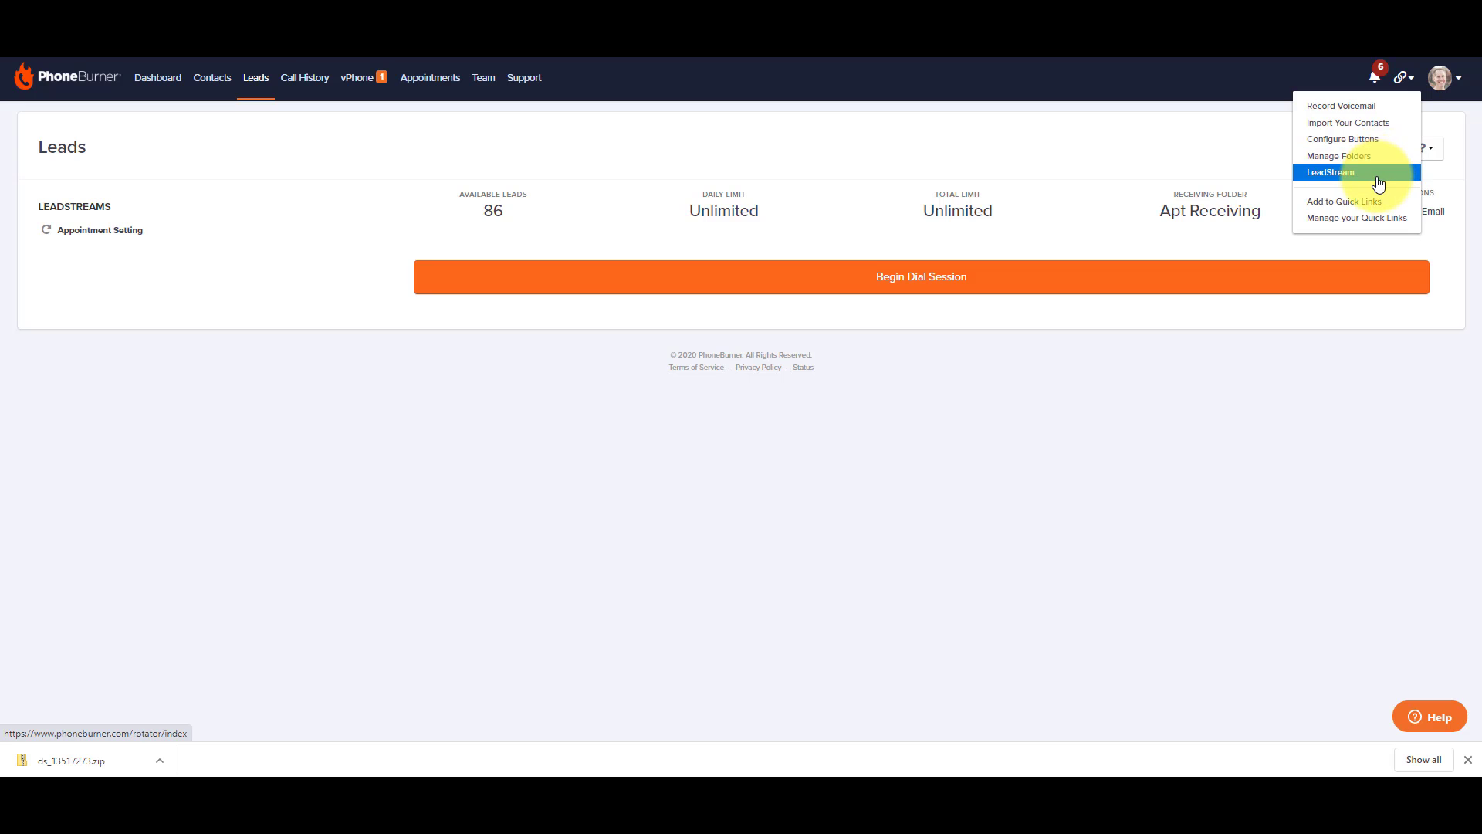
pyautogui.click(1329, 171)
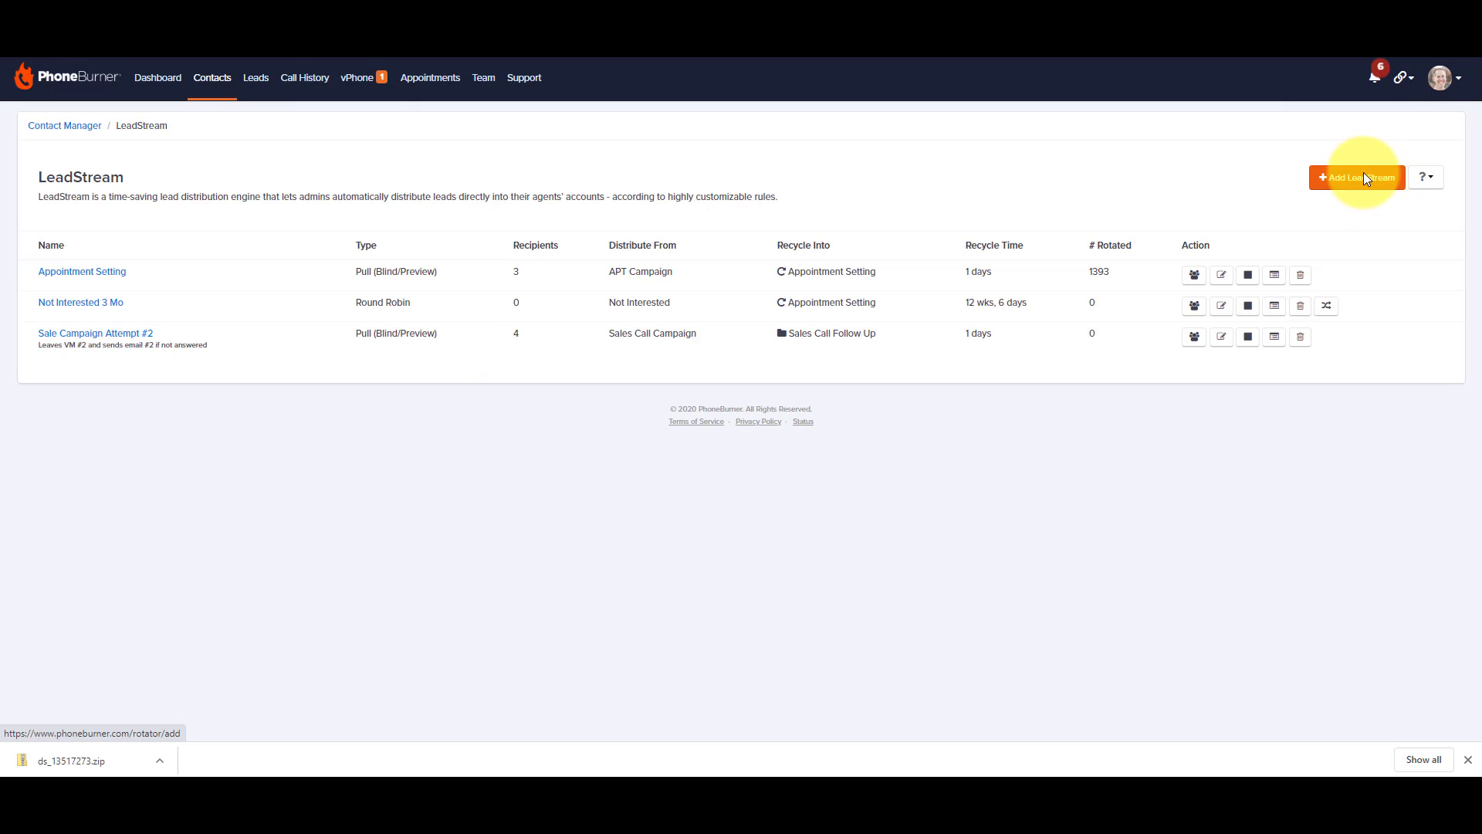
pyautogui.click(1356, 177)
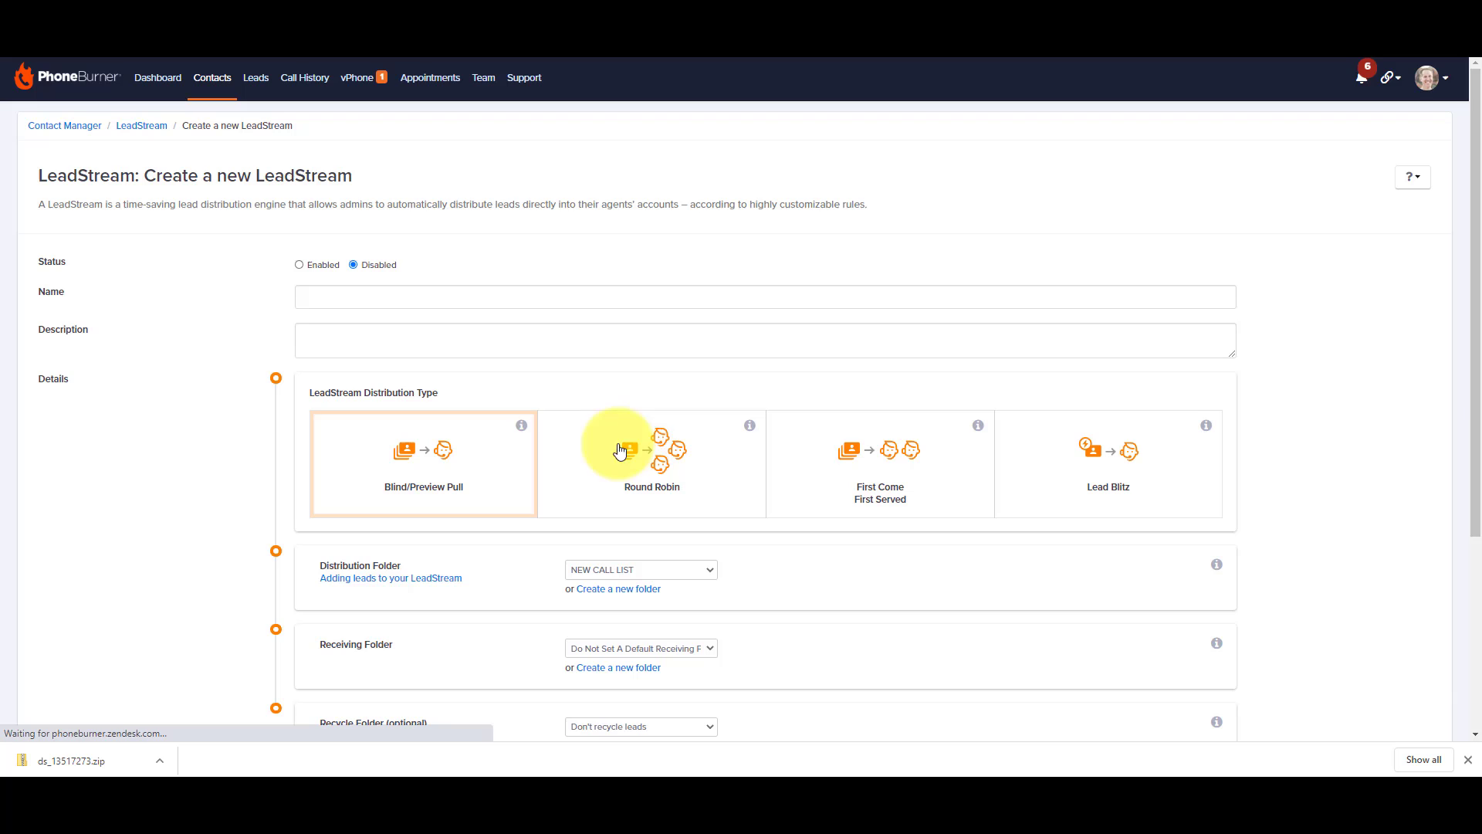
pyautogui.click(1107, 463)
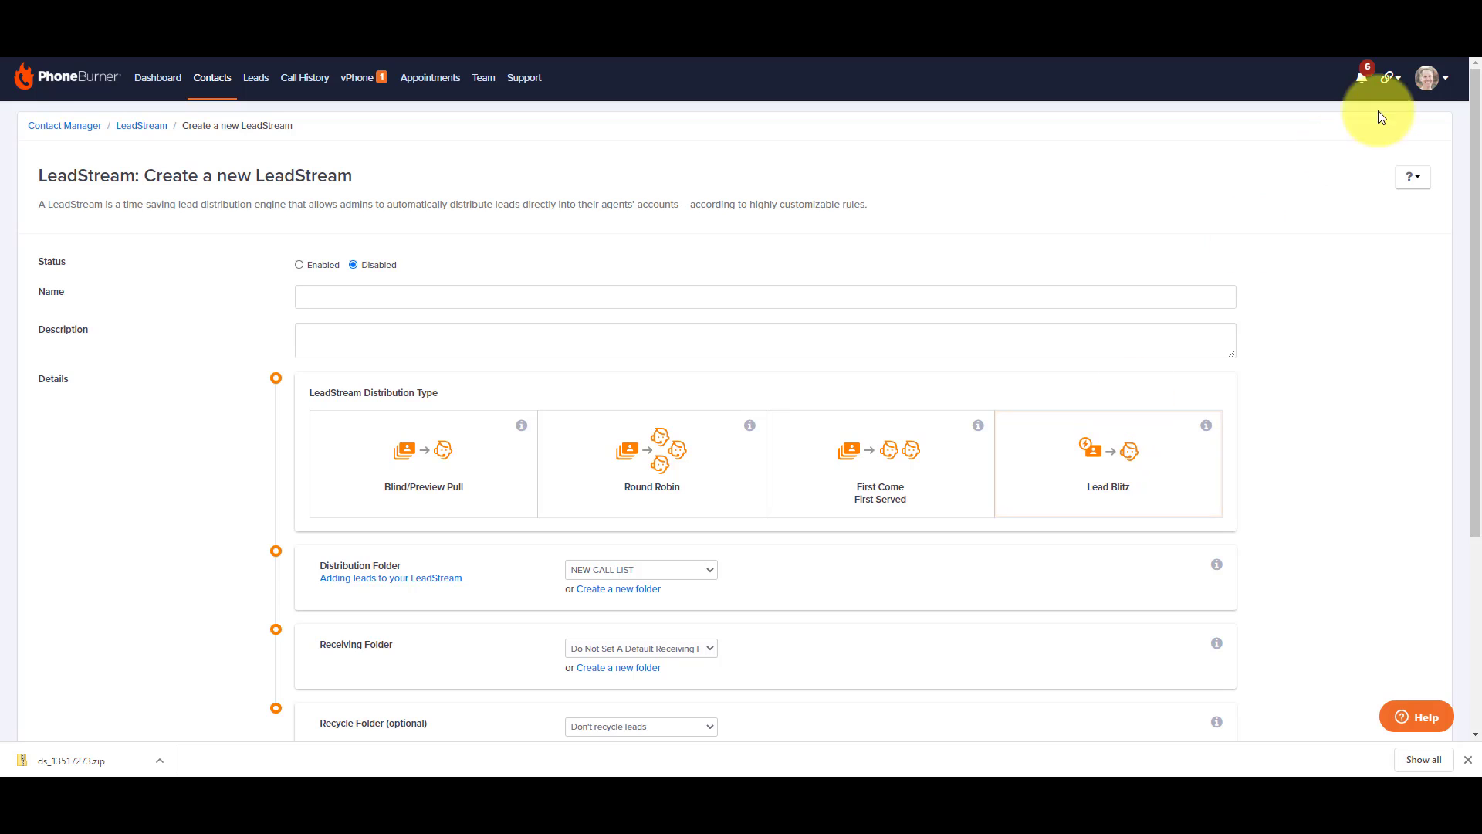
# Go to the team Master Config from the account menu
pyautogui.click(1430, 77)
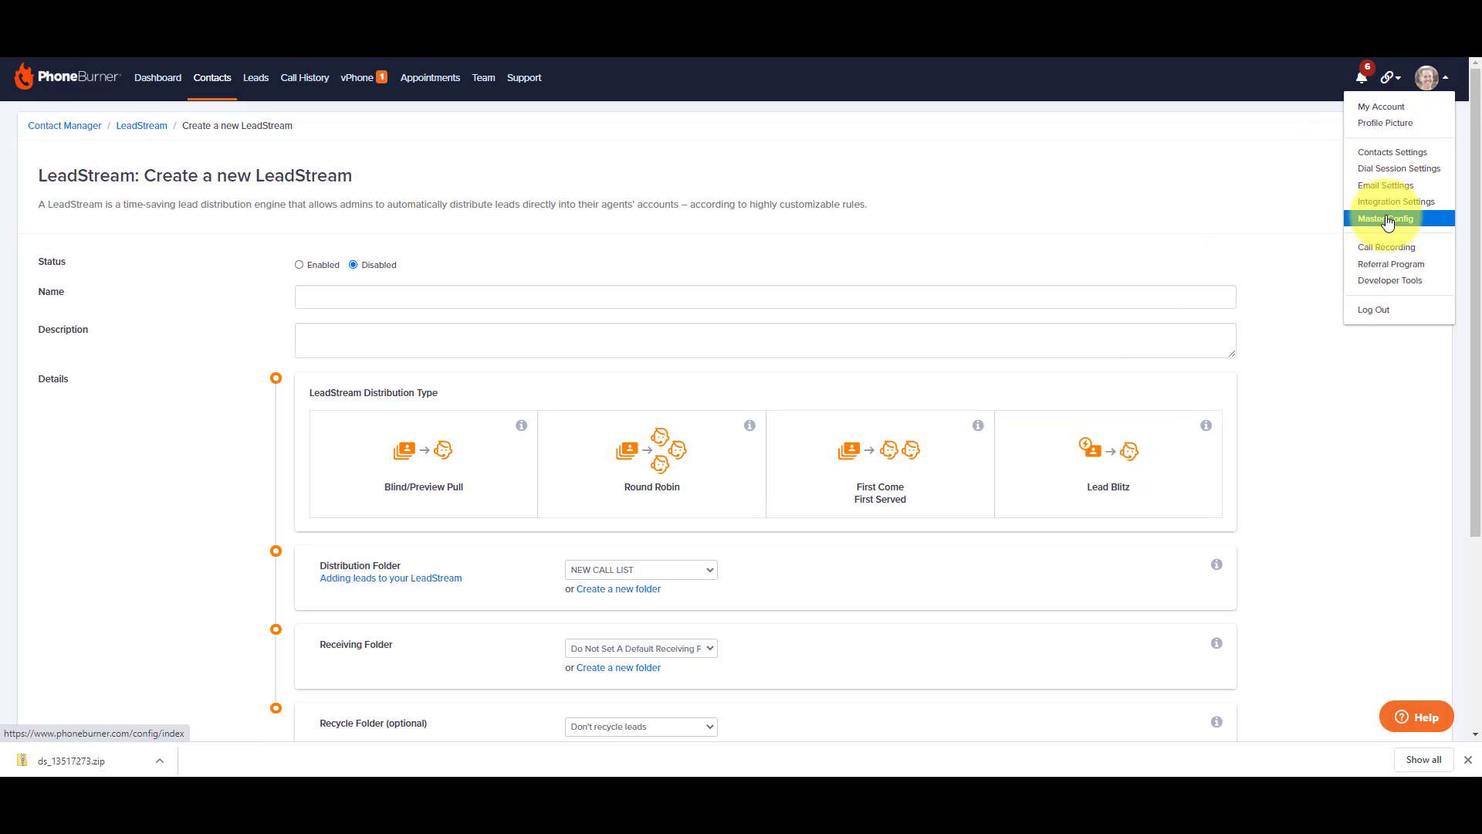
pyautogui.click(1385, 217)
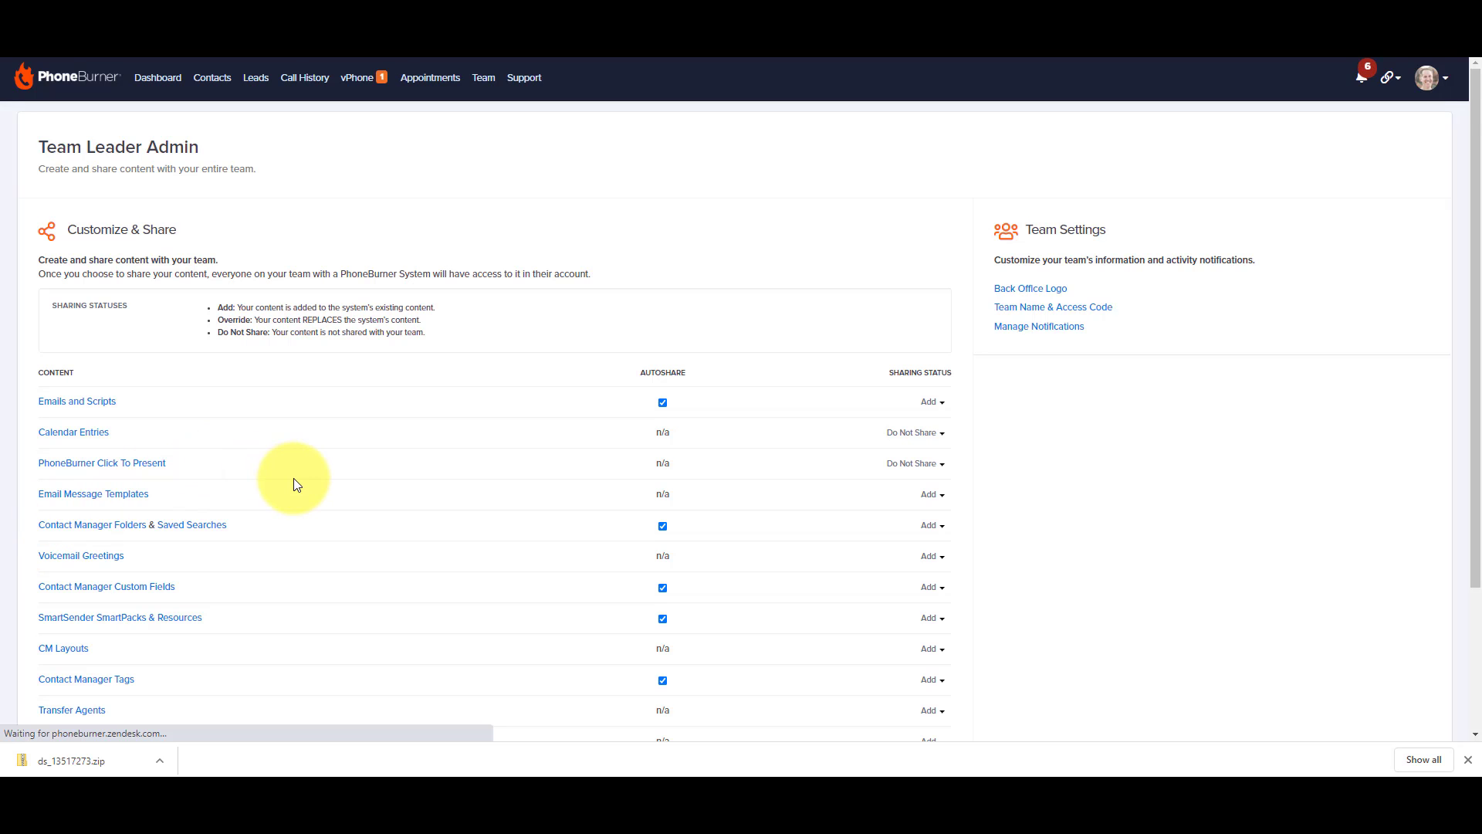
# View the Real-time Leaderboard in Team Reports and download the usage CSV
pyautogui.scroll(-3)
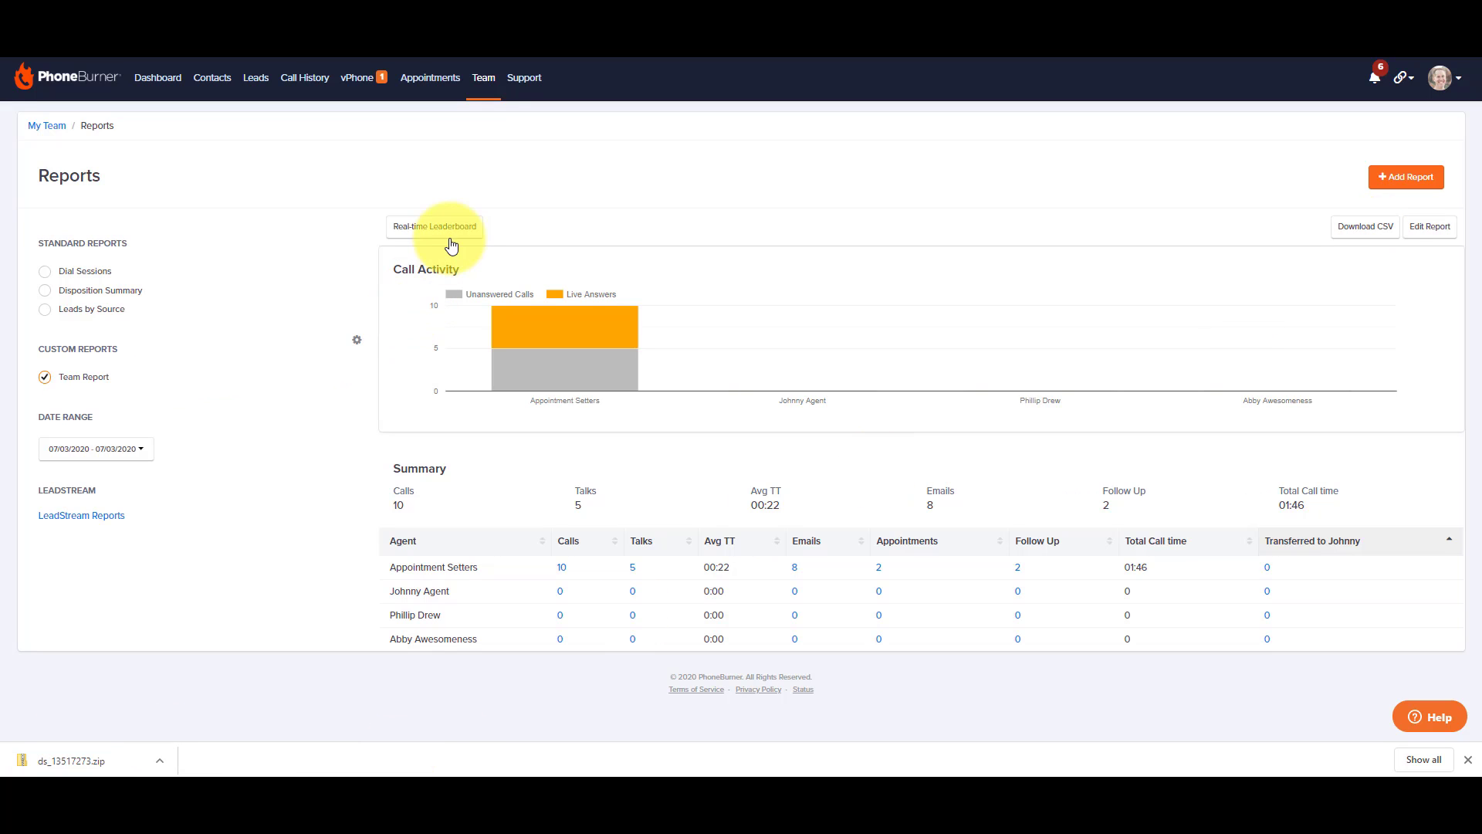
pyautogui.click(435, 225)
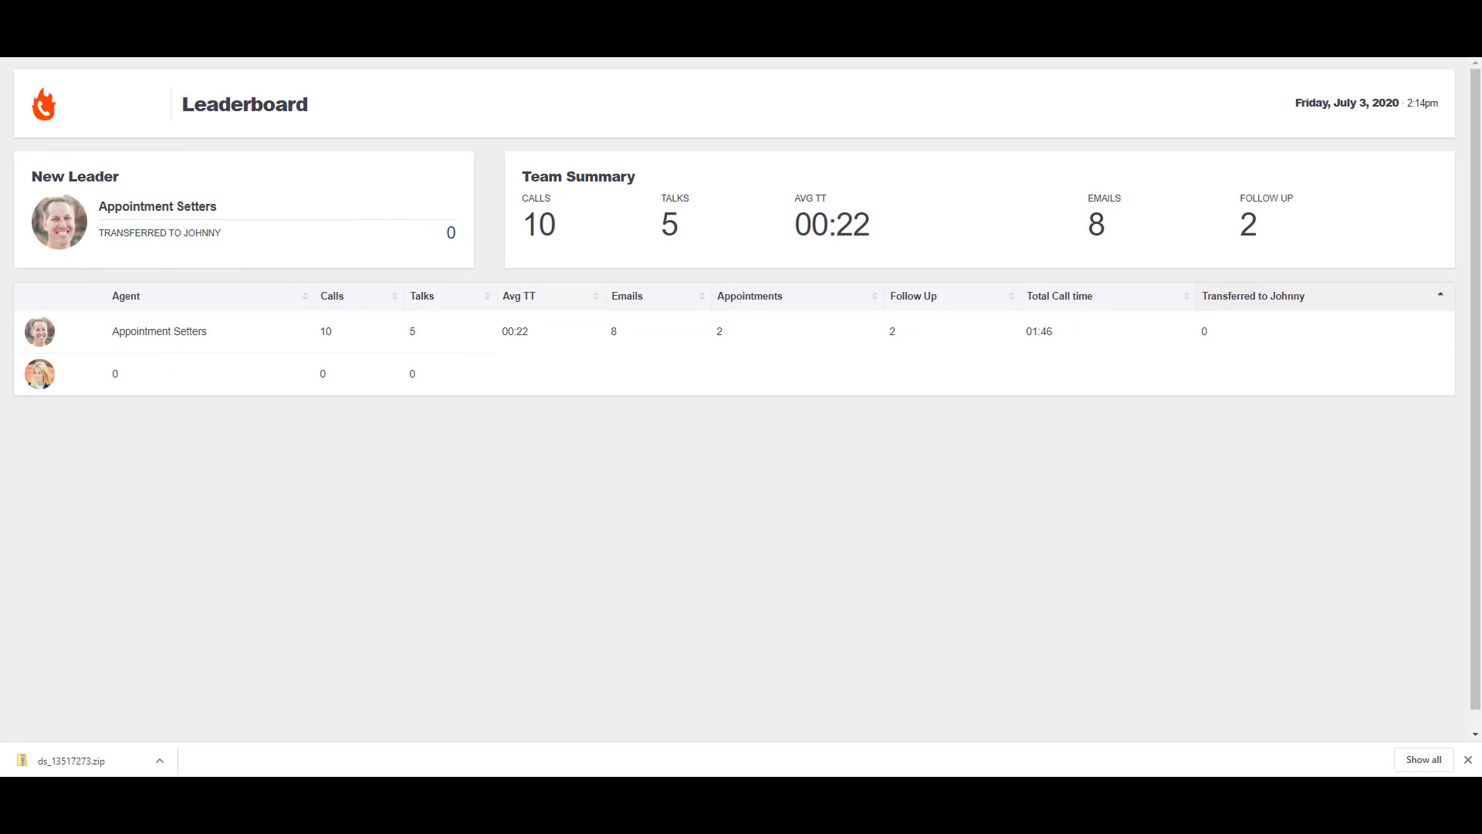
pyautogui.click(1441, 78)
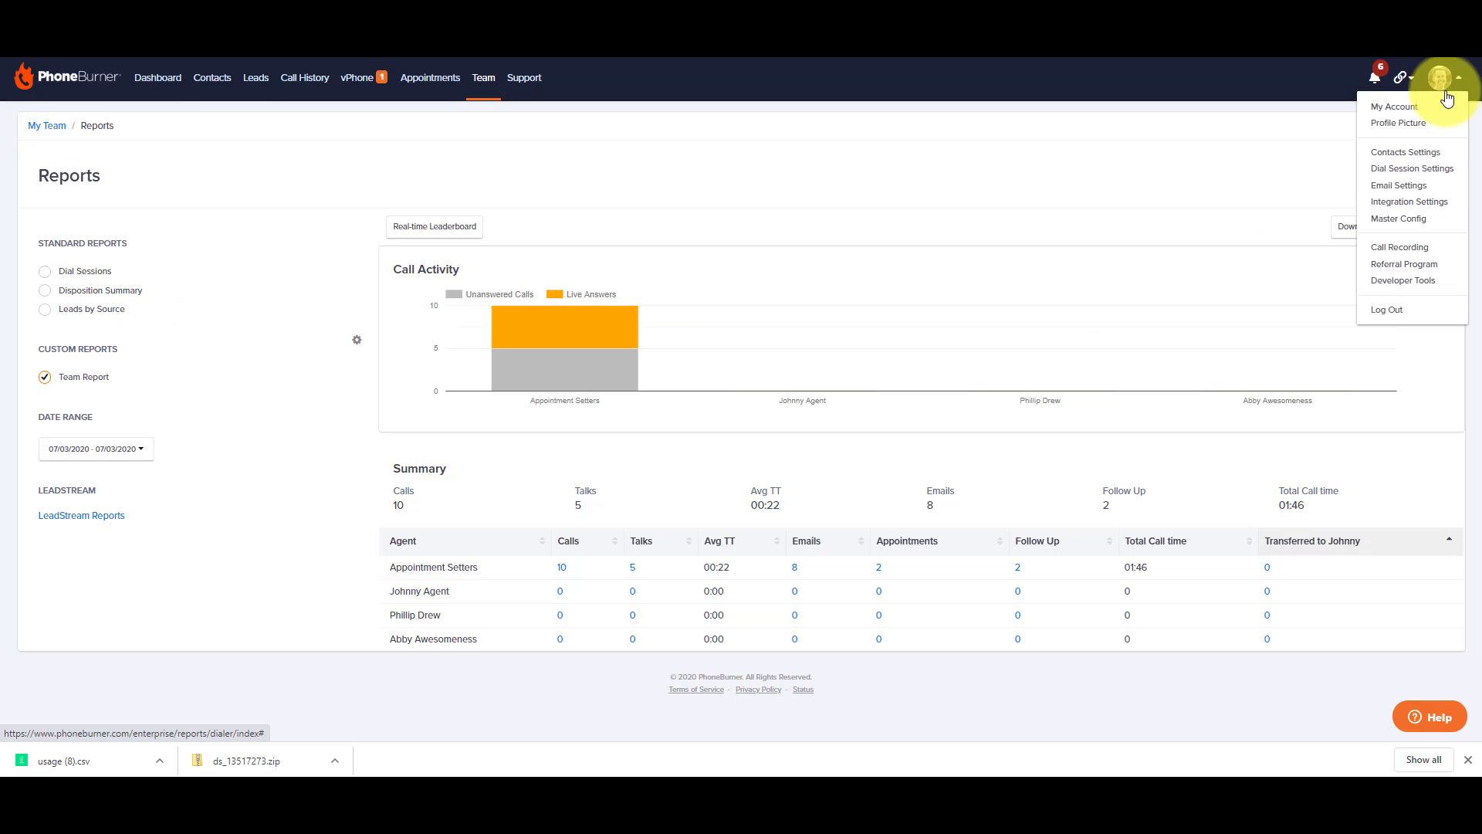
# Browse the Developer Tools and API endpoint reference before going to Support
pyautogui.click(1409, 202)
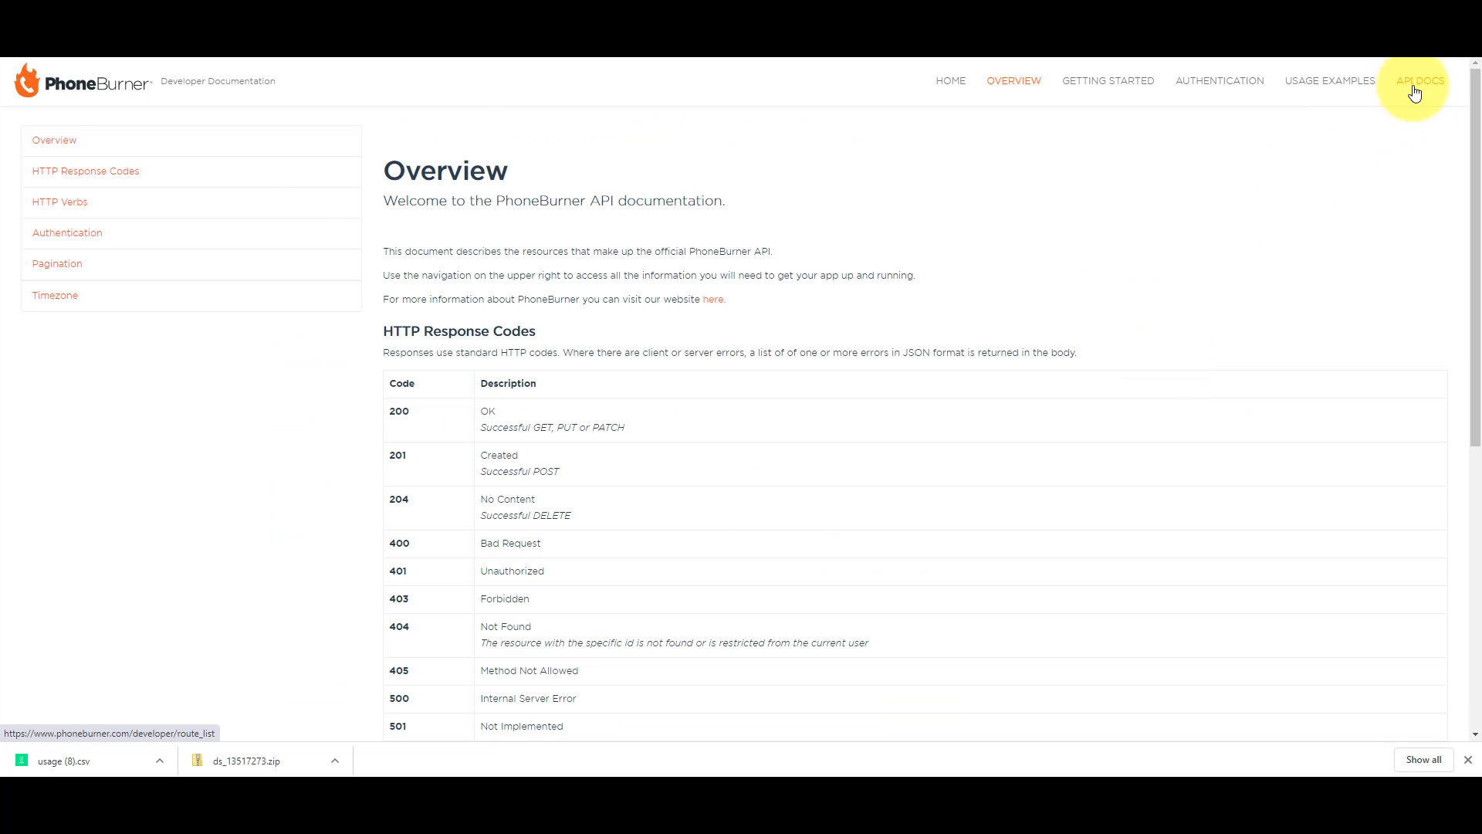
pyautogui.click(1417, 80)
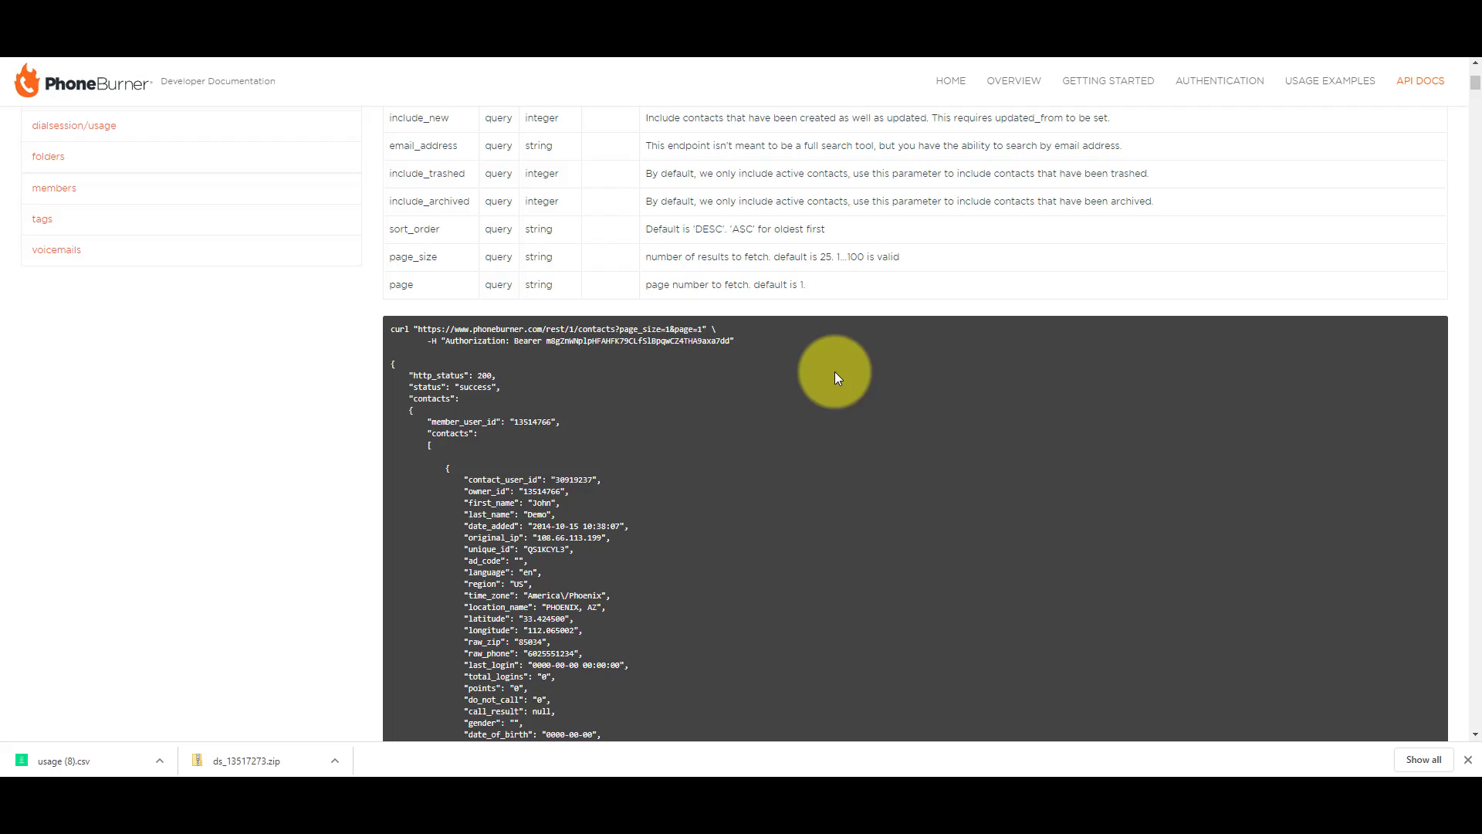
pyautogui.scroll(-3)
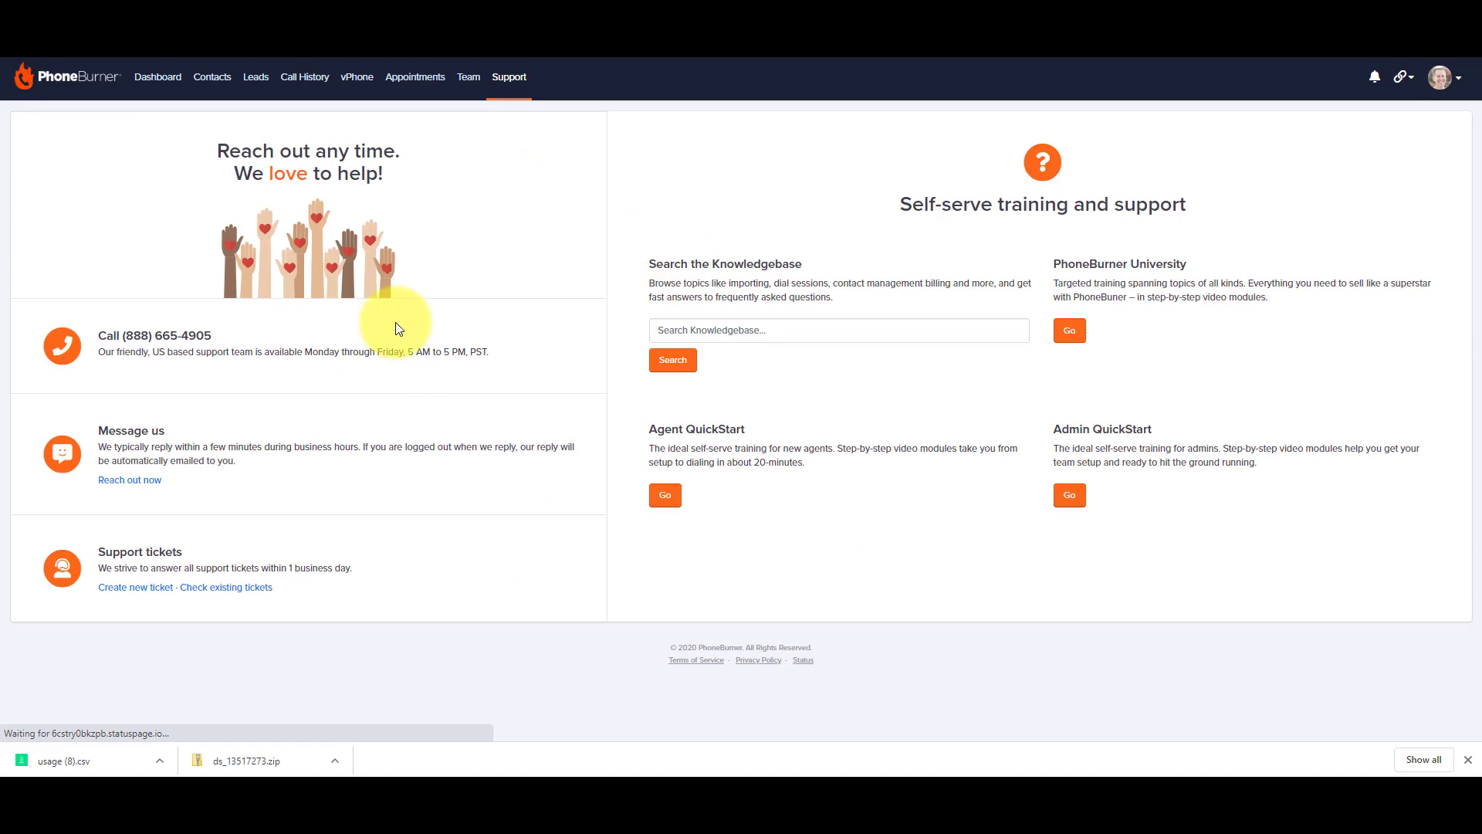
# Select the support phone number and reach out to open the Customer Onboarding page
pyautogui.tripleClick(155, 335)
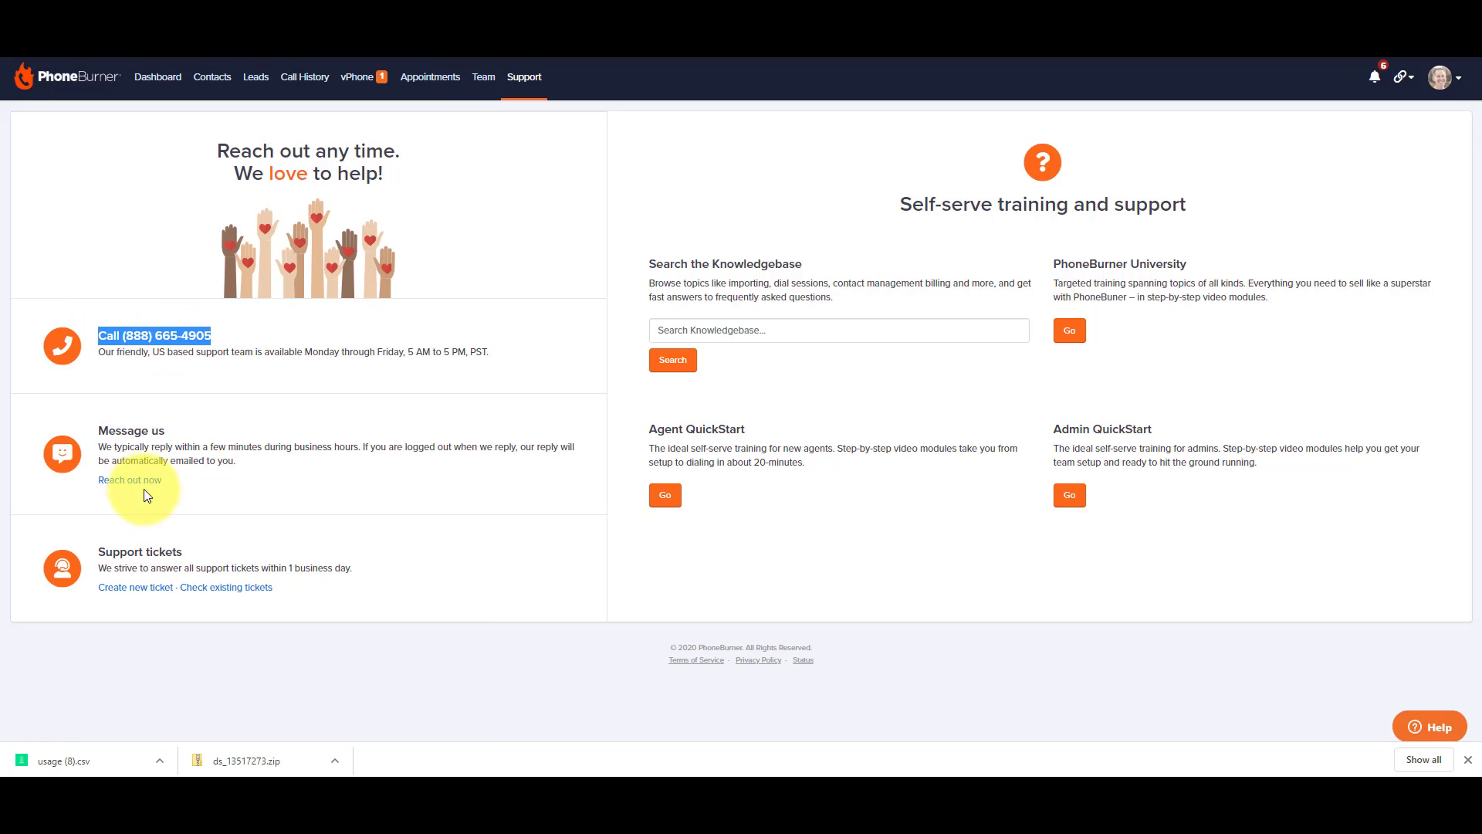
pyautogui.click(1429, 726)
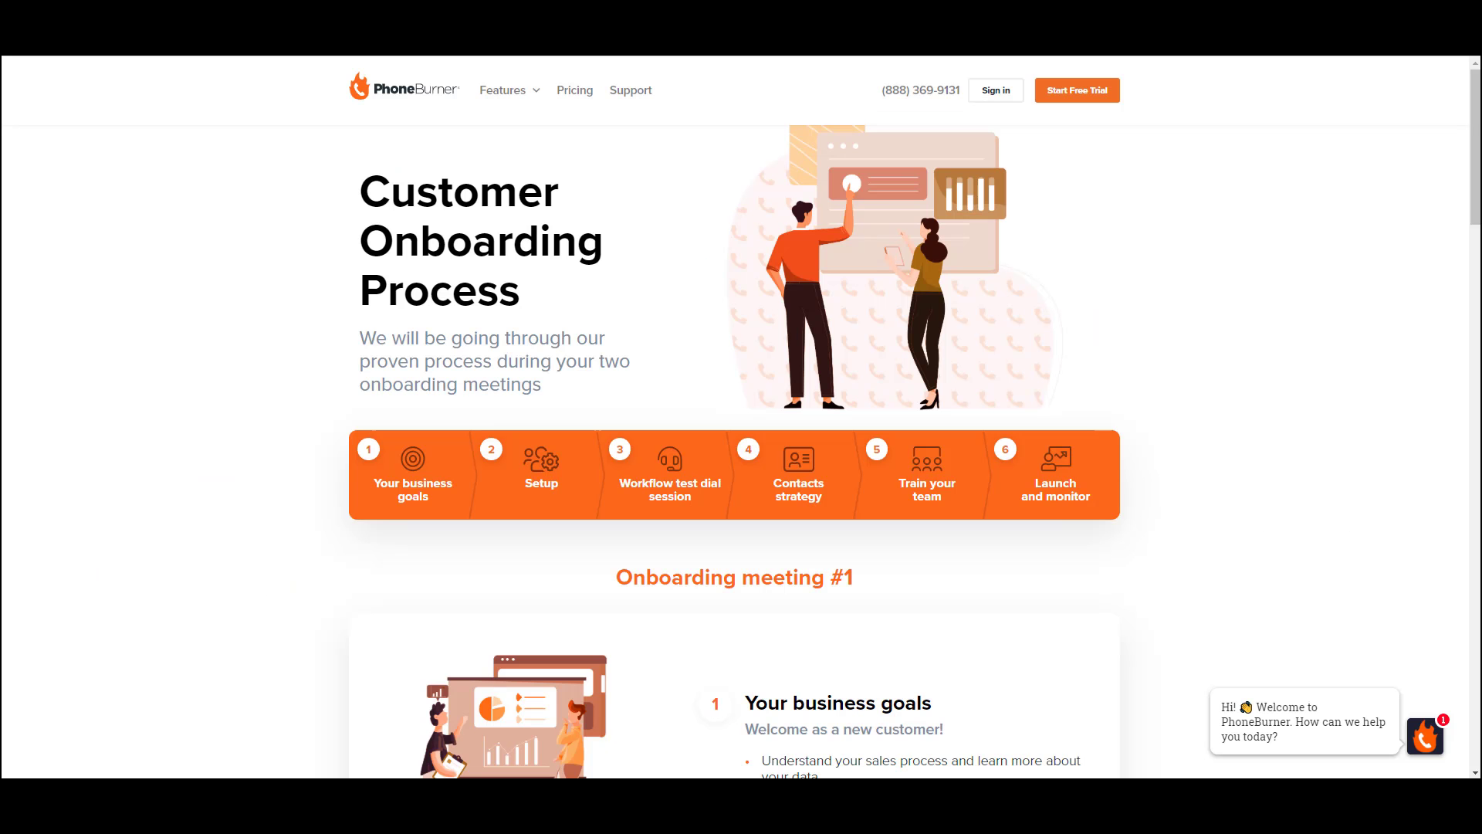
pyautogui.moveTo(69, 618)
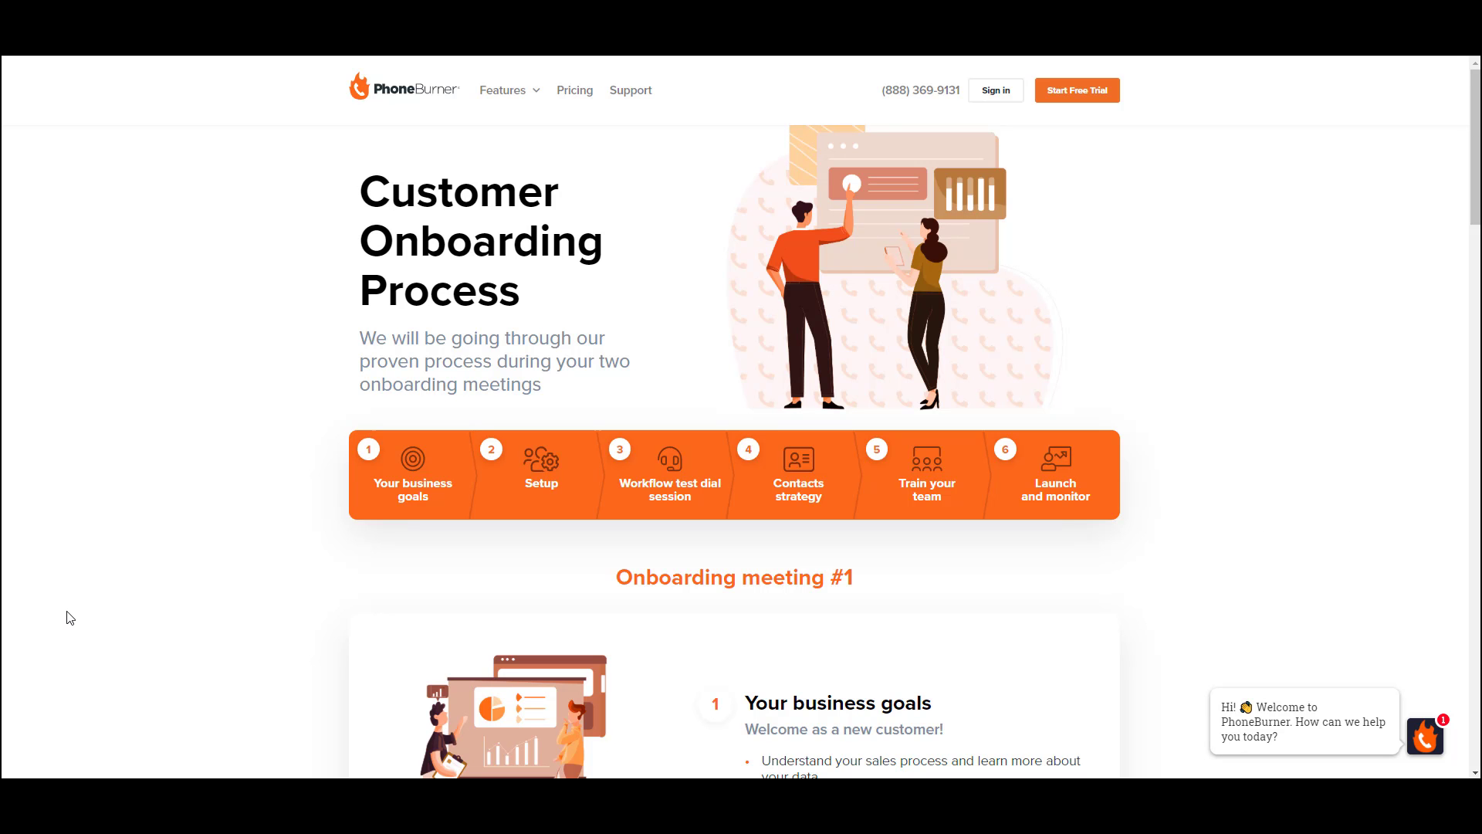